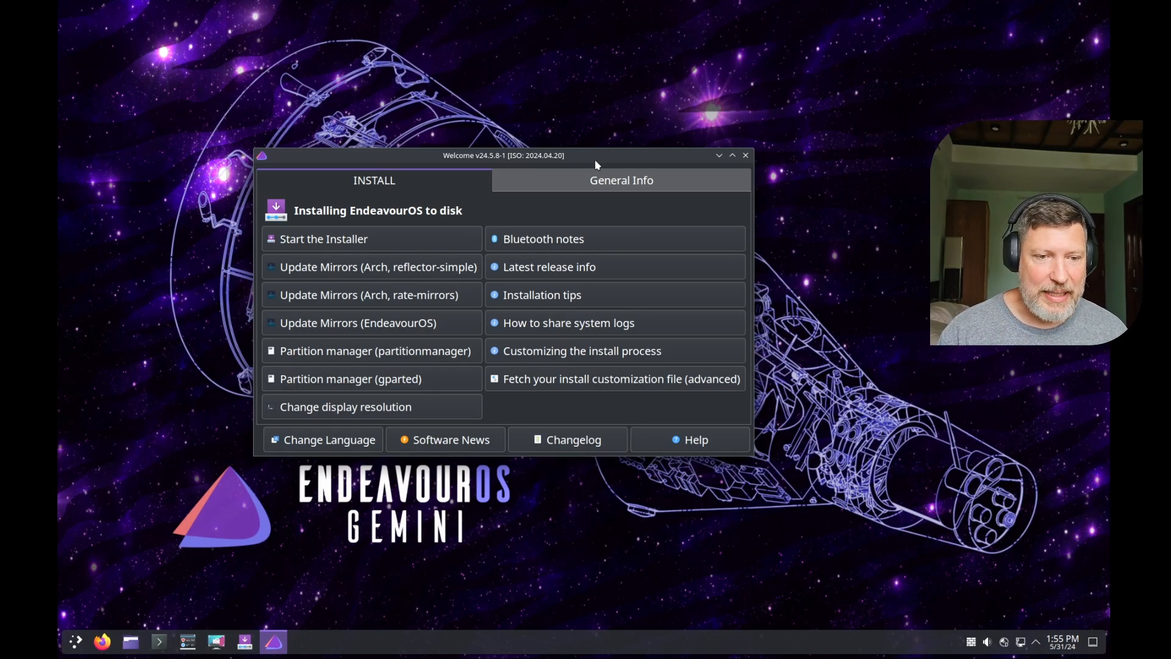
Step: Move the Welcome window aside on the desktop
{"action": "left_click_drag", "start_coordinate": [504, 154], "coordinate": [468, 132]}
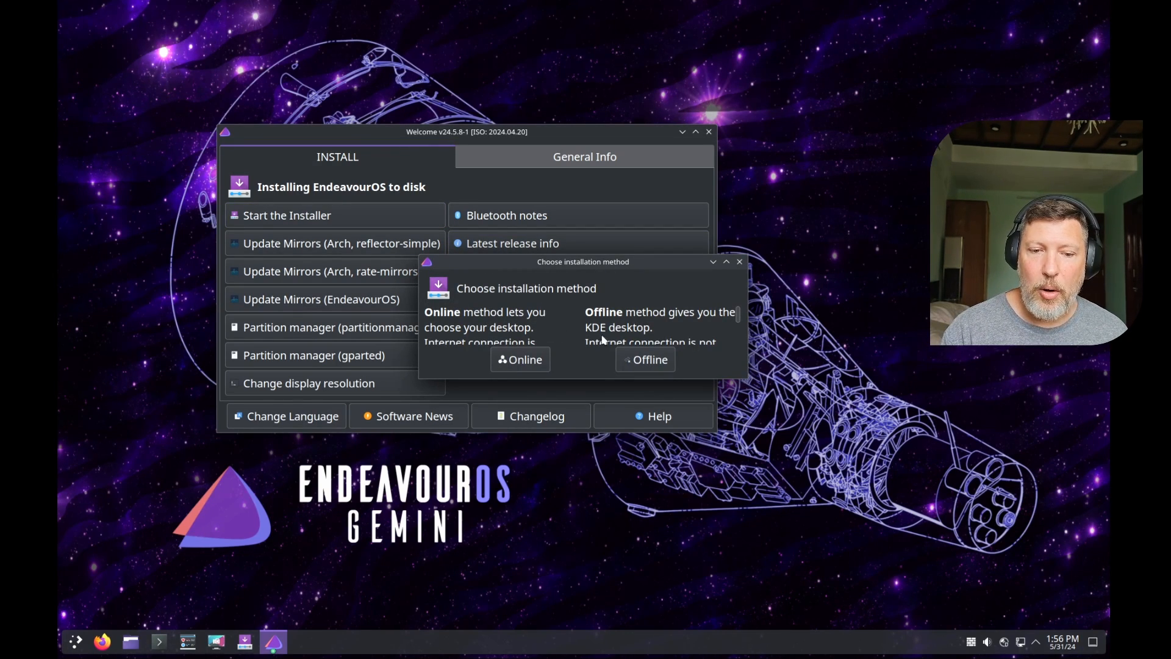
{"action": "mouse_move", "coordinate": [520, 359]}
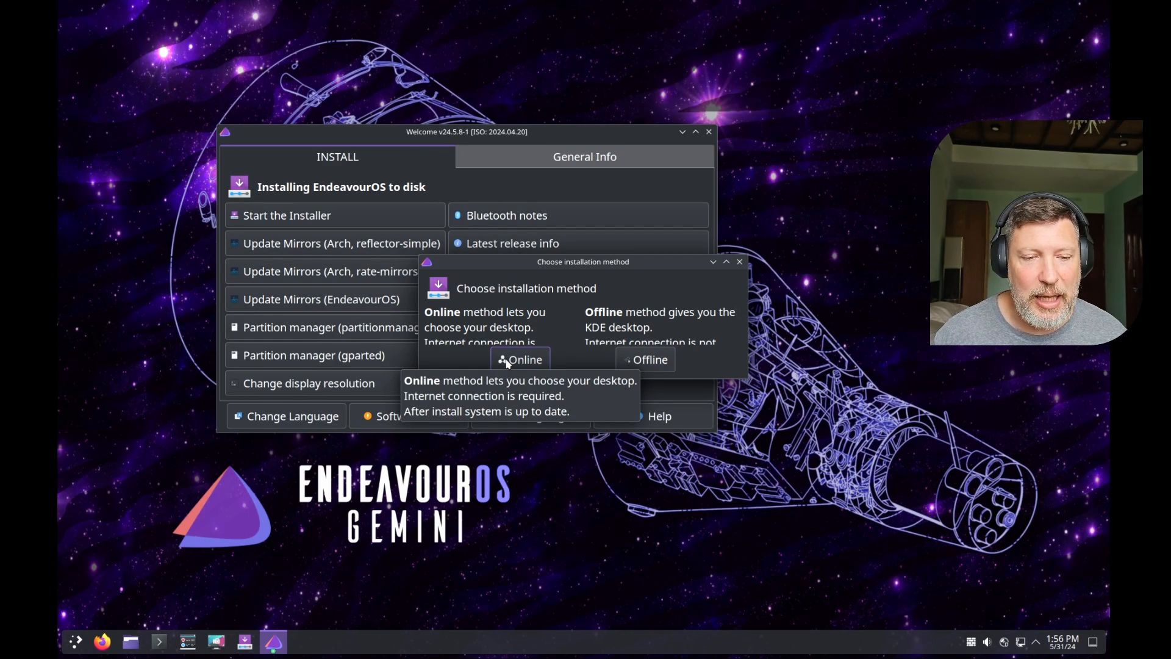
Step: Choose the Online method and switch the installer language to American English
{"action": "left_click", "coordinate": [739, 261]}
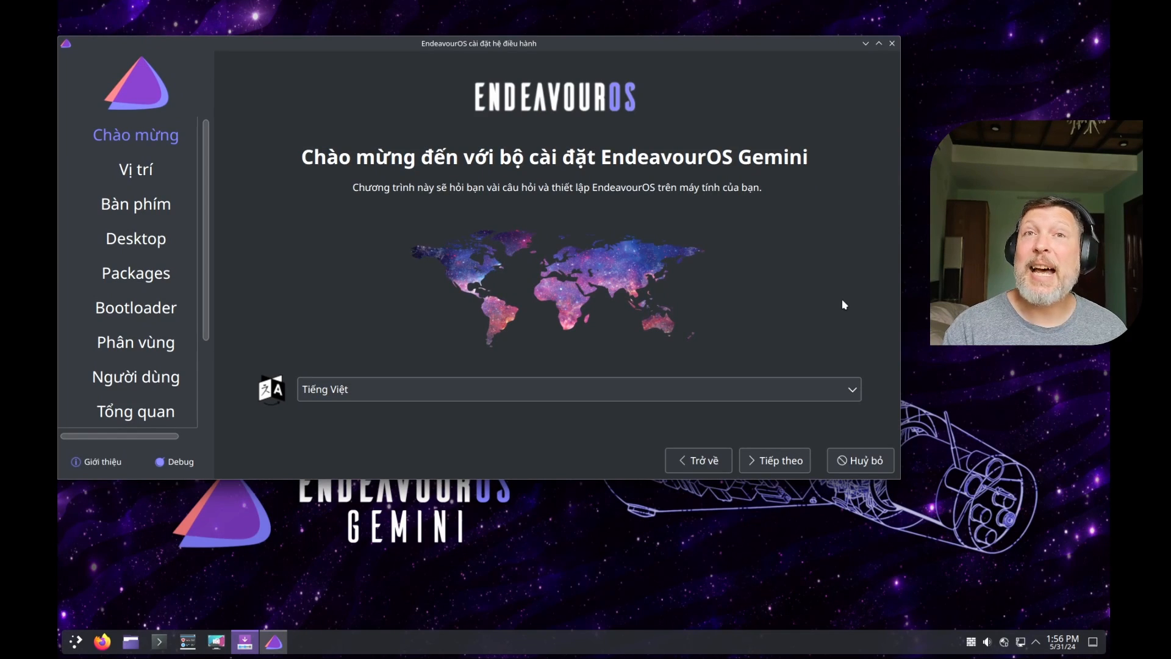
{"action": "left_click", "coordinate": [850, 388]}
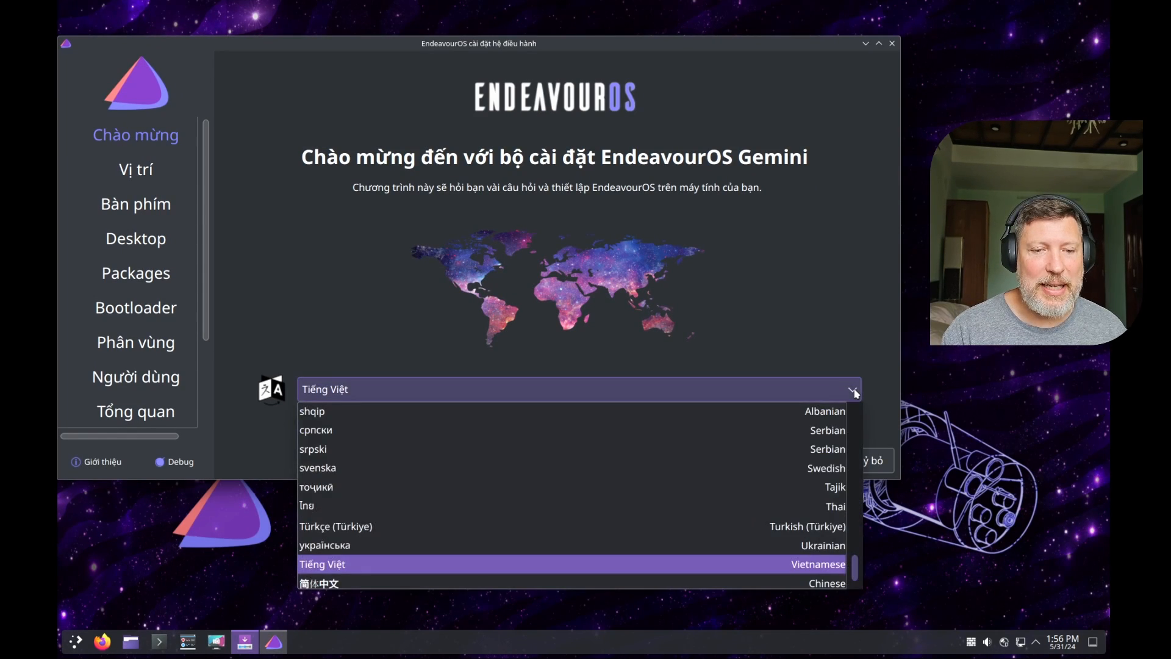
{"action": "scroll", "scroll_direction": "up", "scroll_amount": 3}
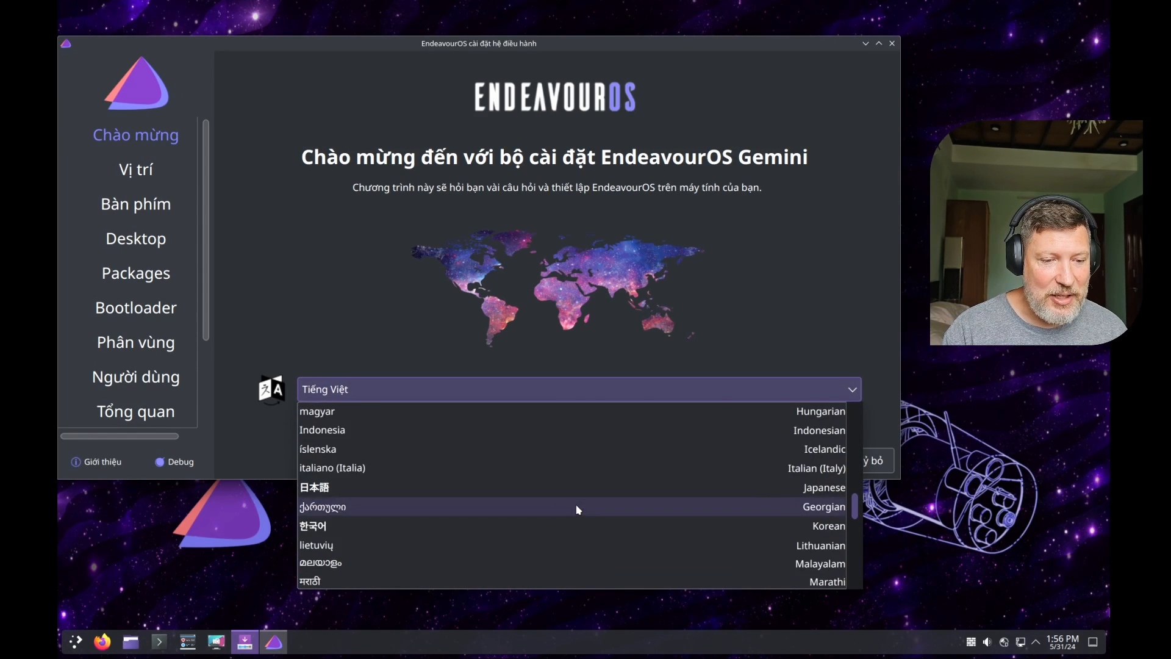
{"action": "scroll", "scroll_direction": "up", "scroll_amount": 3}
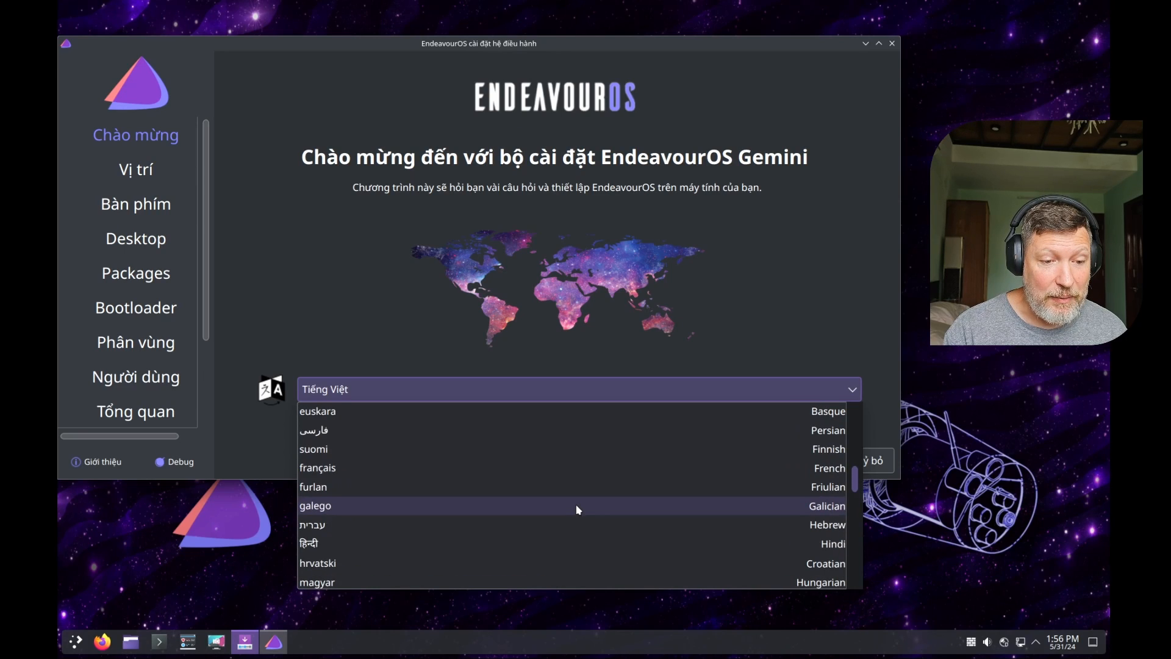
{"action": "scroll", "scroll_direction": "up", "scroll_amount": 3}
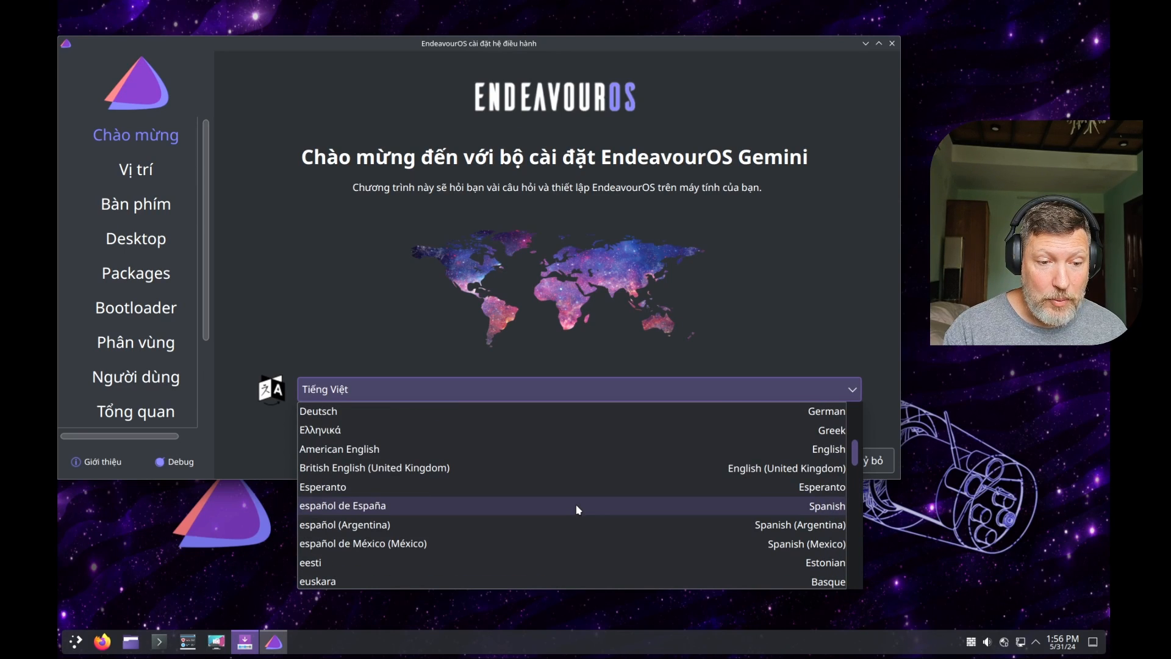
{"action": "left_click", "coordinate": [338, 449]}
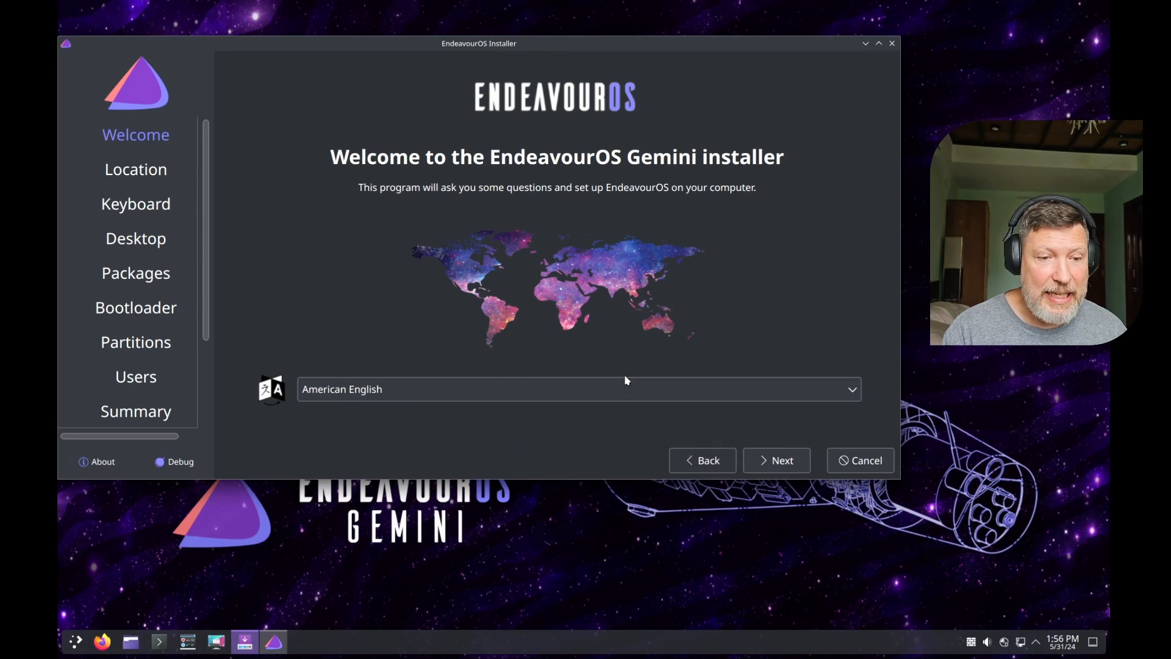
{"action": "mouse_move", "coordinate": [776, 460]}
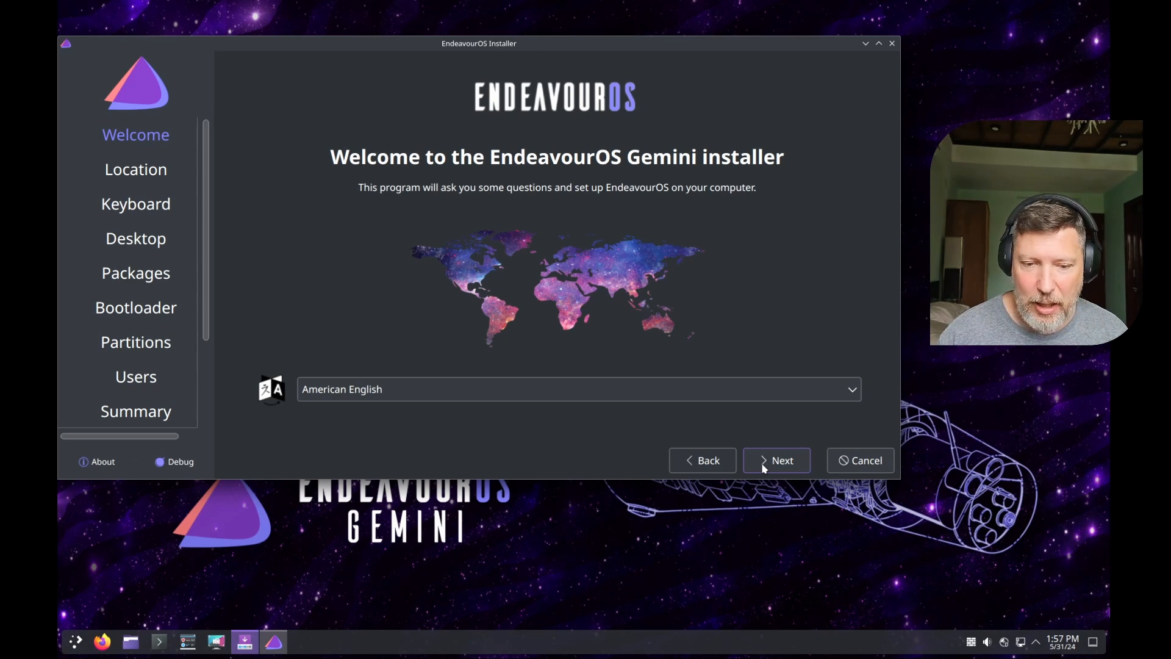
Step: Proceed to Location and set the time zone to America, Indiana/Vincennes
{"action": "left_click", "coordinate": [781, 460]}
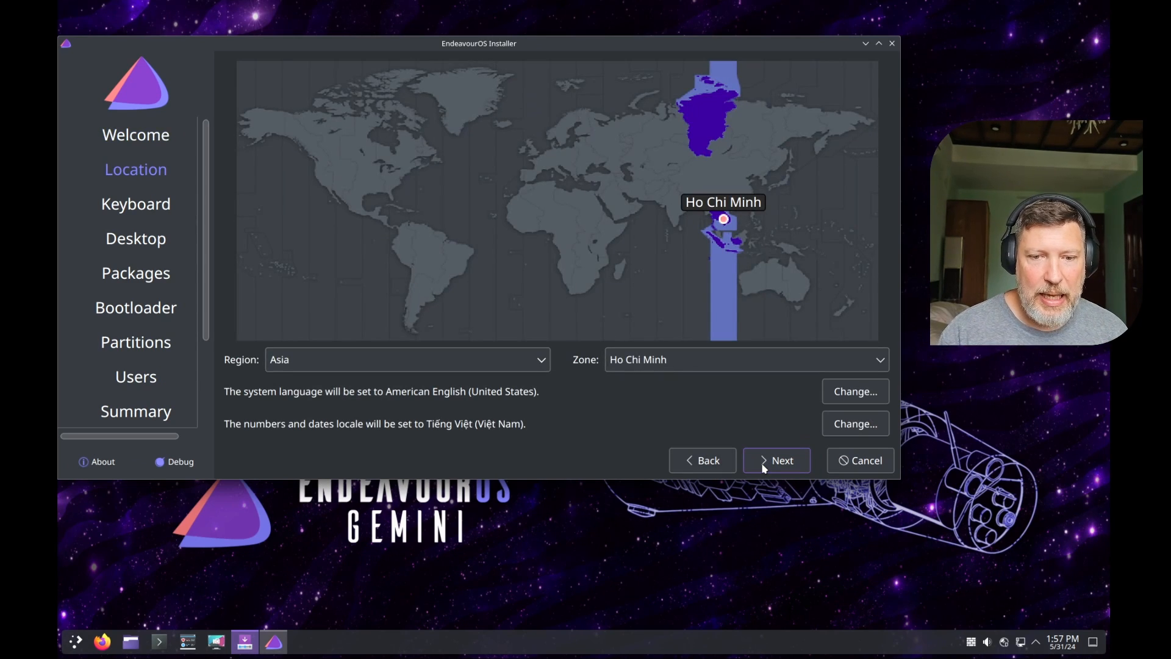
{"action": "mouse_move", "coordinate": [620, 209]}
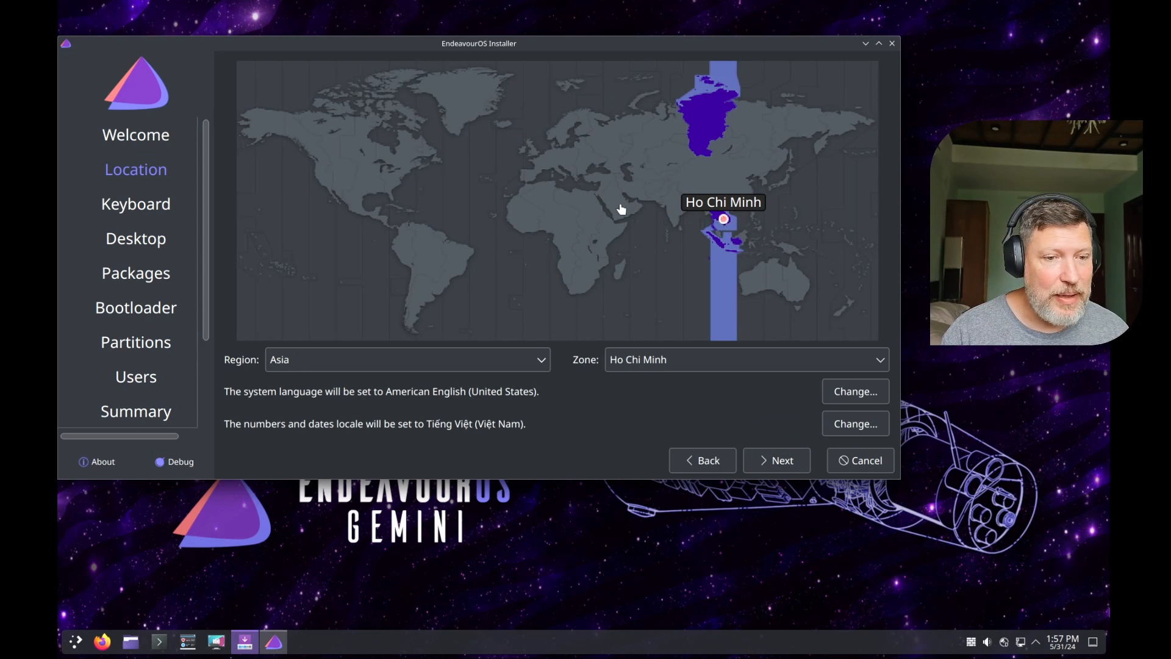
{"action": "left_click", "coordinate": [376, 178]}
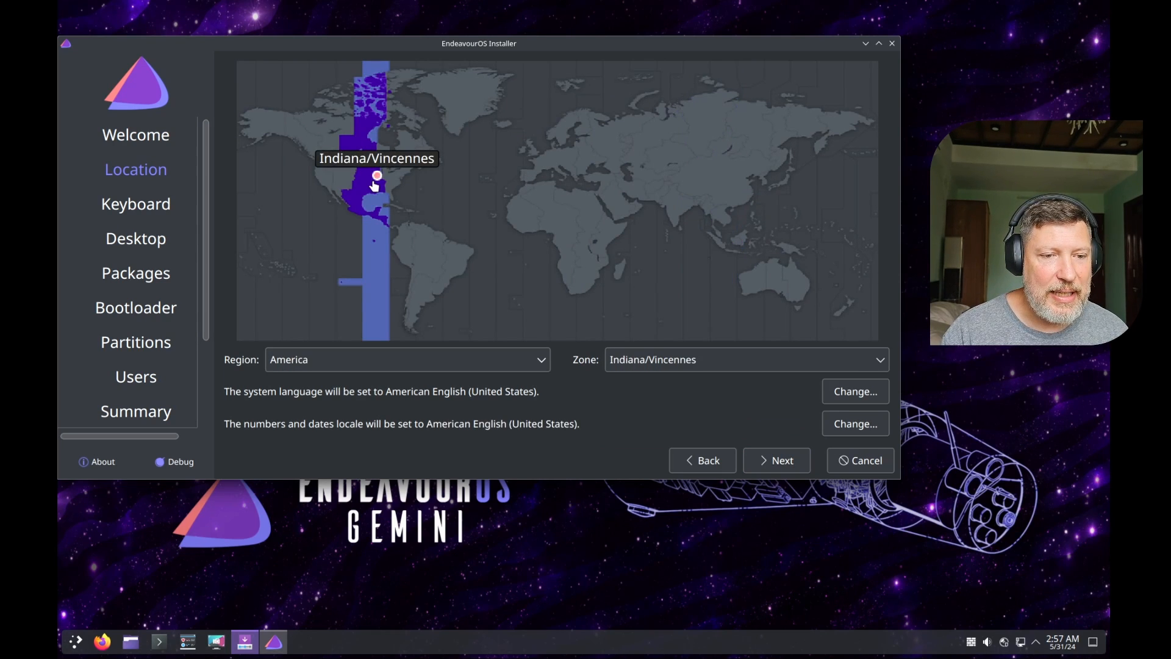
Step: Accept location and the English (US) keyboard, then select Budgie as the desktop
{"action": "left_click", "coordinate": [777, 459]}
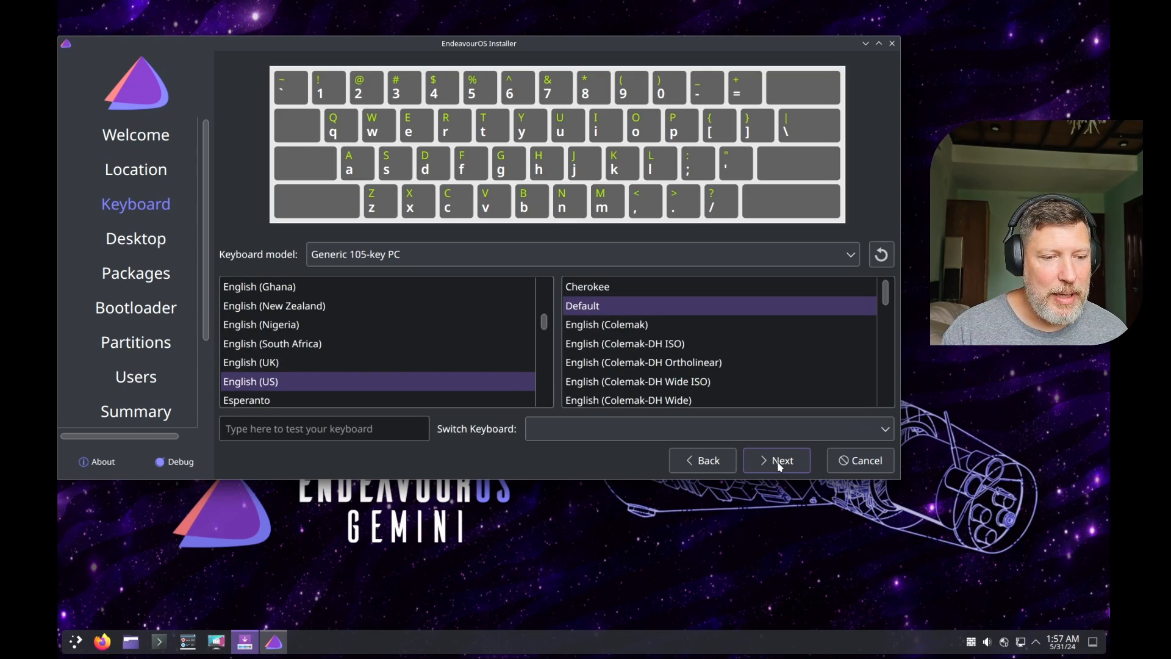
{"action": "left_click", "coordinate": [776, 460]}
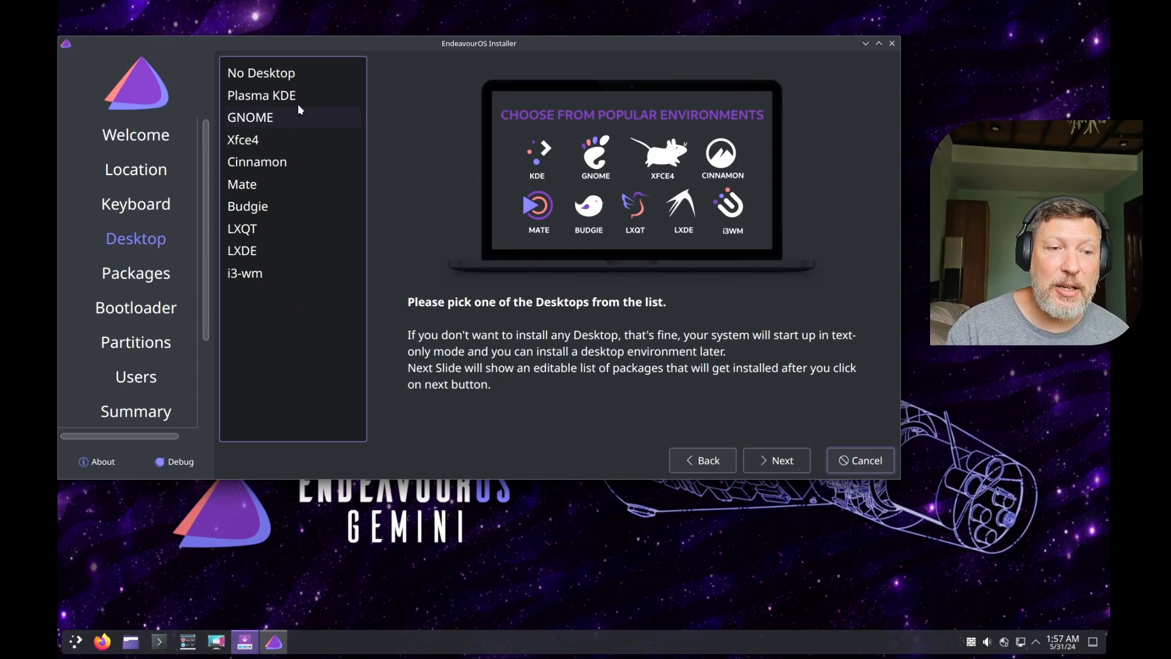
{"action": "mouse_move", "coordinate": [281, 95]}
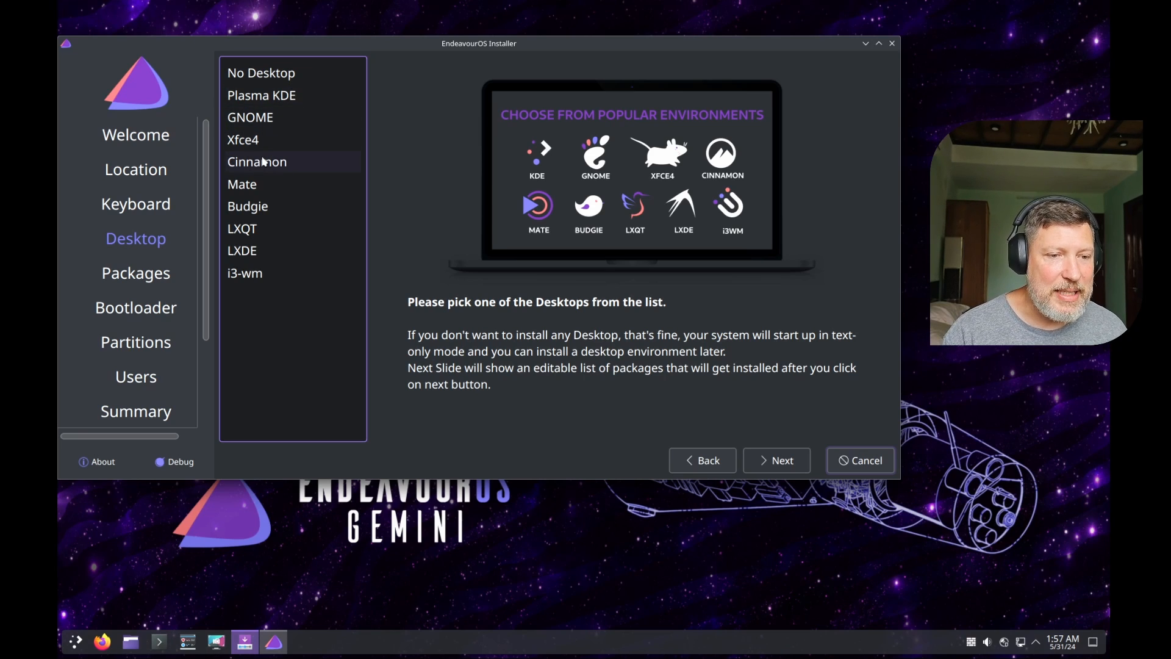
{"action": "mouse_move", "coordinate": [241, 228]}
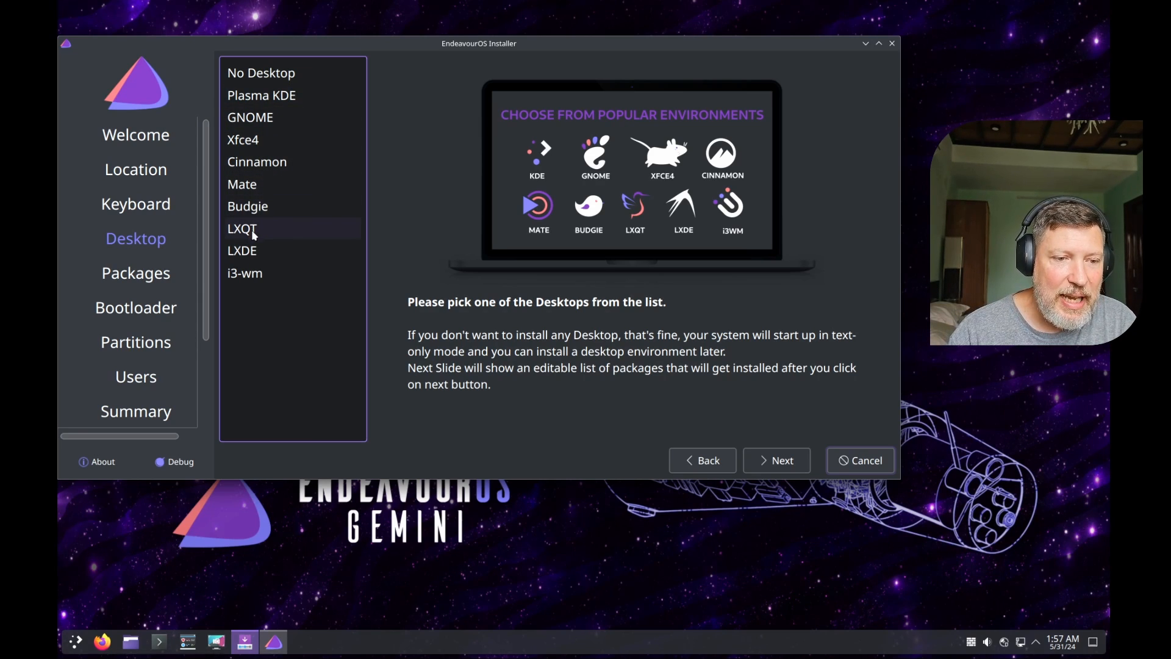
{"action": "mouse_move", "coordinate": [244, 272]}
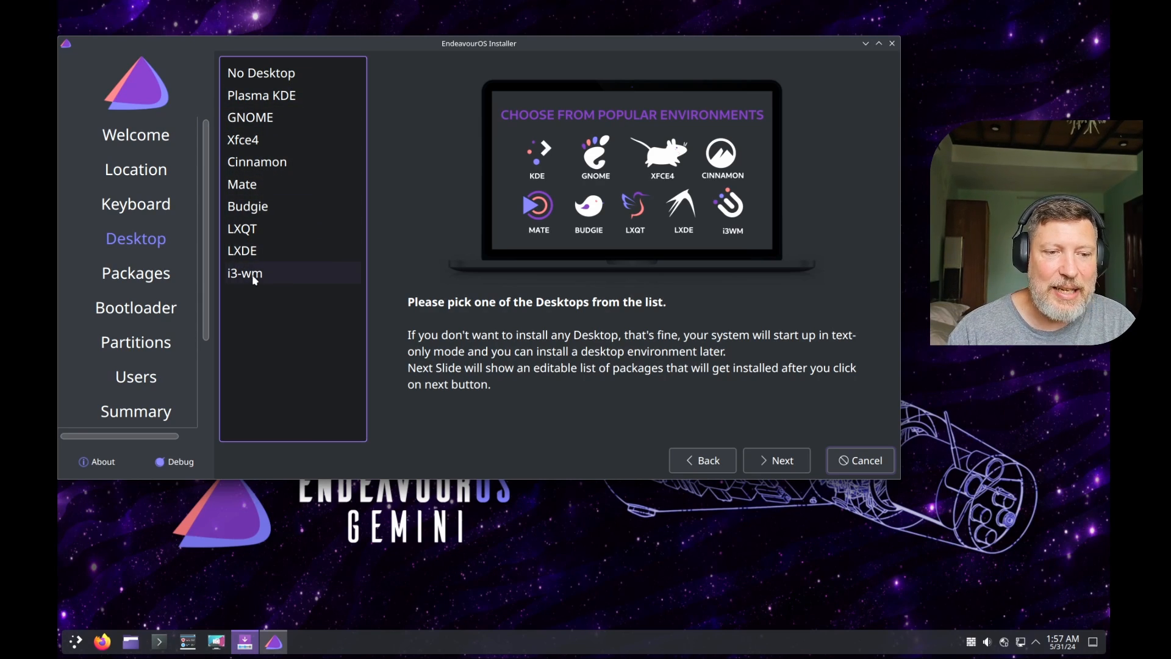
{"action": "mouse_move", "coordinate": [247, 206]}
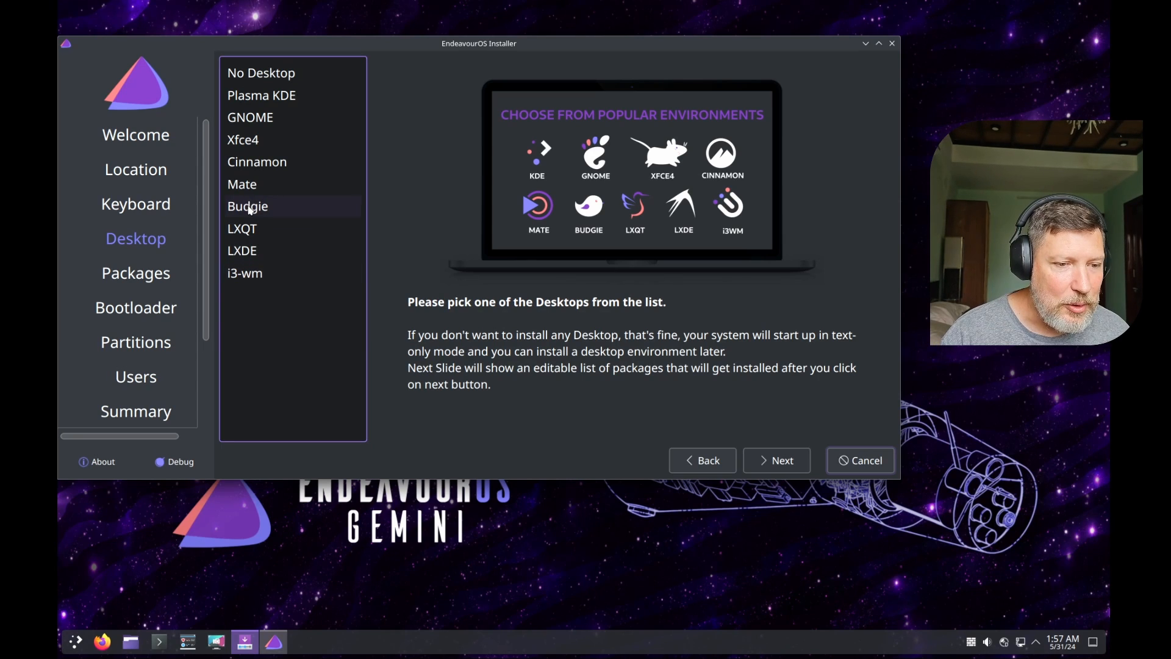
{"action": "left_click", "coordinate": [248, 206]}
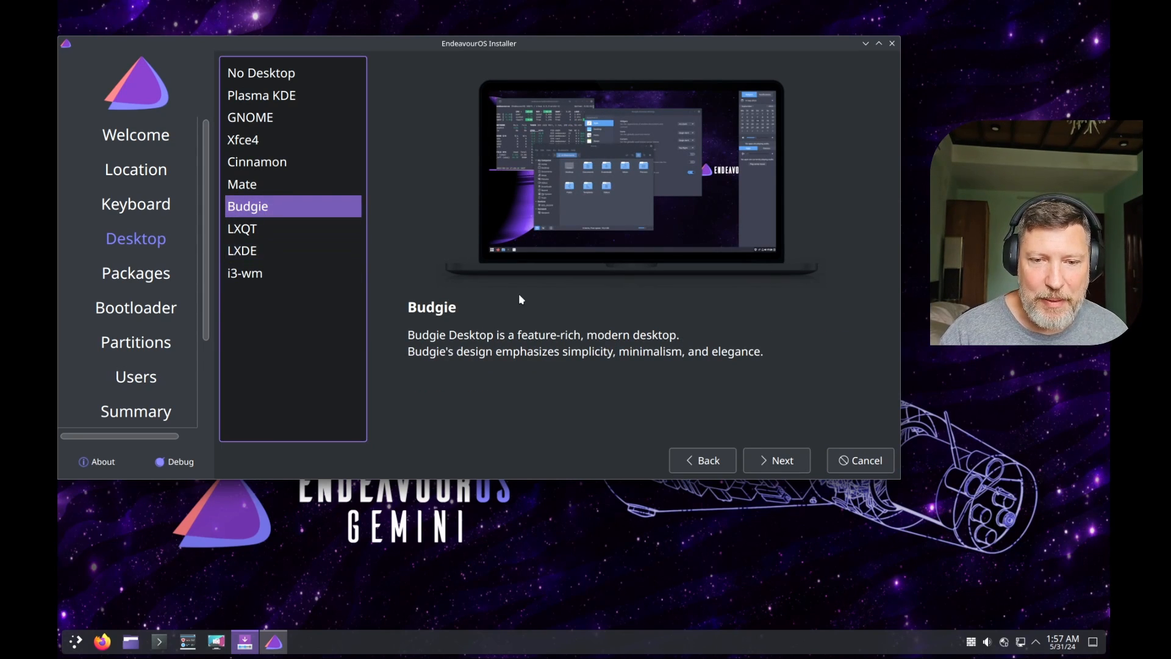
{"action": "mouse_move", "coordinate": [338, 223]}
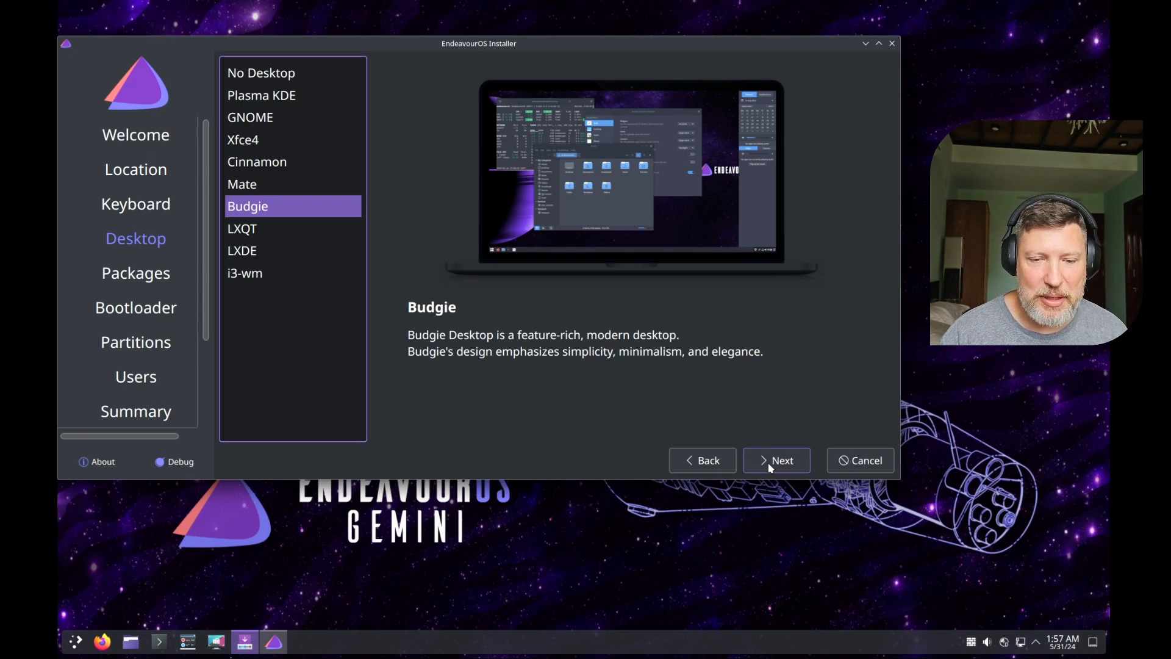
Step: Review the Recommended applications, LTS kernel and Printing support package groups without changing selections
{"action": "left_click", "coordinate": [776, 460]}
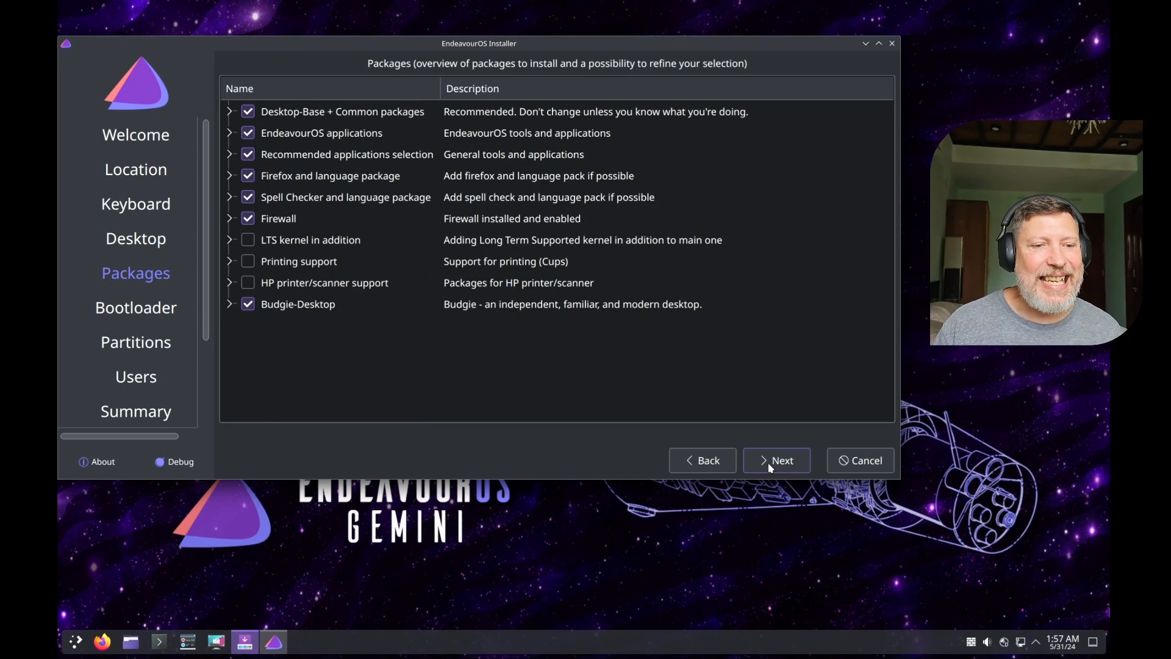
{"action": "mouse_move", "coordinate": [209, 159]}
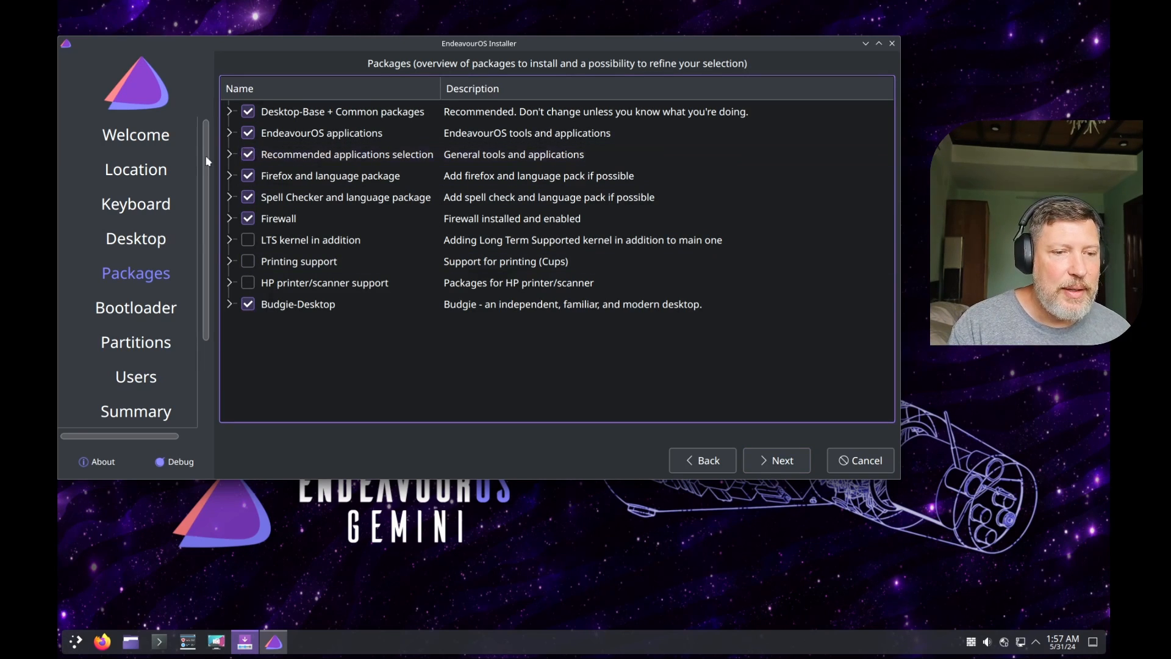
{"action": "left_click", "coordinate": [231, 154]}
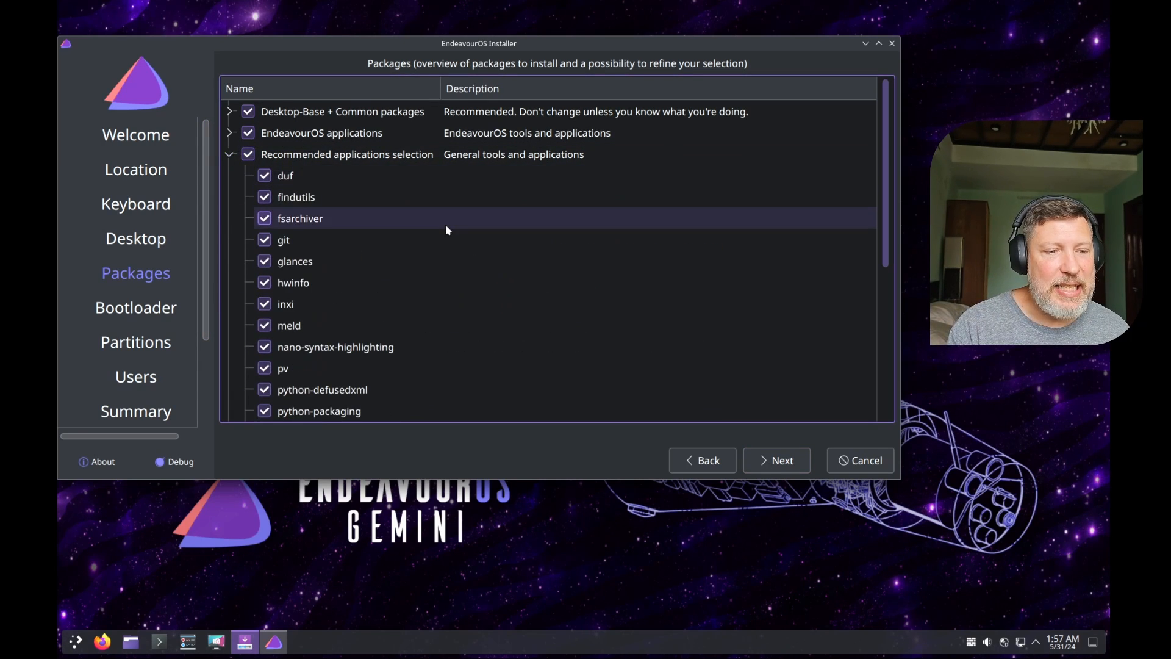
{"action": "scroll", "scroll_direction": "down", "scroll_amount": 3}
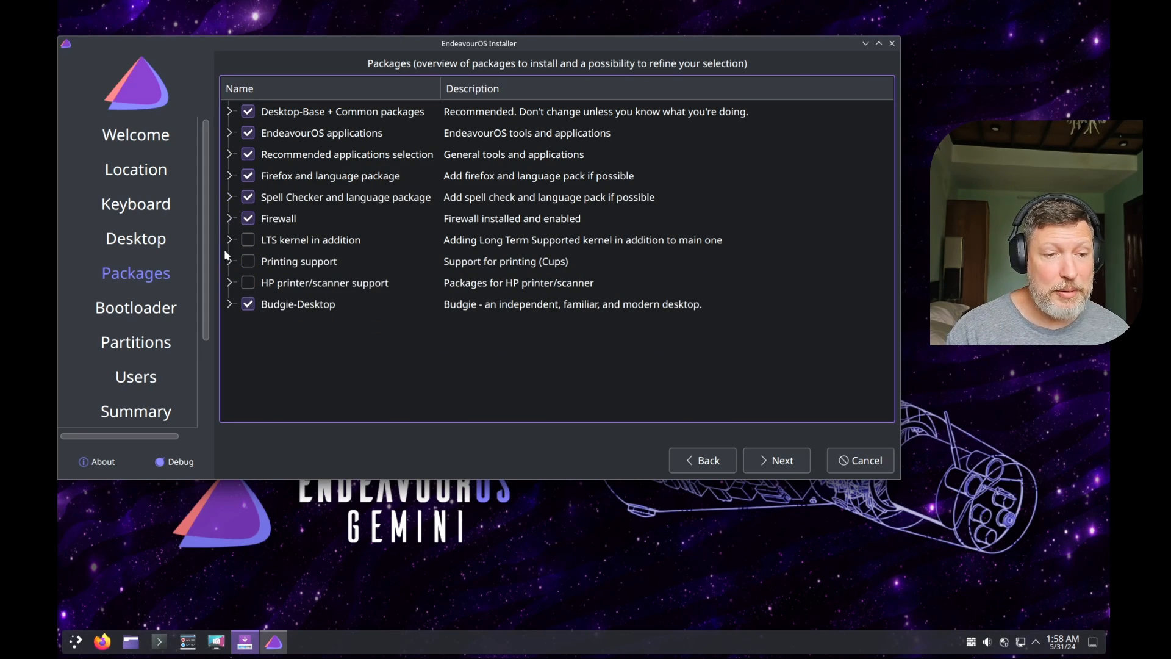
{"action": "left_click", "coordinate": [229, 240]}
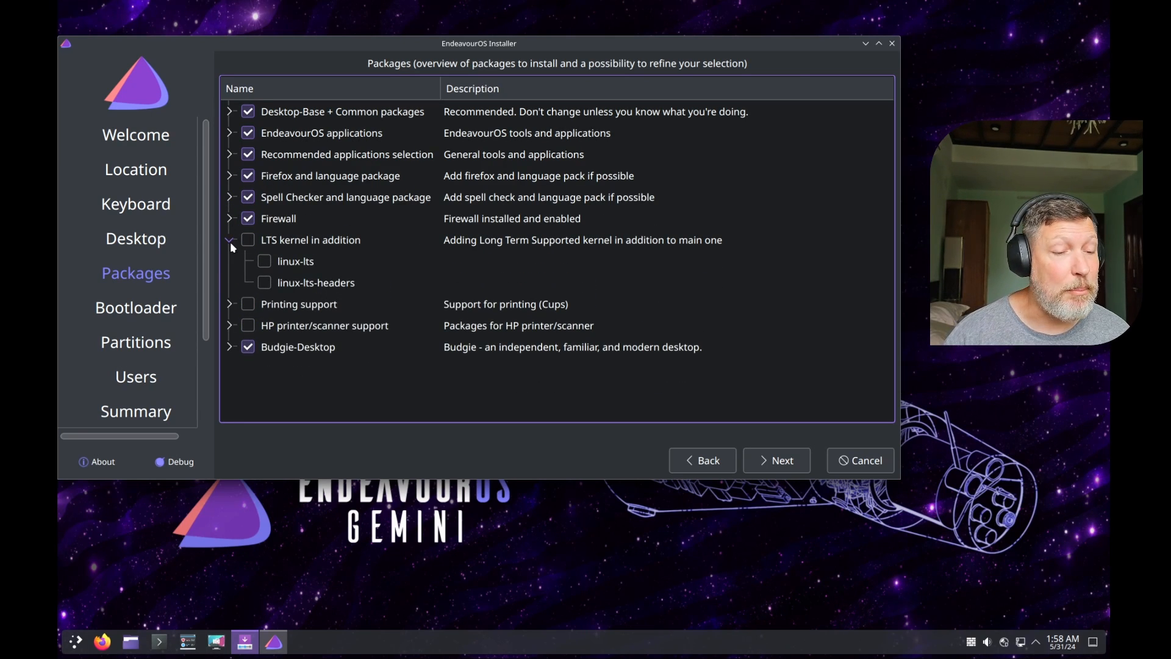
{"action": "left_click", "coordinate": [231, 261]}
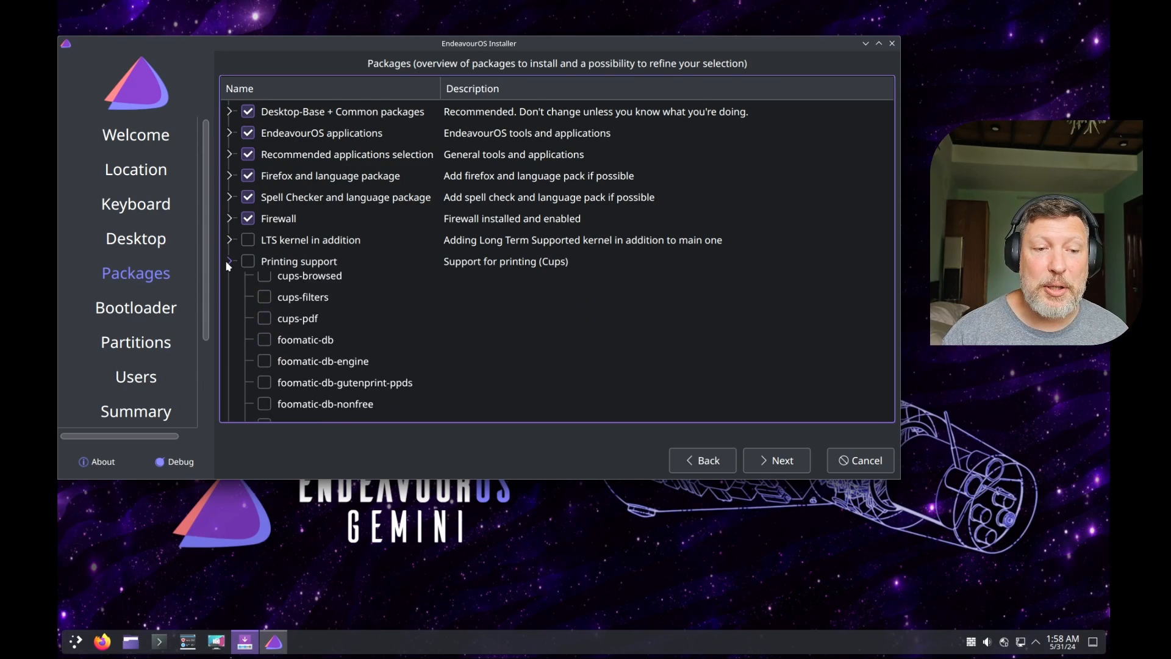
{"action": "left_click", "coordinate": [229, 261]}
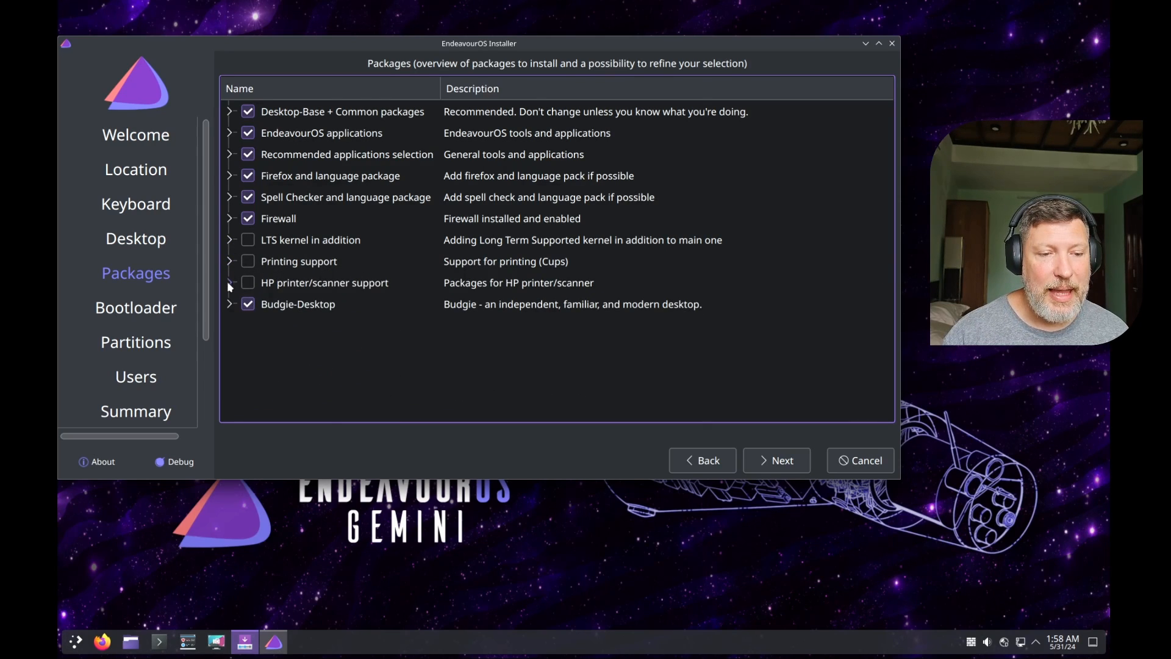
{"action": "mouse_move", "coordinate": [572, 348]}
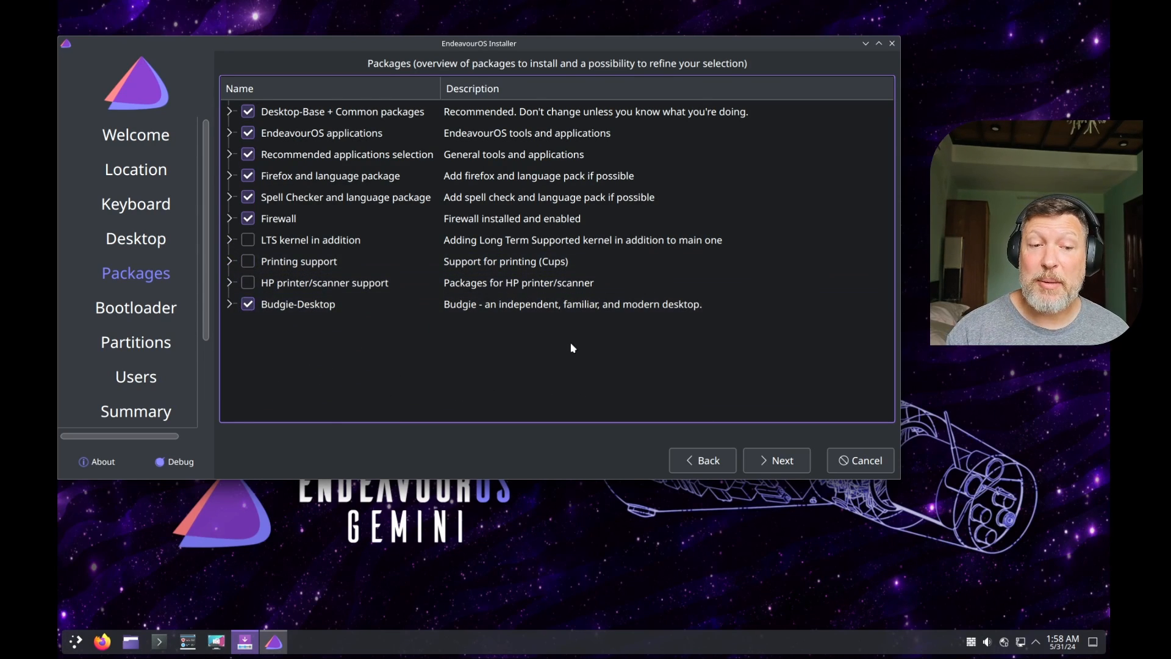
Step: Keep GRUB as bootloader and choose Erase disk with ext4, no swap, no encryption
{"action": "left_click", "coordinate": [776, 460]}
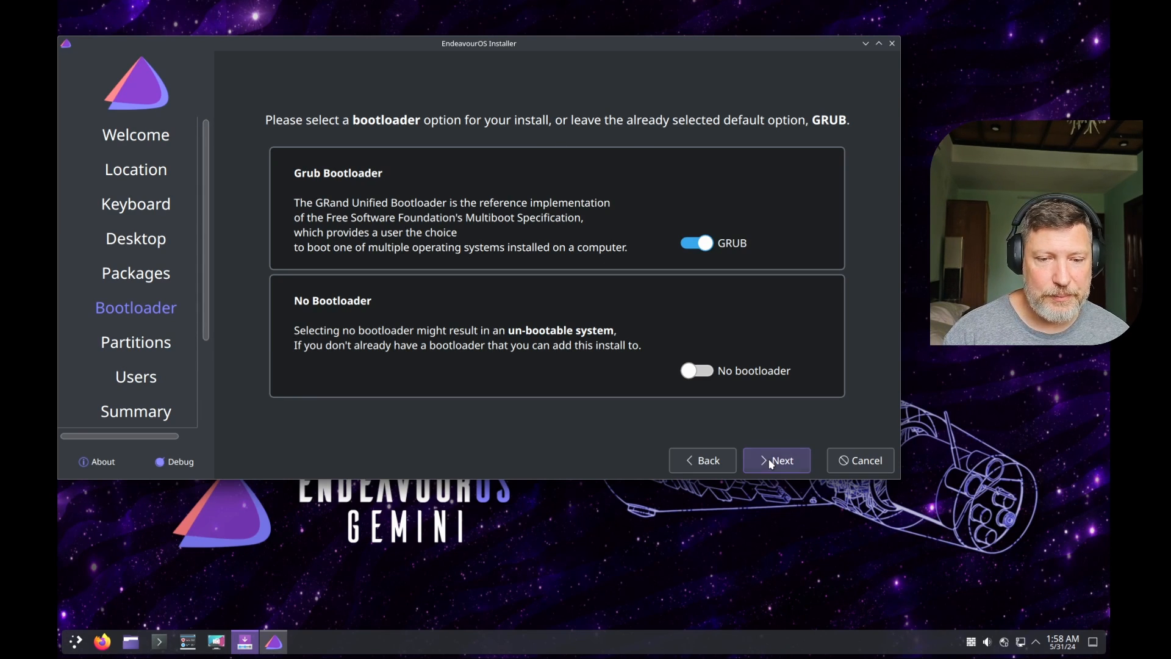
{"action": "left_click", "coordinate": [776, 460]}
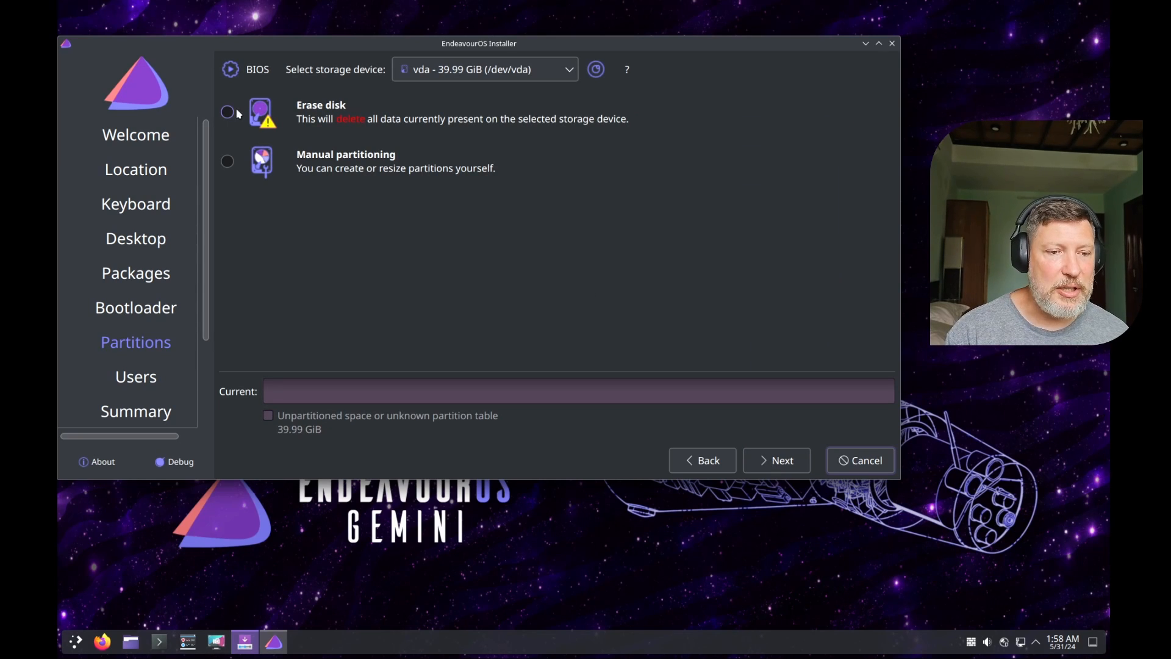
{"action": "mouse_move", "coordinate": [228, 161]}
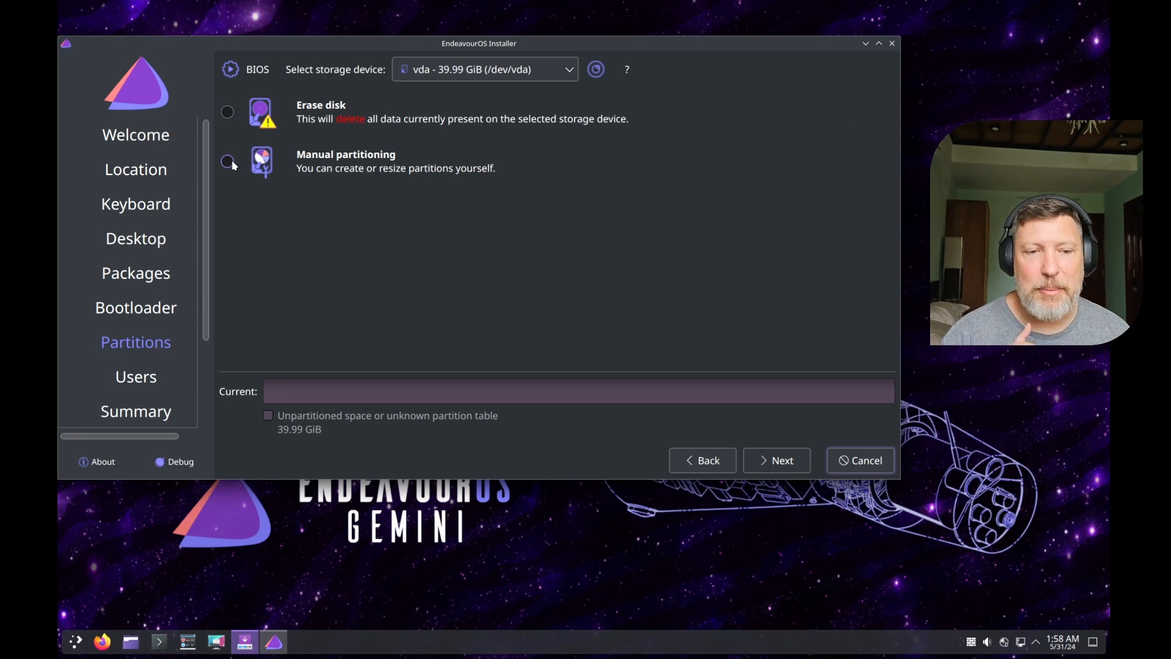
{"action": "left_click", "coordinate": [228, 112]}
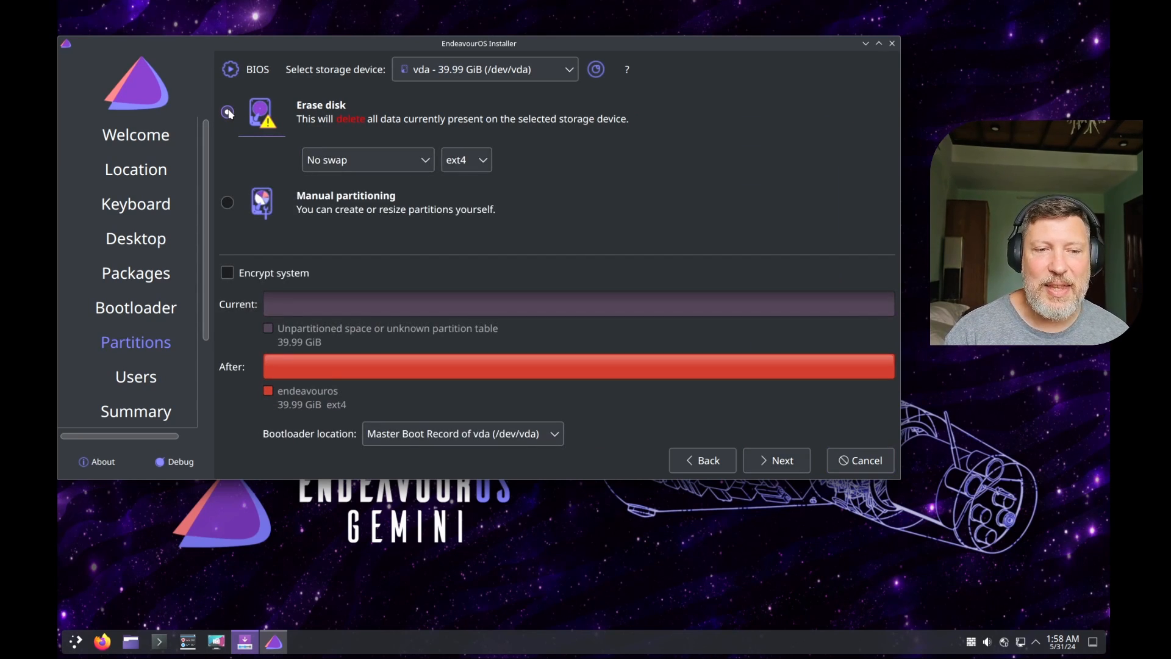
{"action": "left_click", "coordinate": [227, 111]}
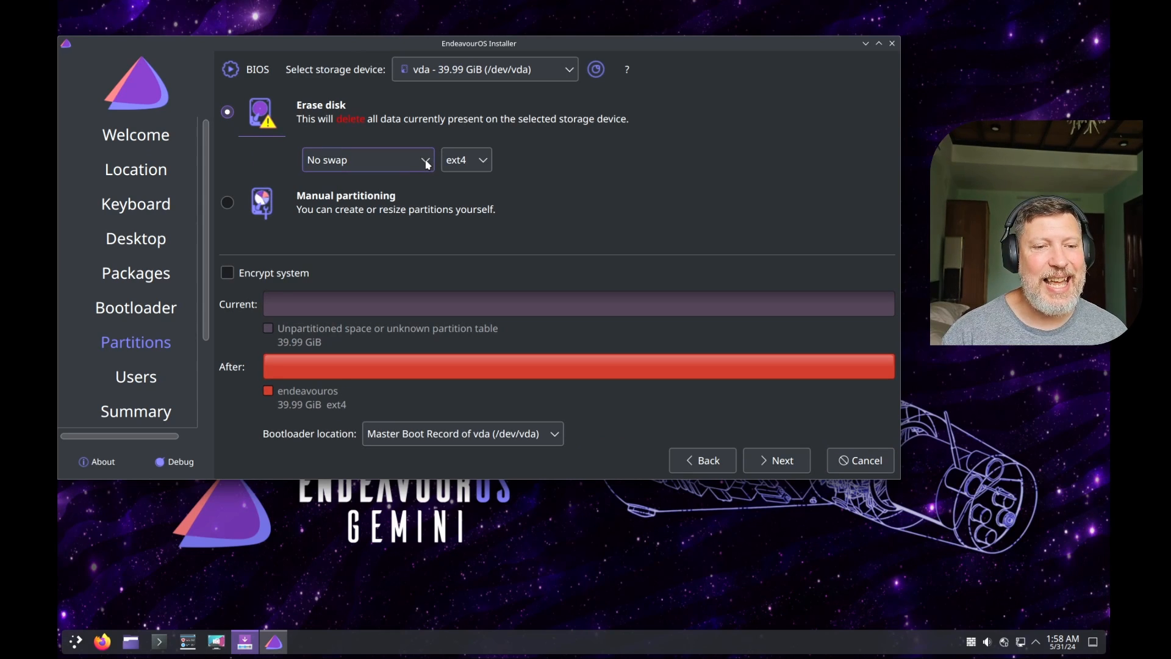
{"action": "left_click", "coordinate": [464, 158]}
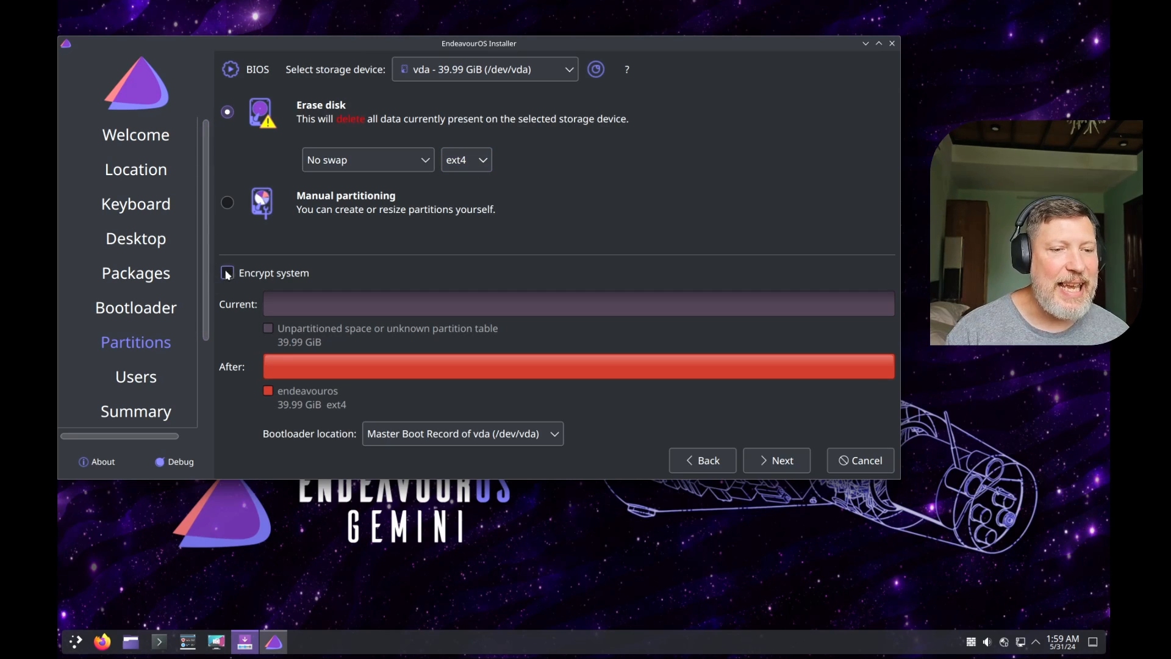
{"action": "mouse_move", "coordinate": [781, 460]}
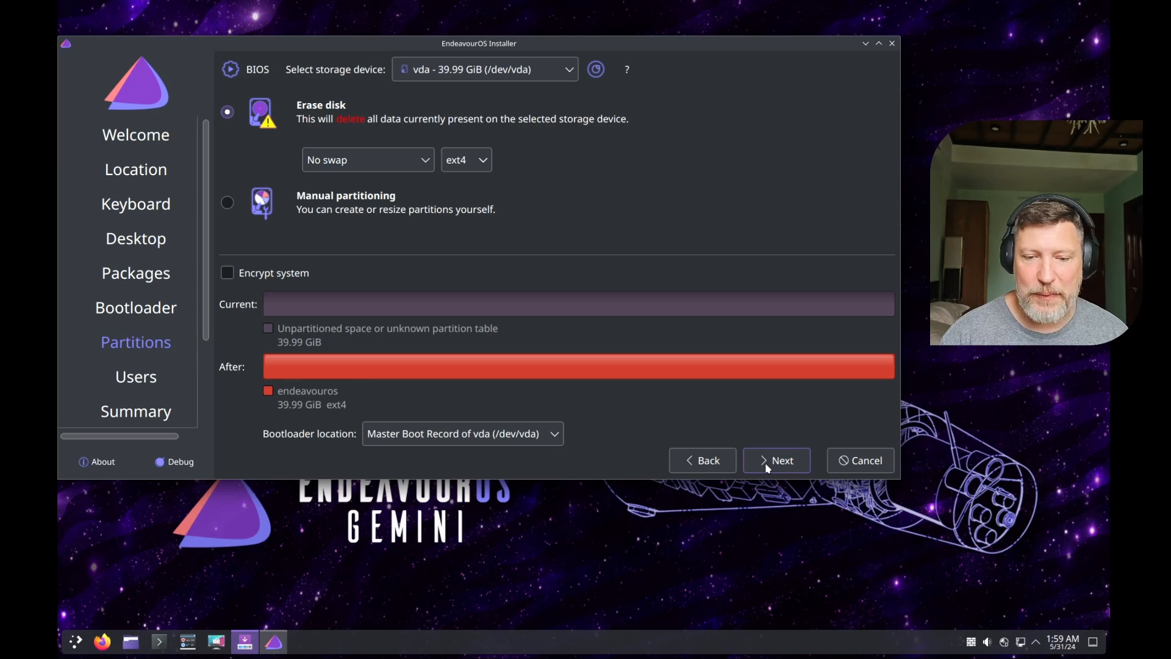
Step: Advance past Users to the Summary and begin the installation
{"action": "left_click", "coordinate": [782, 460]}
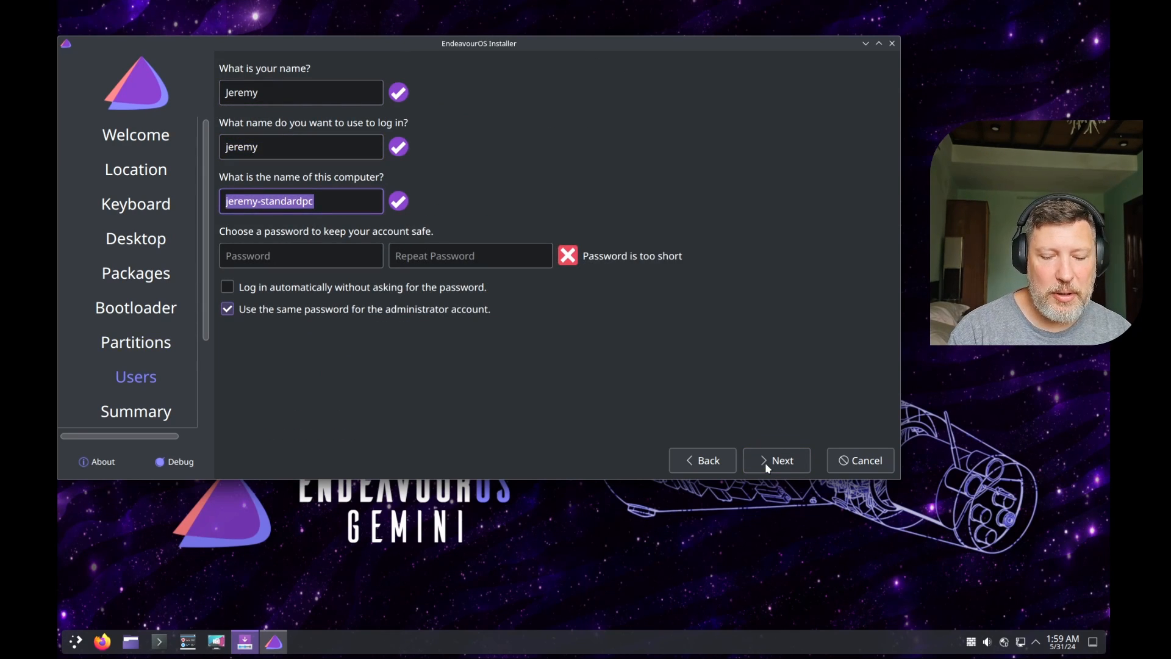
{"action": "left_click", "coordinate": [776, 460]}
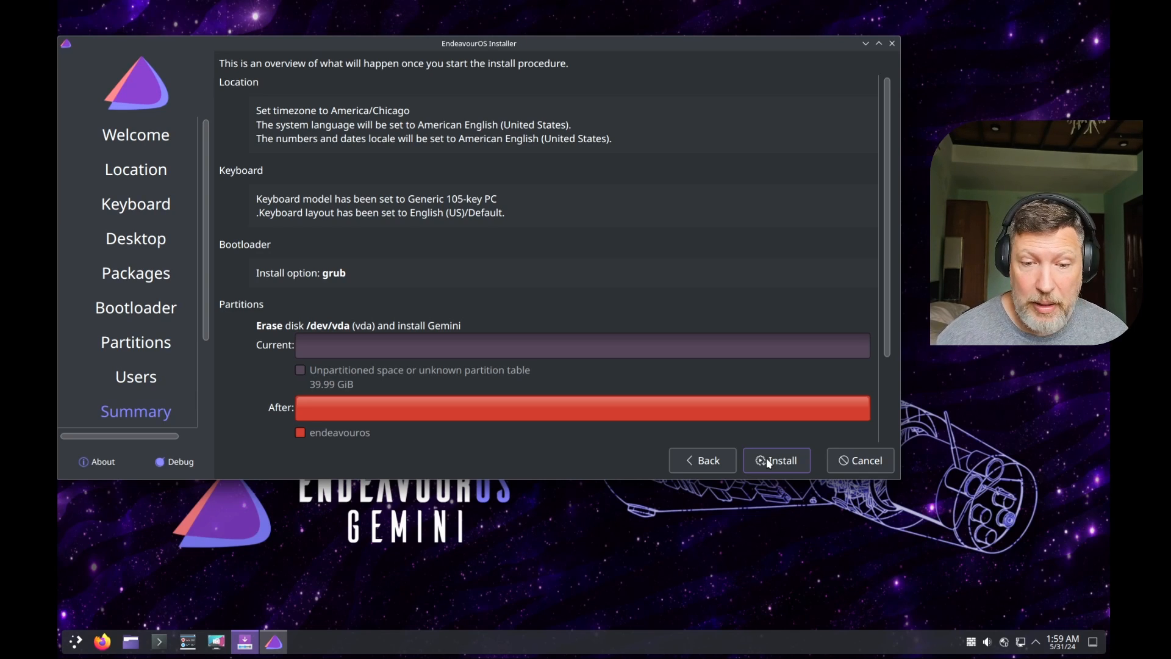
{"action": "left_click", "coordinate": [775, 460]}
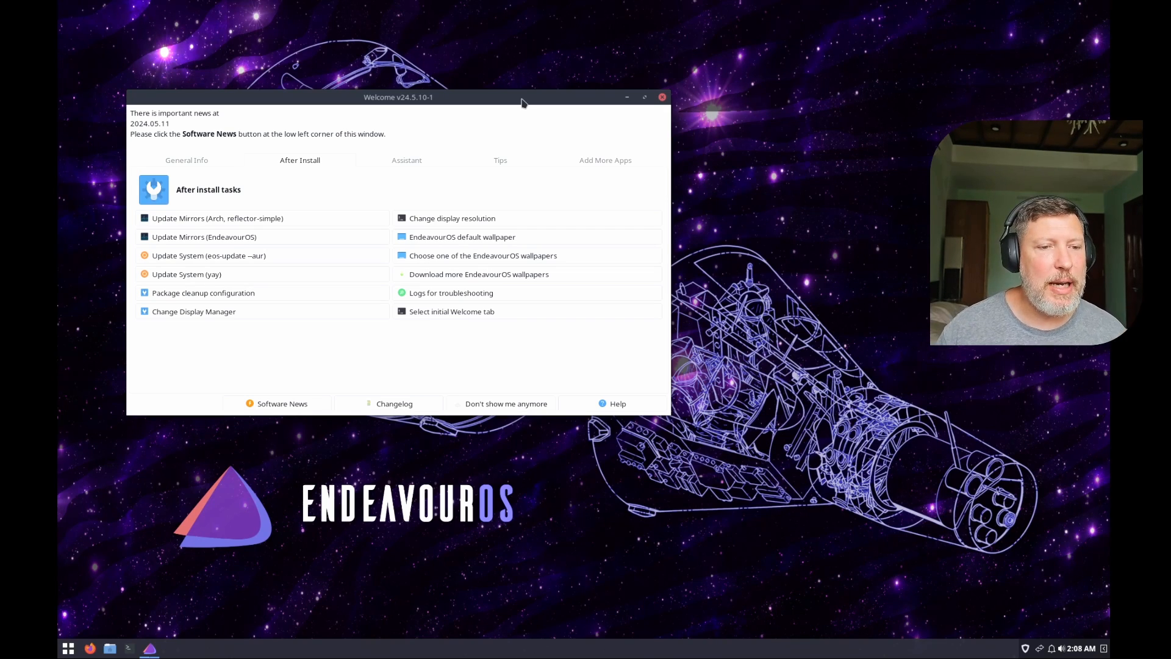
{"action": "mouse_move", "coordinate": [203, 171]}
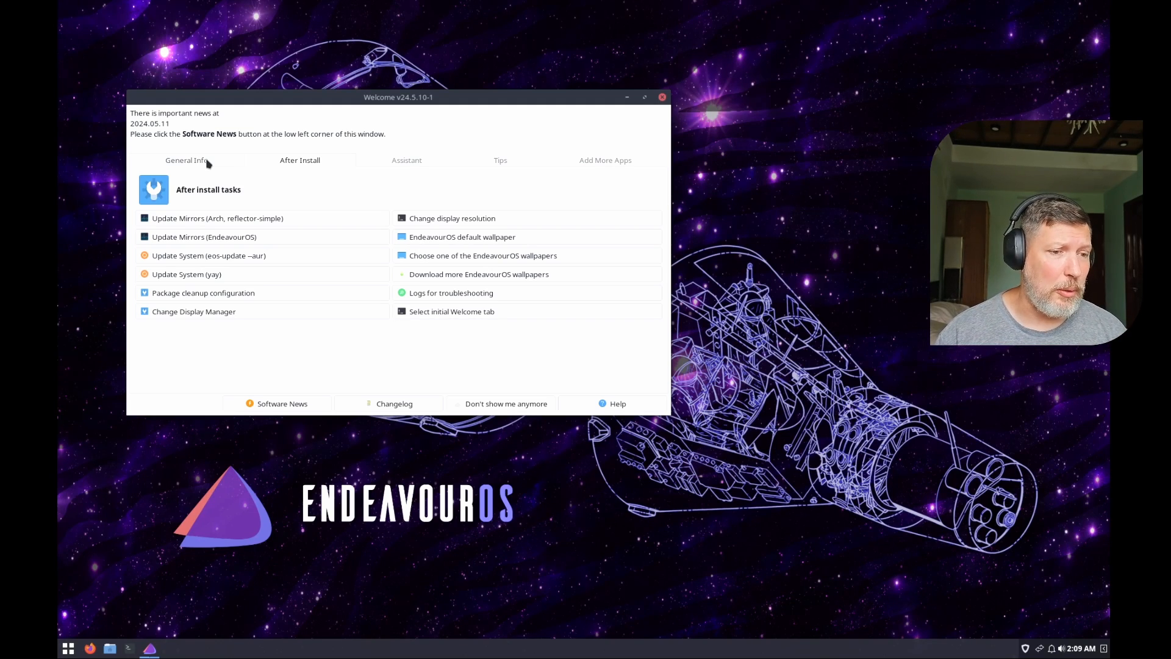
{"action": "mouse_move", "coordinate": [278, 205]}
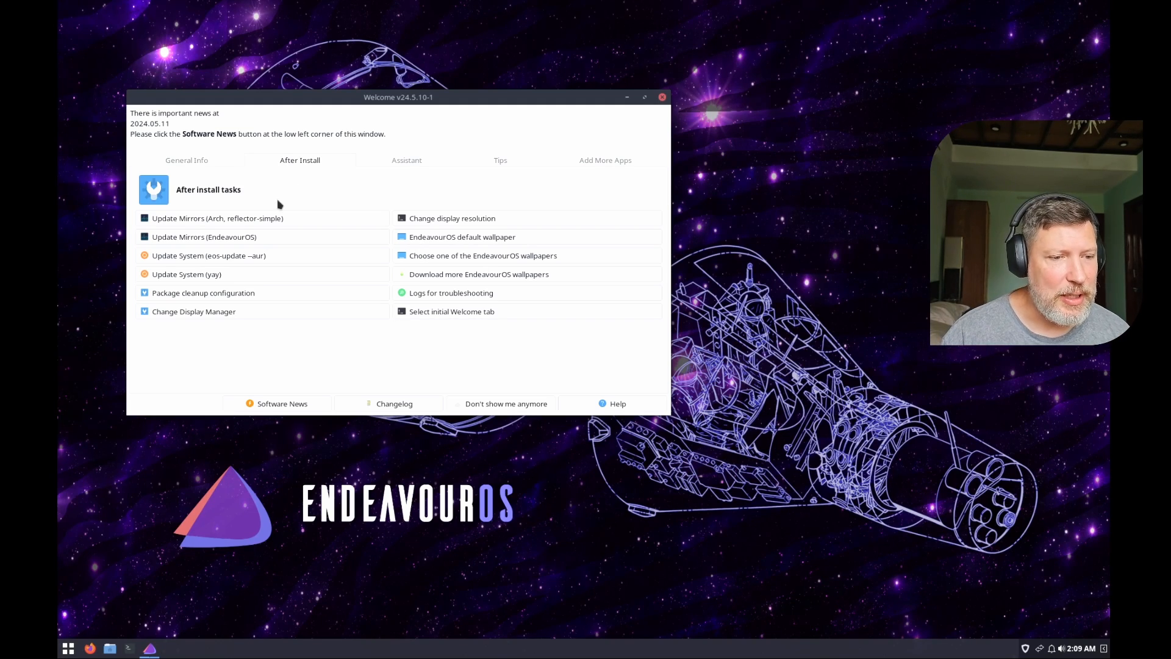
{"action": "mouse_move", "coordinate": [217, 219]}
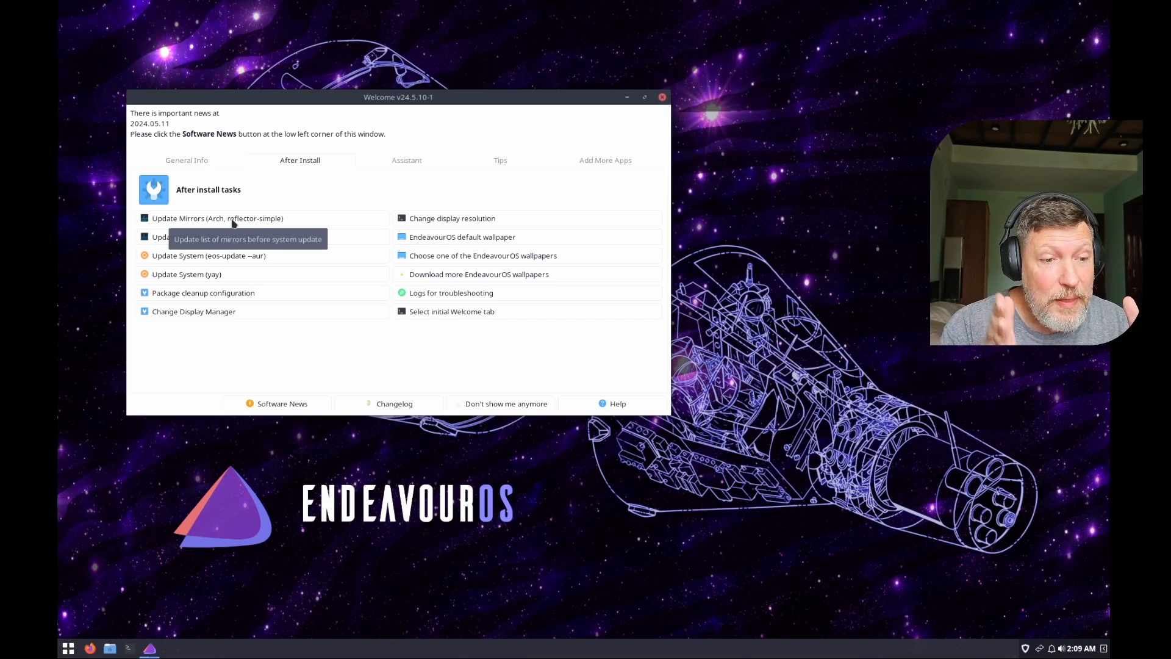
{"action": "mouse_move", "coordinate": [441, 208]}
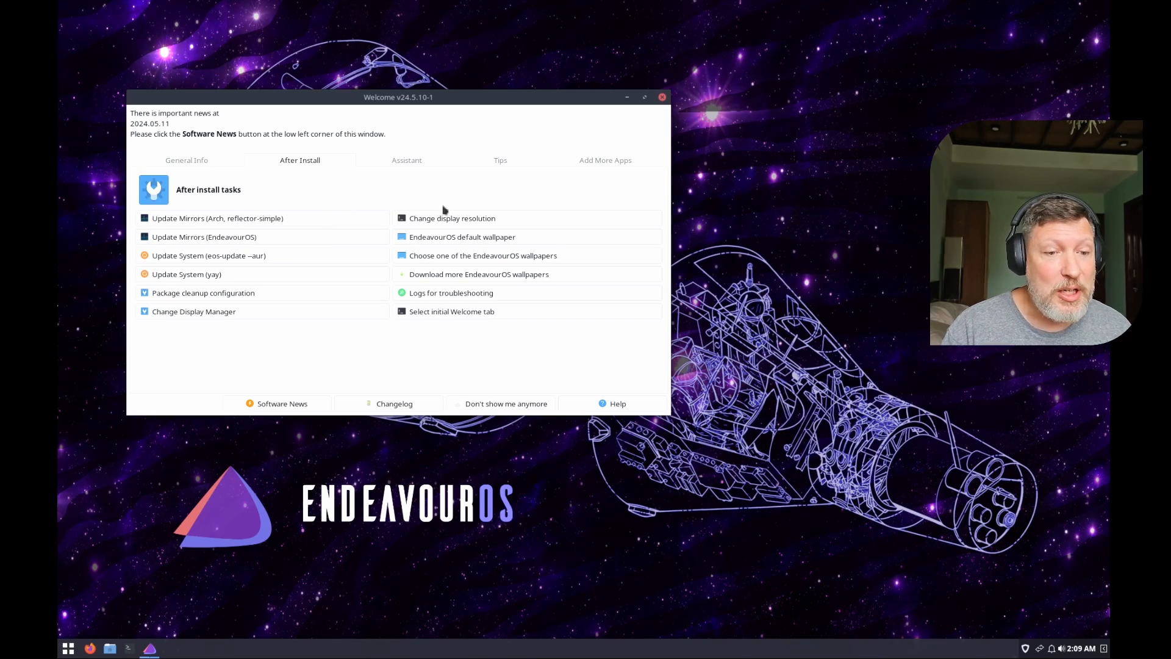
{"action": "mouse_move", "coordinate": [314, 225]}
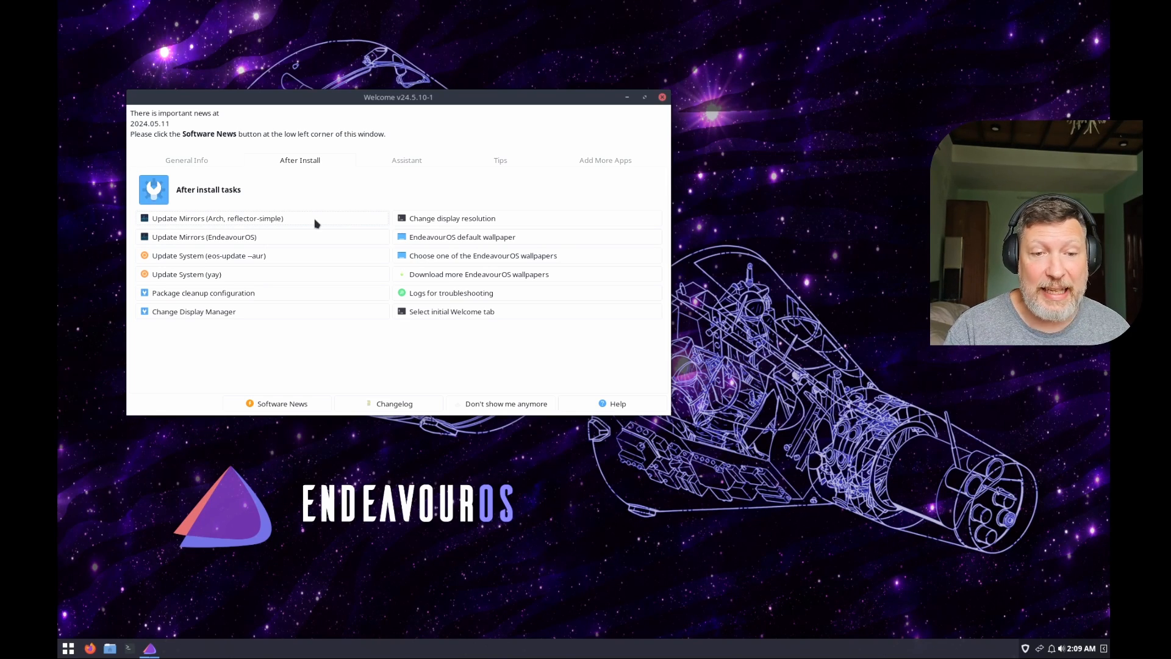
Step: Rank Arch mirrors with reflector-simple using Vietnam and Singapore
{"action": "left_click", "coordinate": [217, 218]}
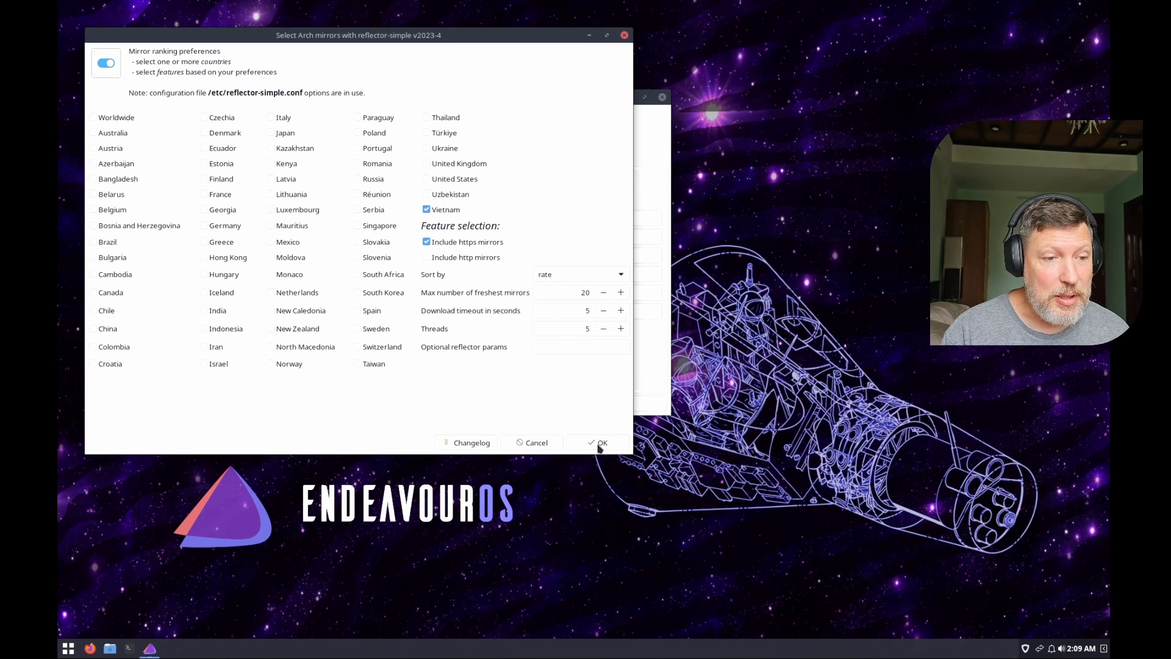
{"action": "left_click", "coordinate": [602, 442]}
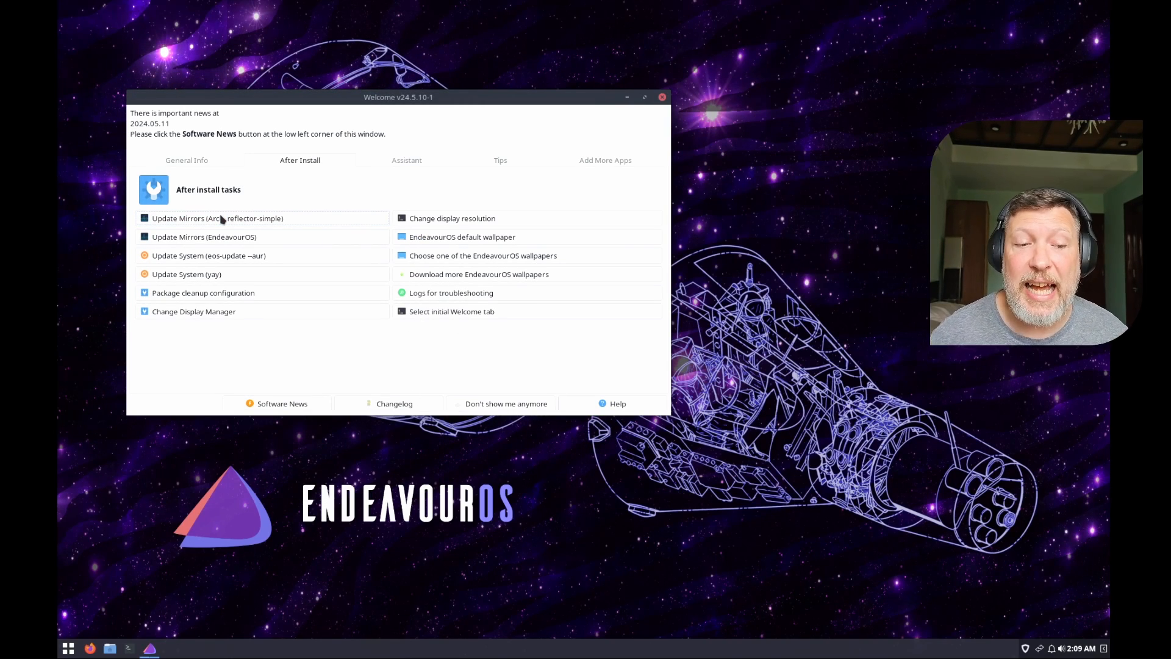
{"action": "left_click", "coordinate": [217, 218]}
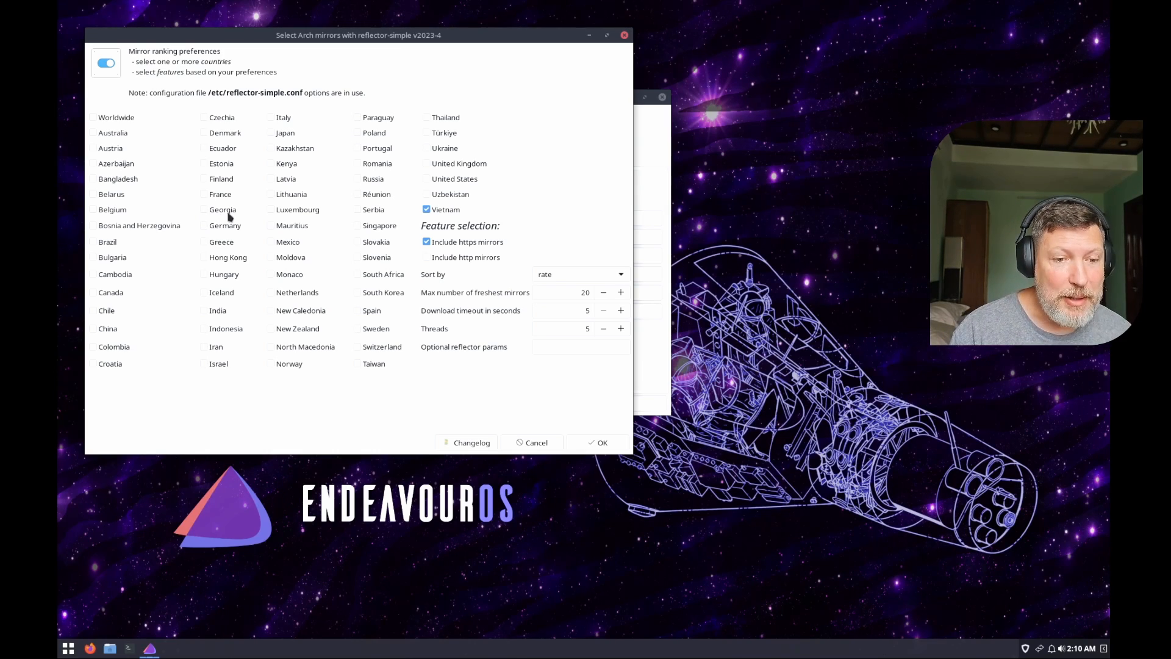
{"action": "left_click", "coordinate": [358, 225]}
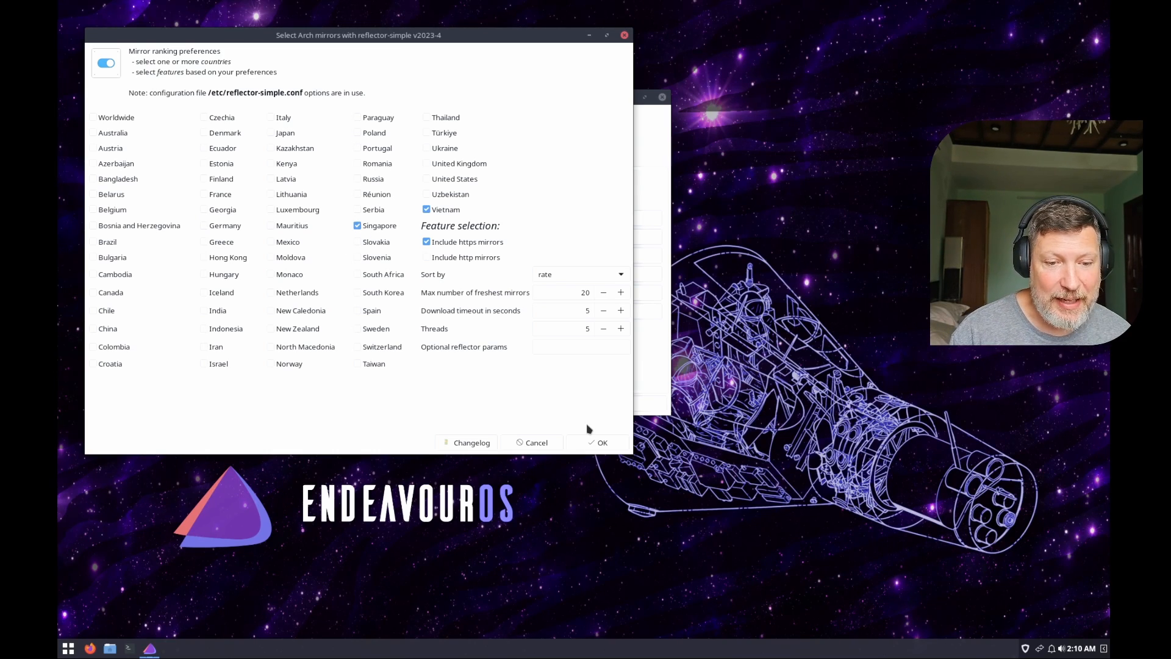
{"action": "left_click", "coordinate": [601, 442]}
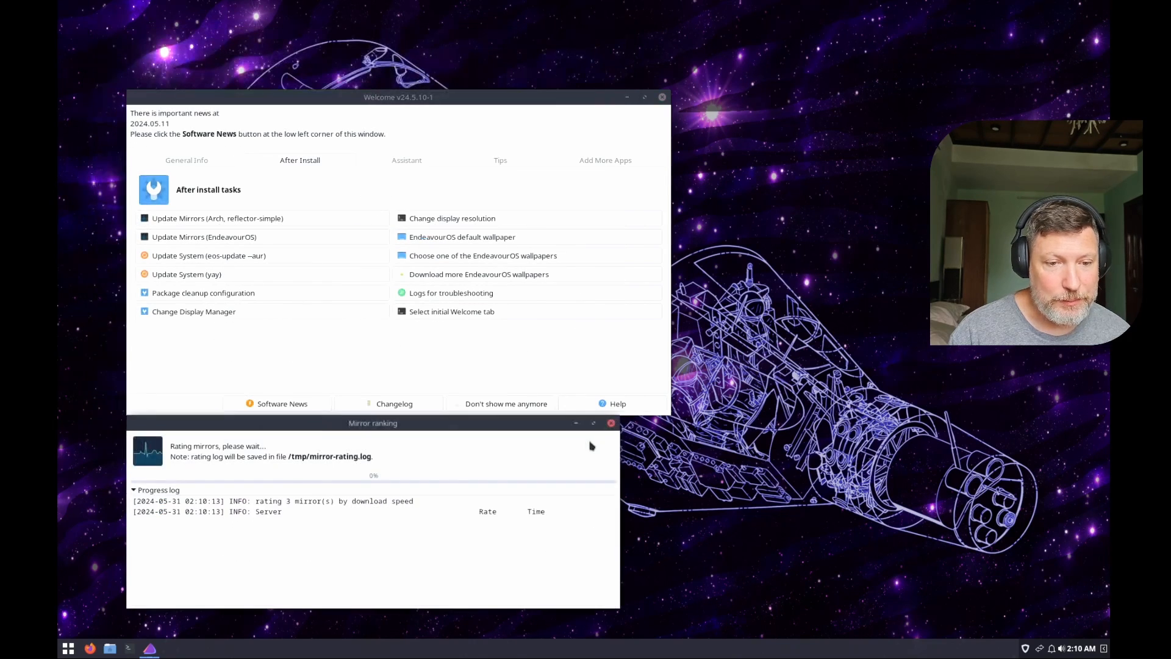
{"action": "left_click", "coordinate": [610, 423]}
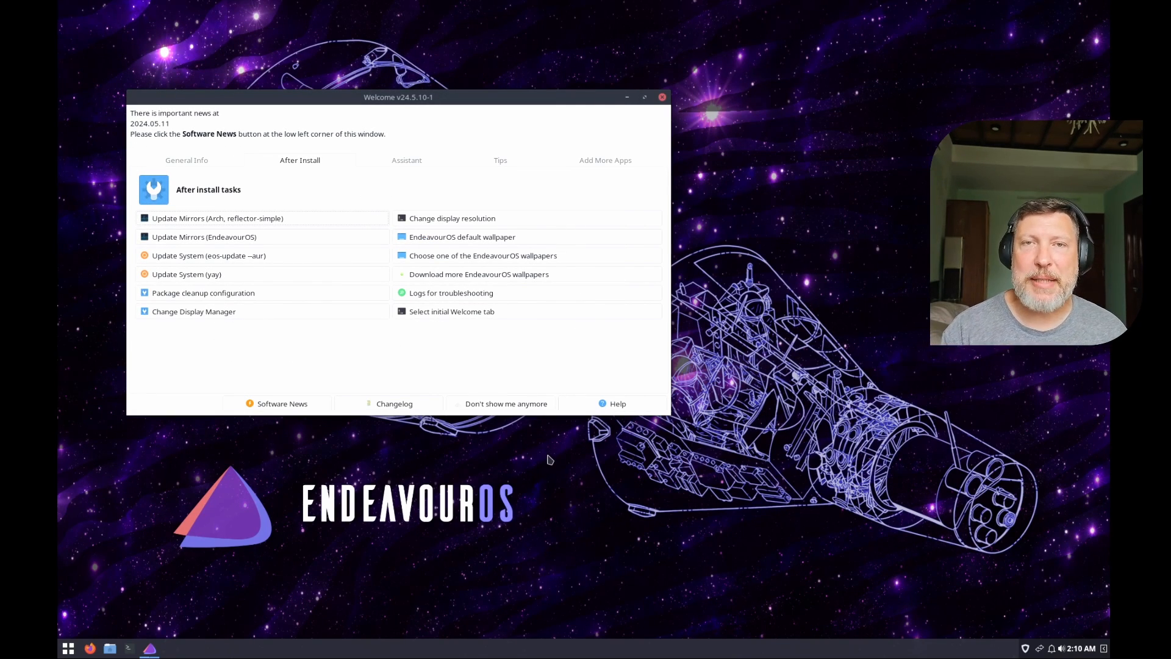
{"action": "left_click", "coordinate": [217, 219]}
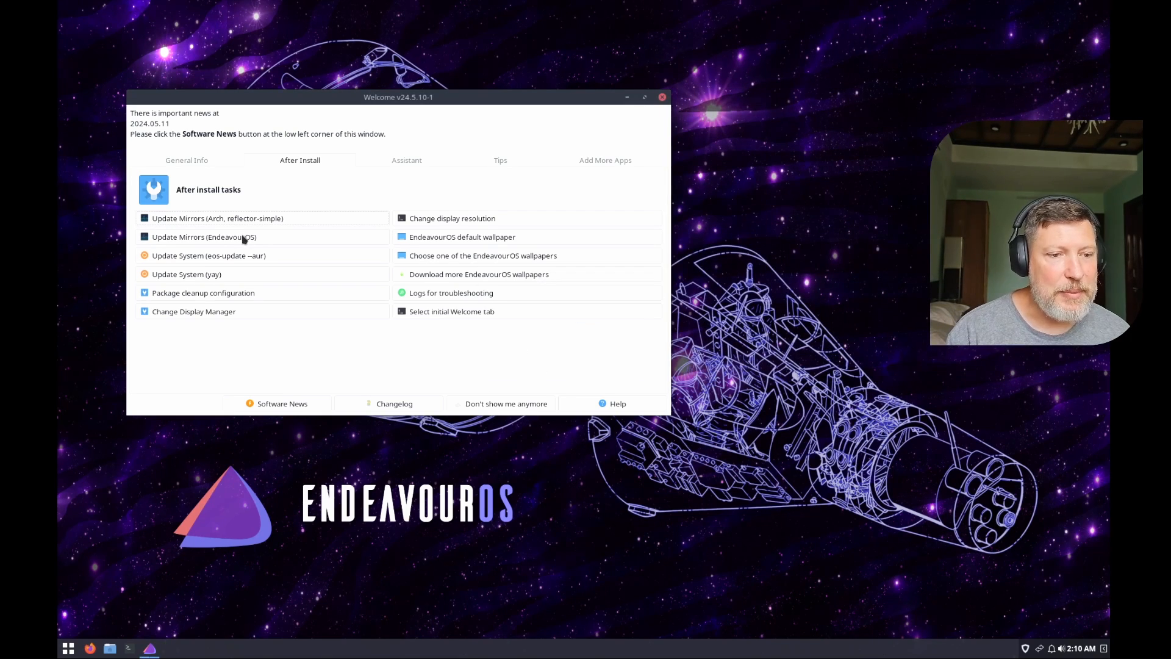
{"action": "mouse_move", "coordinate": [243, 255]}
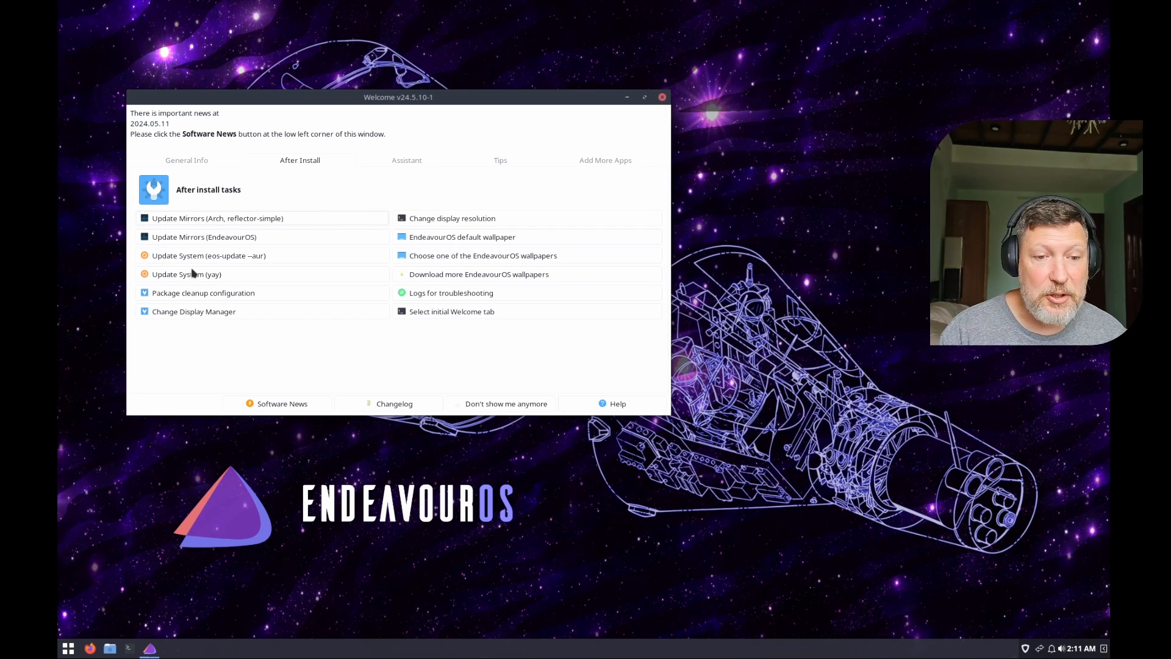
{"action": "mouse_move", "coordinate": [185, 275]}
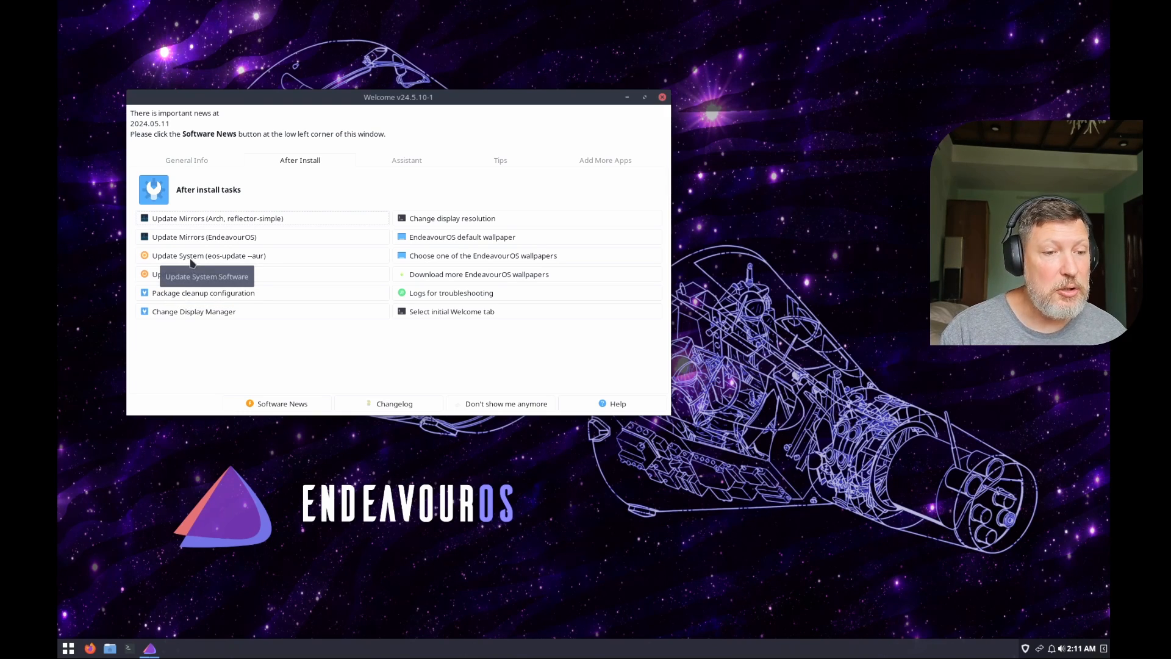
{"action": "mouse_move", "coordinate": [203, 291]}
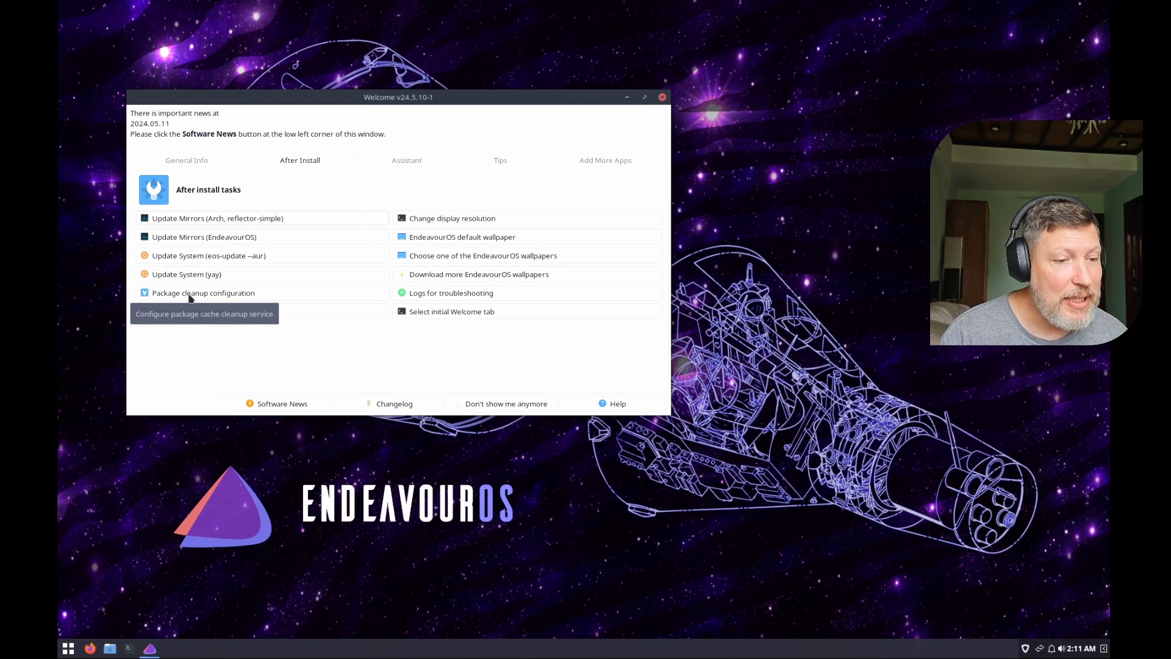
{"action": "mouse_move", "coordinate": [194, 311]}
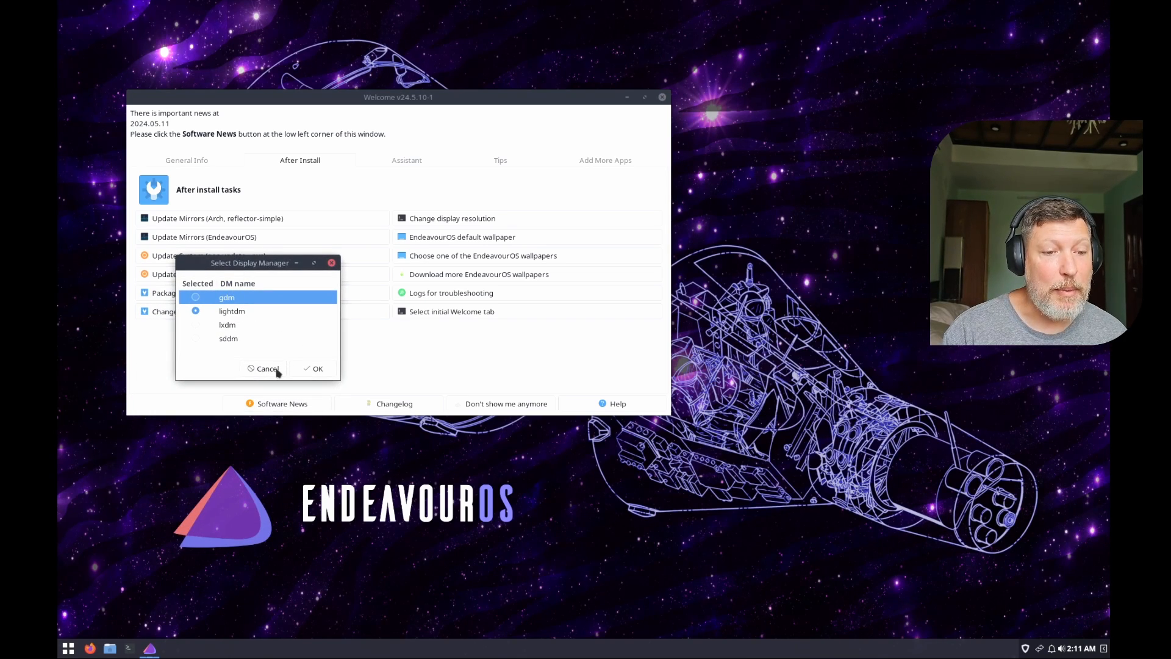
Step: Cancel the display manager change and start downloading more EndeavourOS wallpapers
{"action": "left_click", "coordinate": [267, 368]}
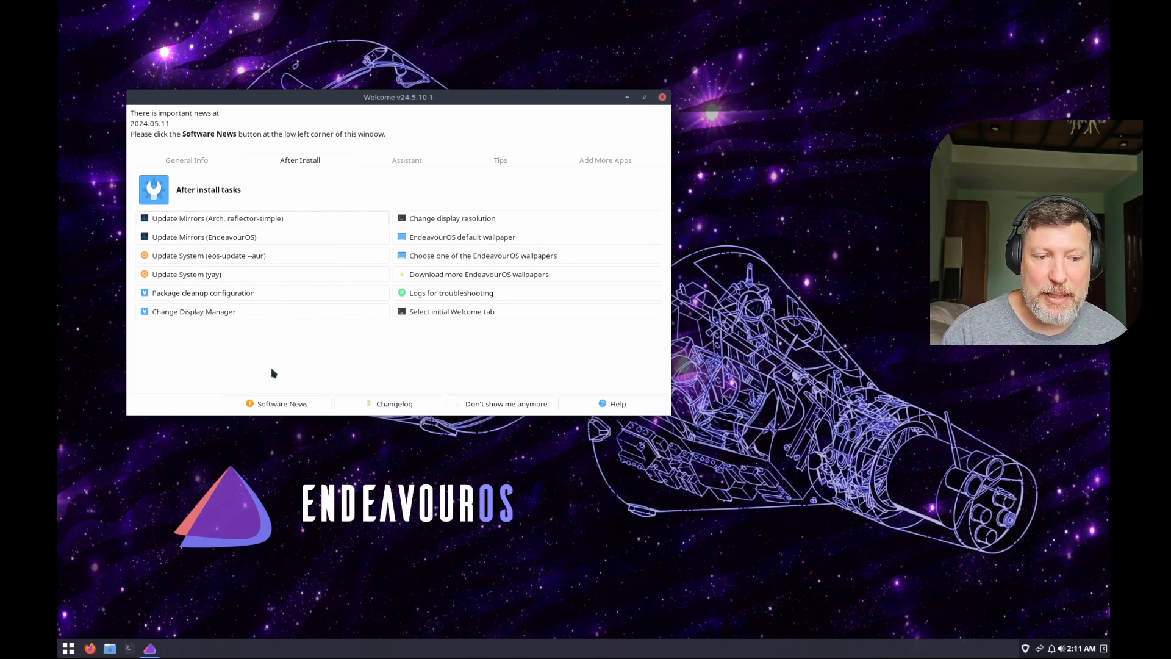
{"action": "mouse_move", "coordinate": [472, 246]}
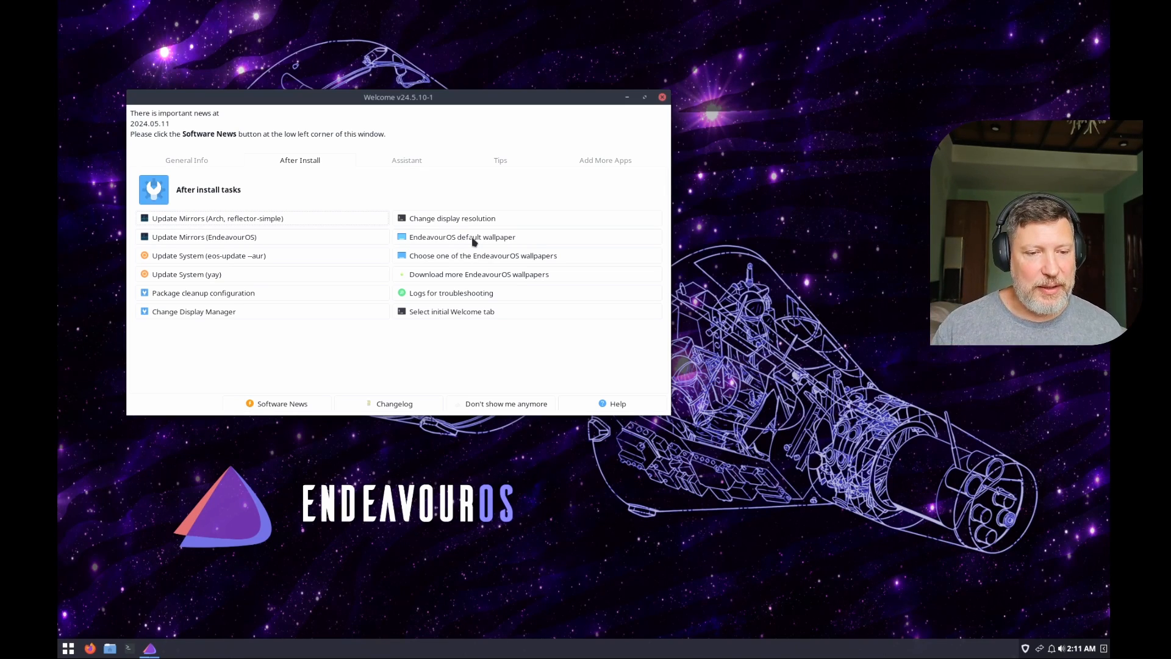
{"action": "left_click", "coordinate": [478, 275]}
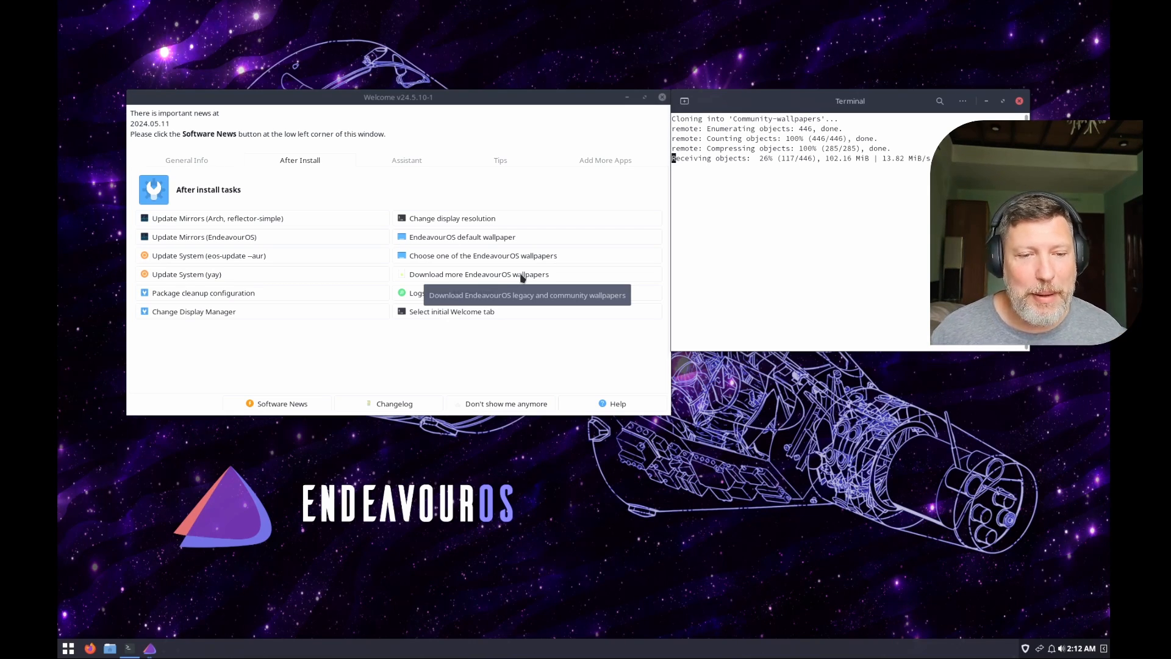
{"action": "mouse_move", "coordinate": [500, 359]}
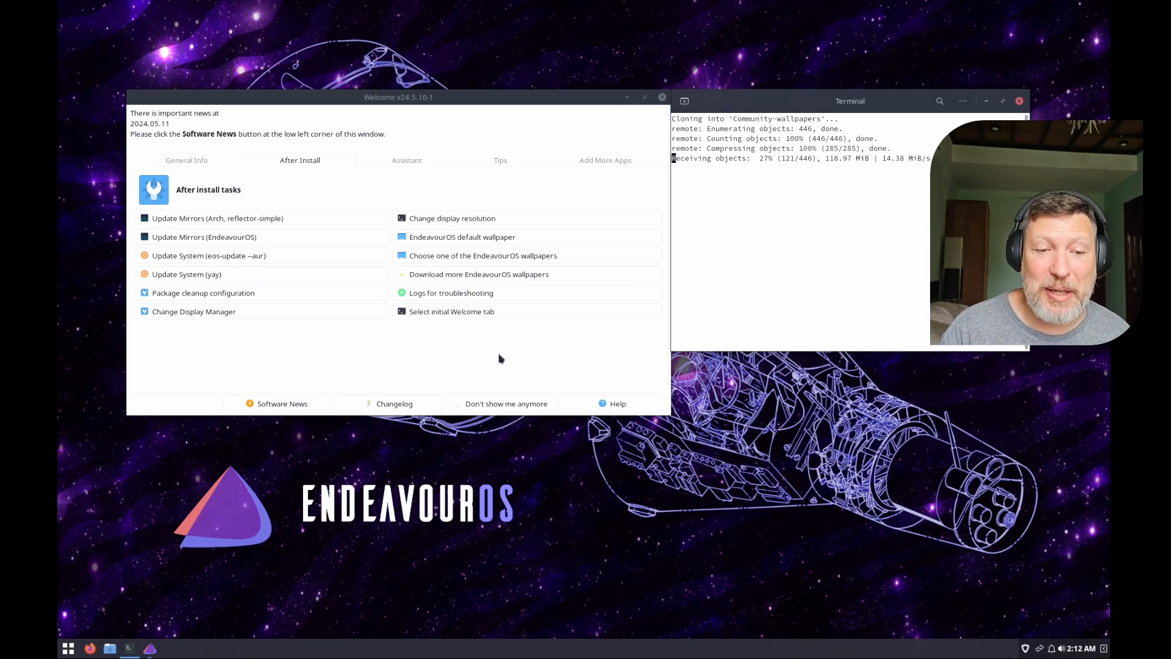
{"action": "mouse_move", "coordinate": [489, 236]}
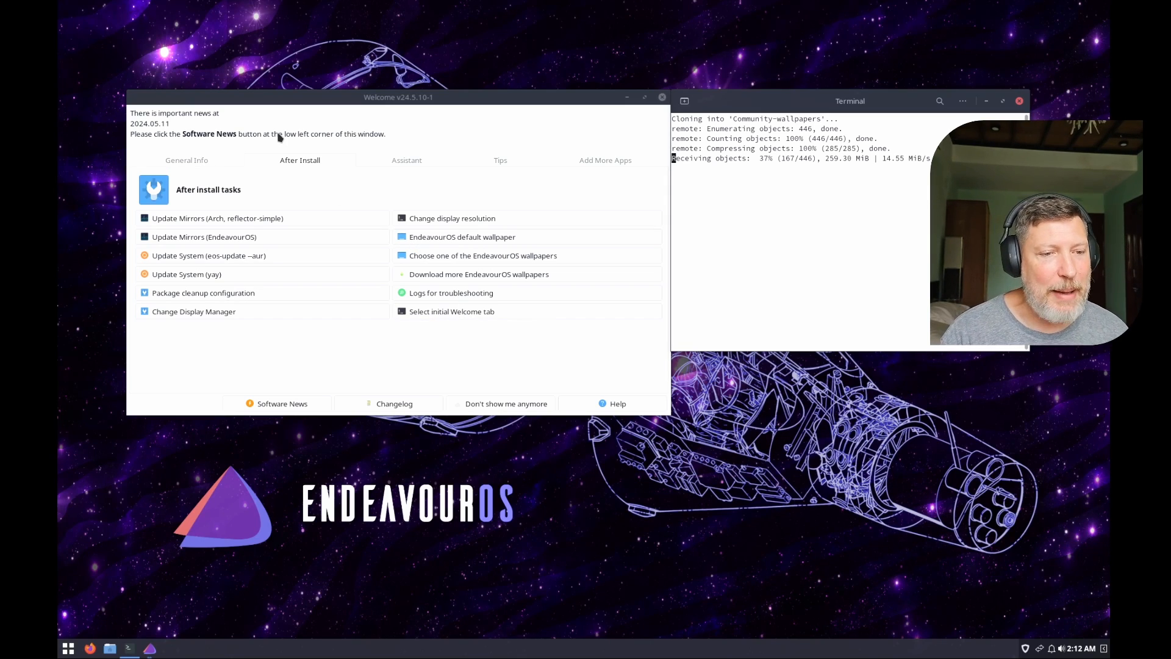
Step: Browse the General Info, Assistant and Tips tabs, ending on Add More Apps
{"action": "left_click", "coordinate": [185, 159]}
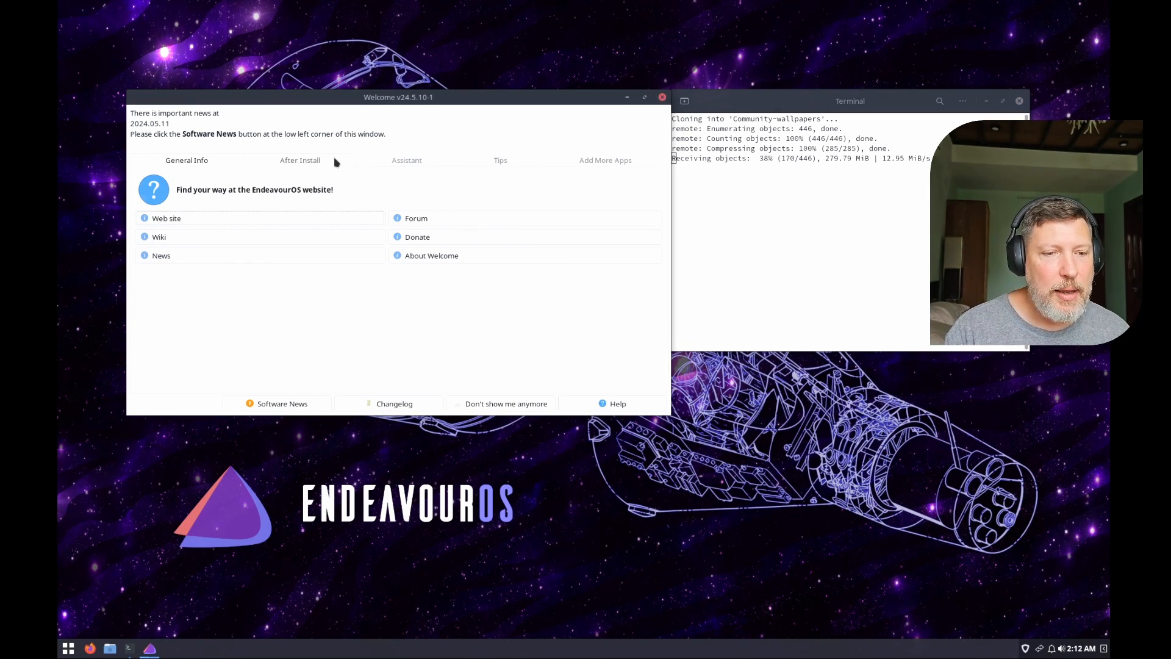
{"action": "left_click", "coordinate": [406, 160]}
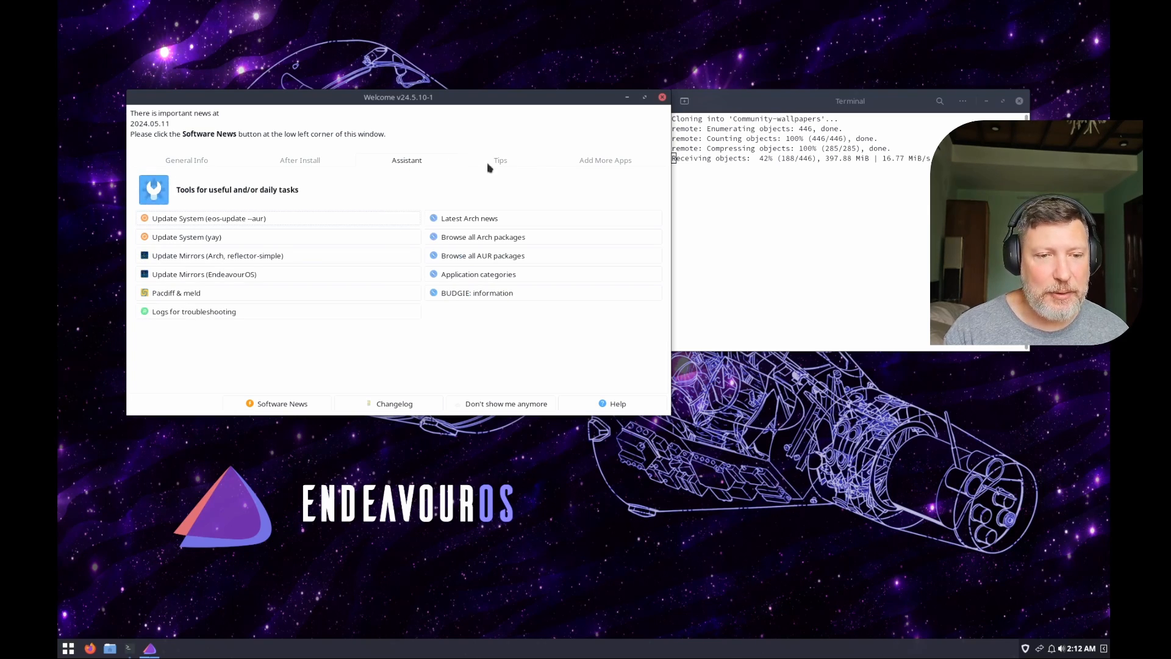
{"action": "left_click", "coordinate": [500, 160]}
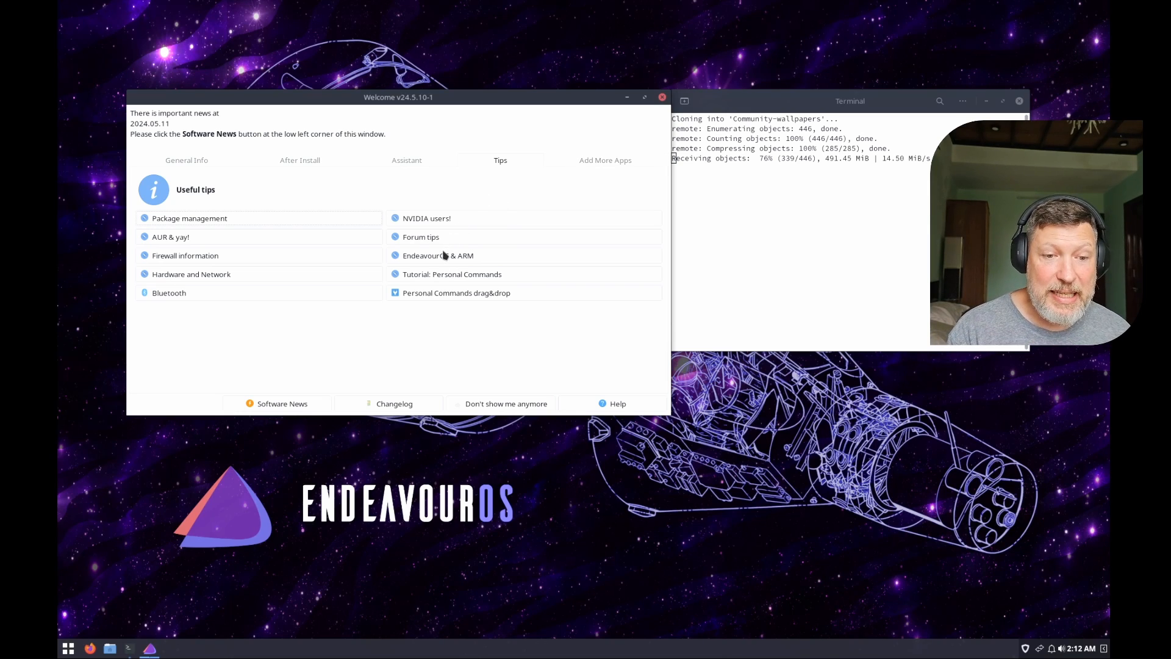
{"action": "mouse_move", "coordinate": [245, 264]}
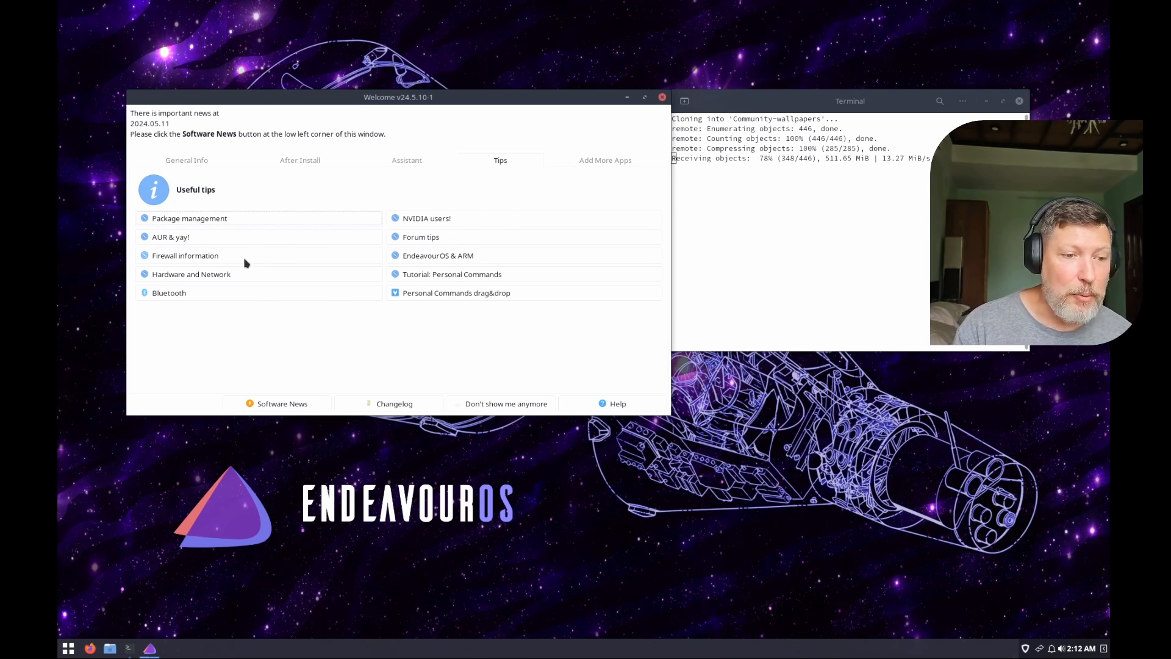
{"action": "left_click", "coordinate": [605, 159]}
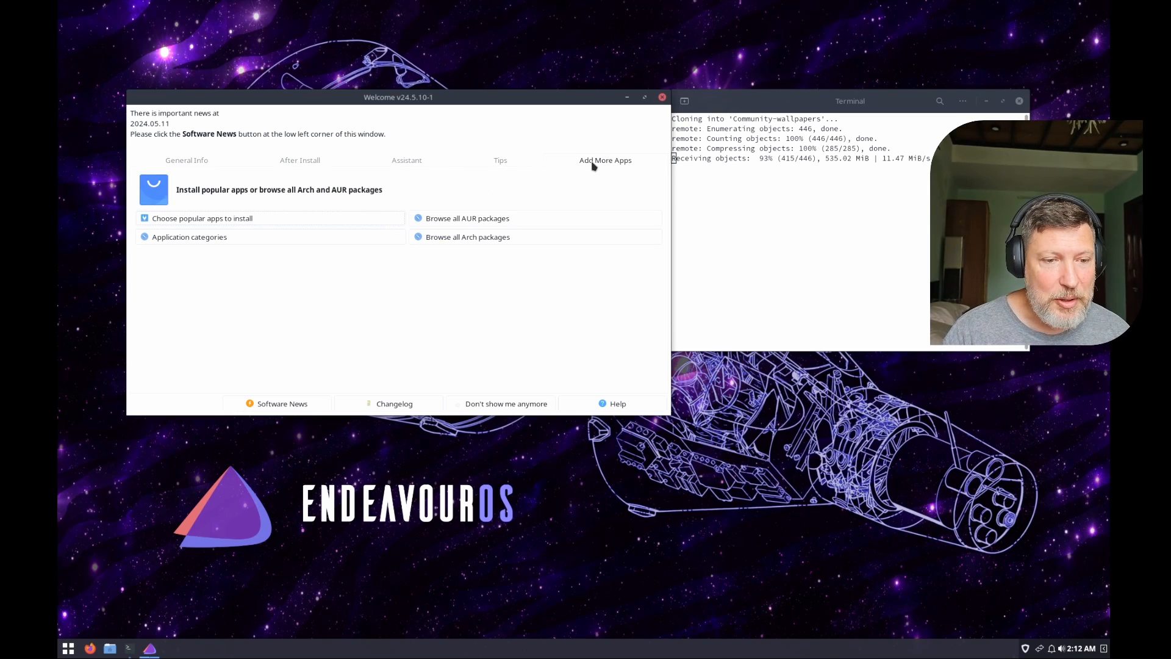
{"action": "mouse_move", "coordinate": [207, 246]}
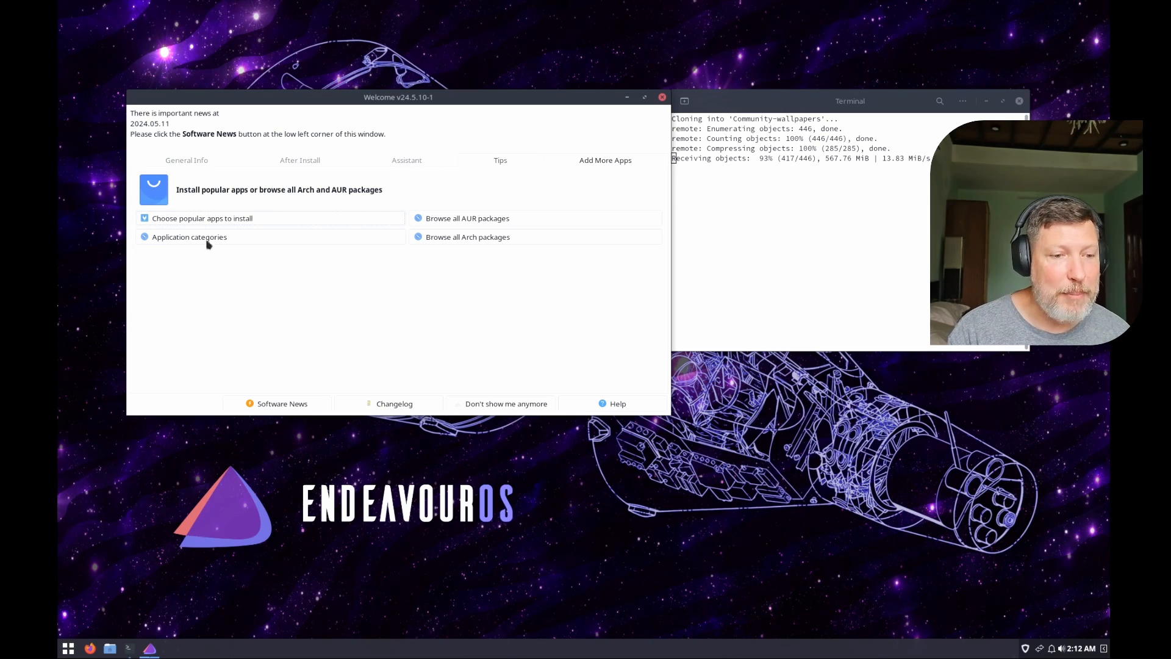
{"action": "mouse_move", "coordinate": [468, 280]}
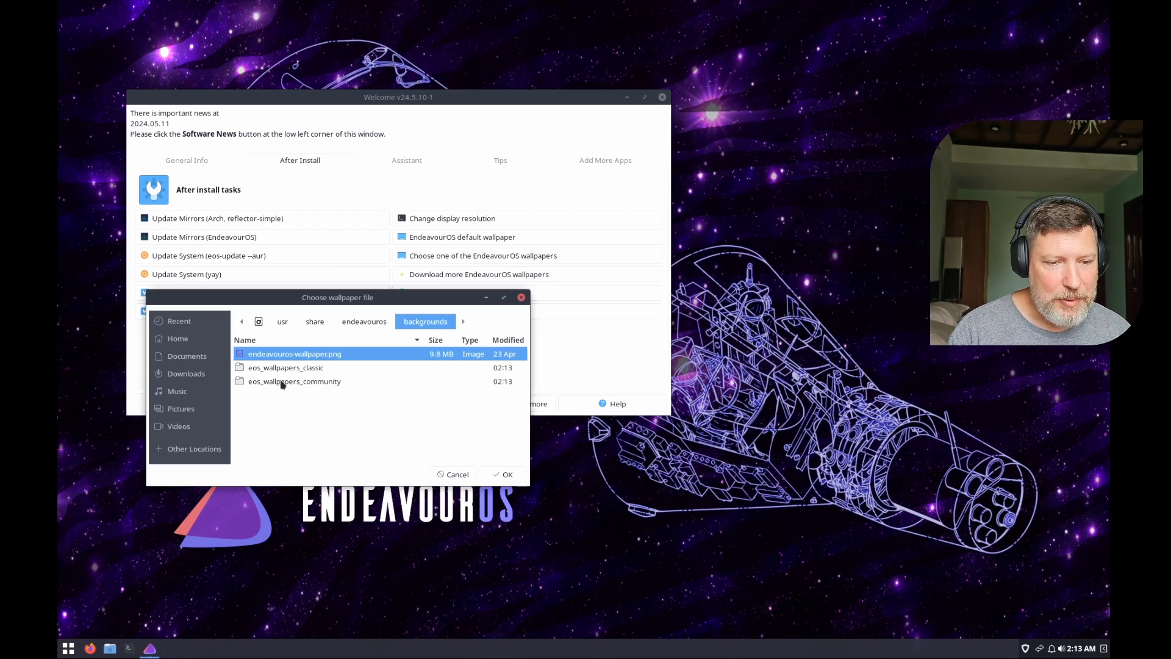
Step: Apply a wallpaper from eos_wallpapers_community, then open the Bluetooth tip page
{"action": "double_click", "coordinate": [294, 380]}
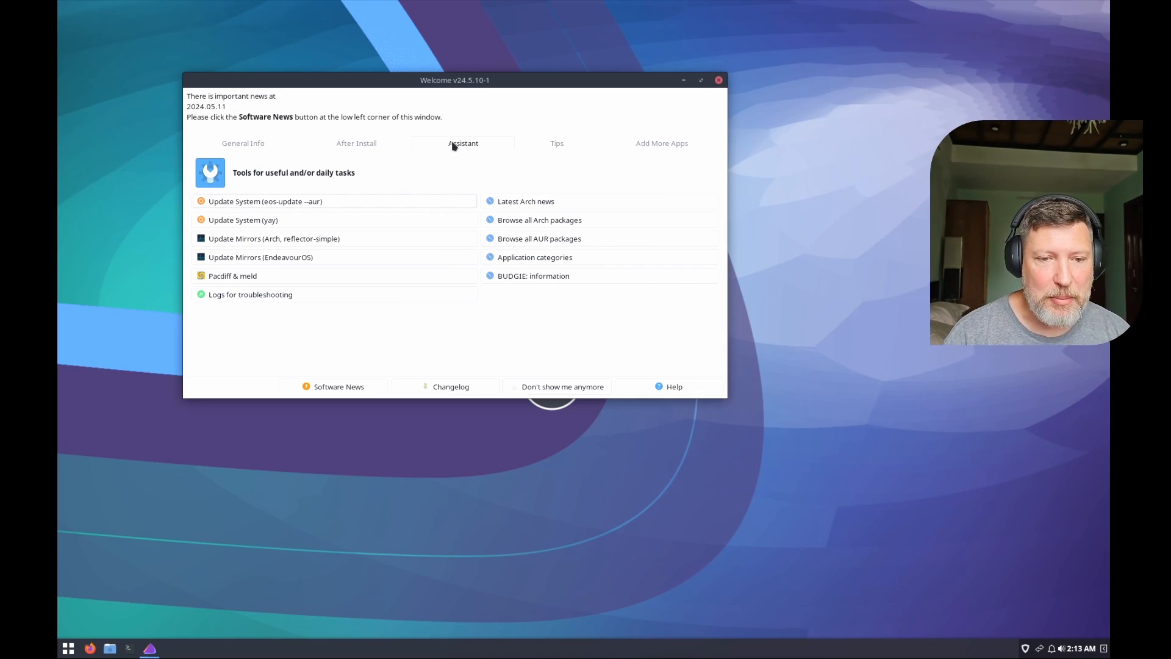
{"action": "mouse_move", "coordinate": [524, 202]}
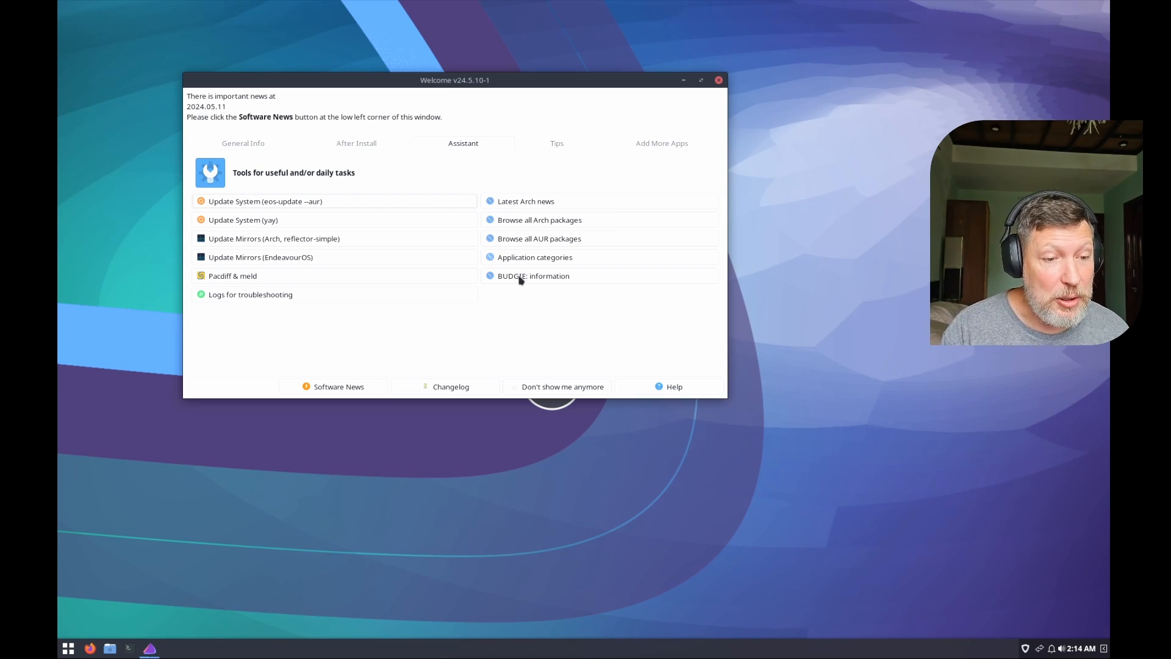
{"action": "mouse_move", "coordinate": [559, 144]}
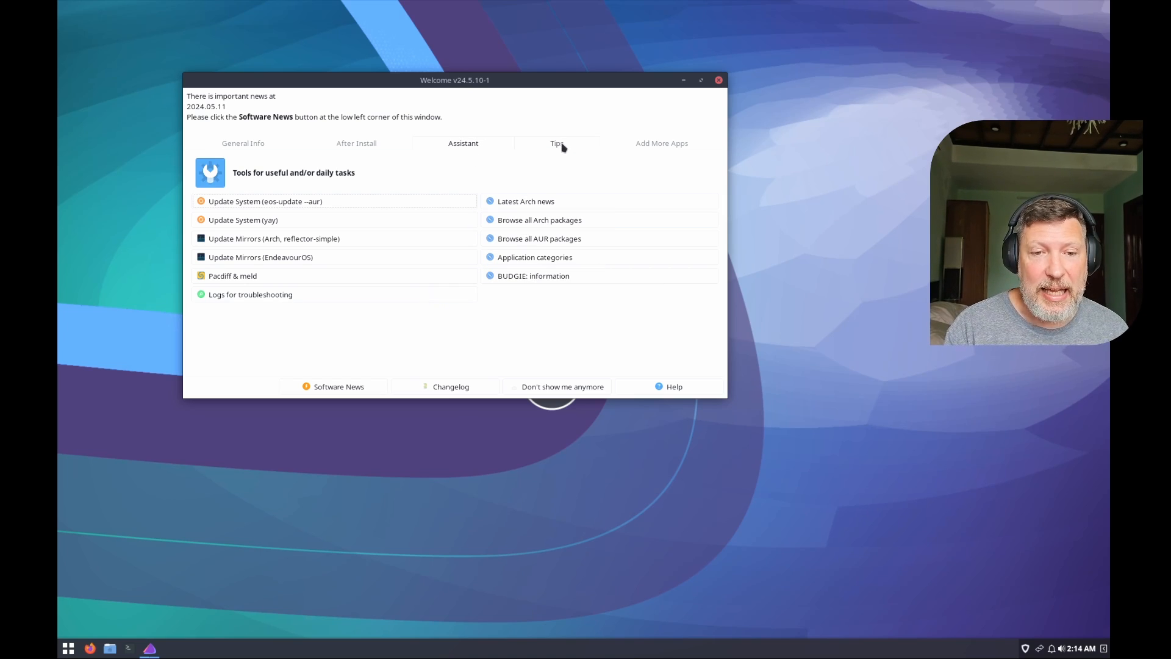
{"action": "left_click", "coordinate": [556, 143]}
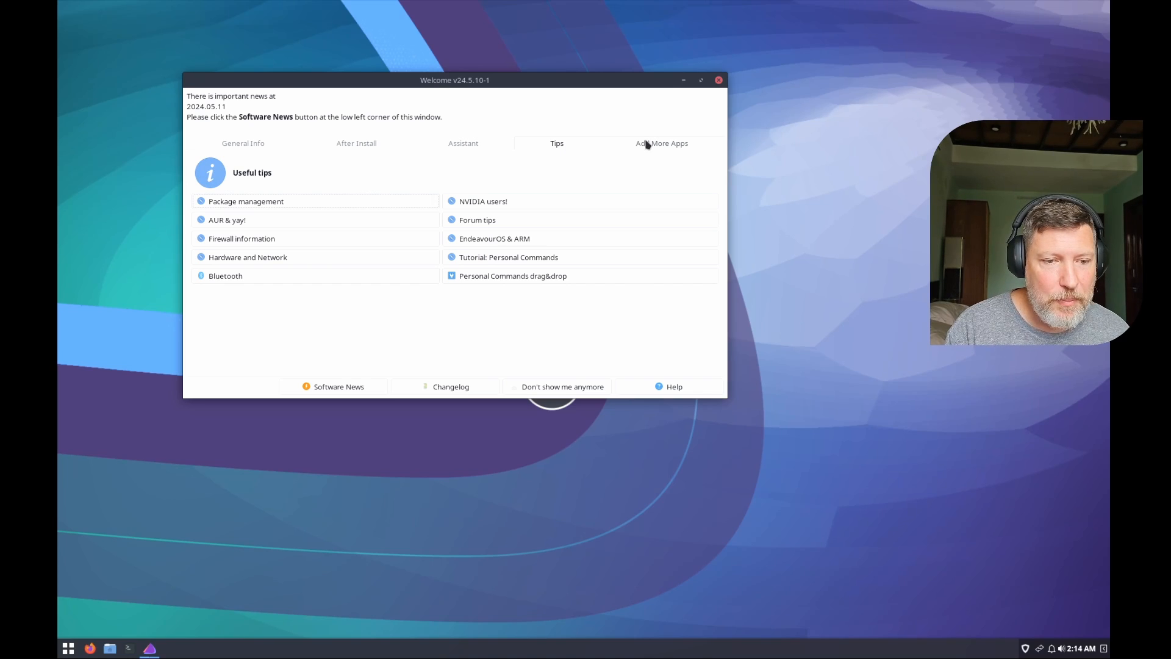
{"action": "mouse_move", "coordinate": [334, 277]}
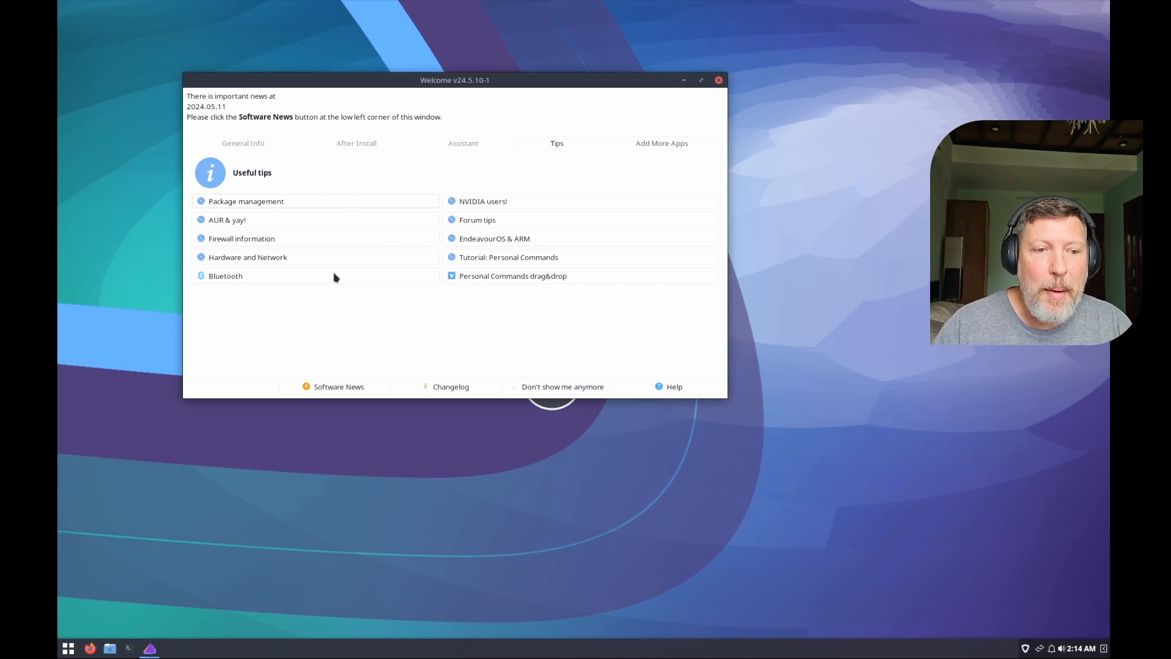
{"action": "left_click", "coordinate": [225, 276]}
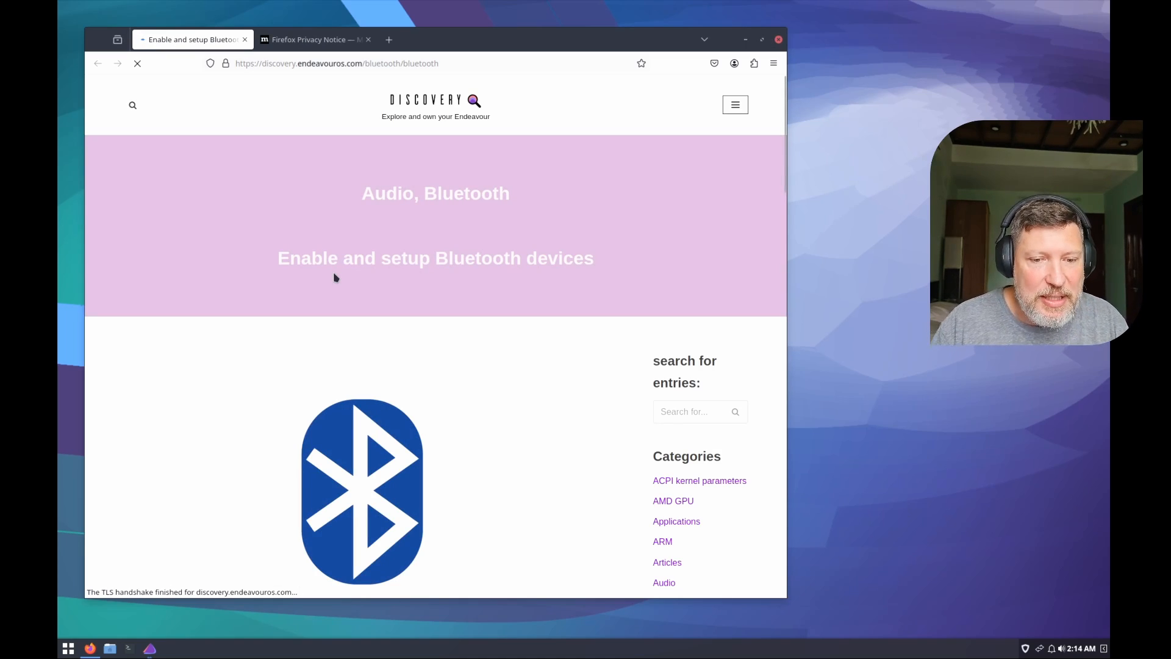
Step: Read through the Bluetooth guide for the systemctl start/enable commands, then close the guide
{"action": "scroll", "scroll_direction": "down", "scroll_amount": 3}
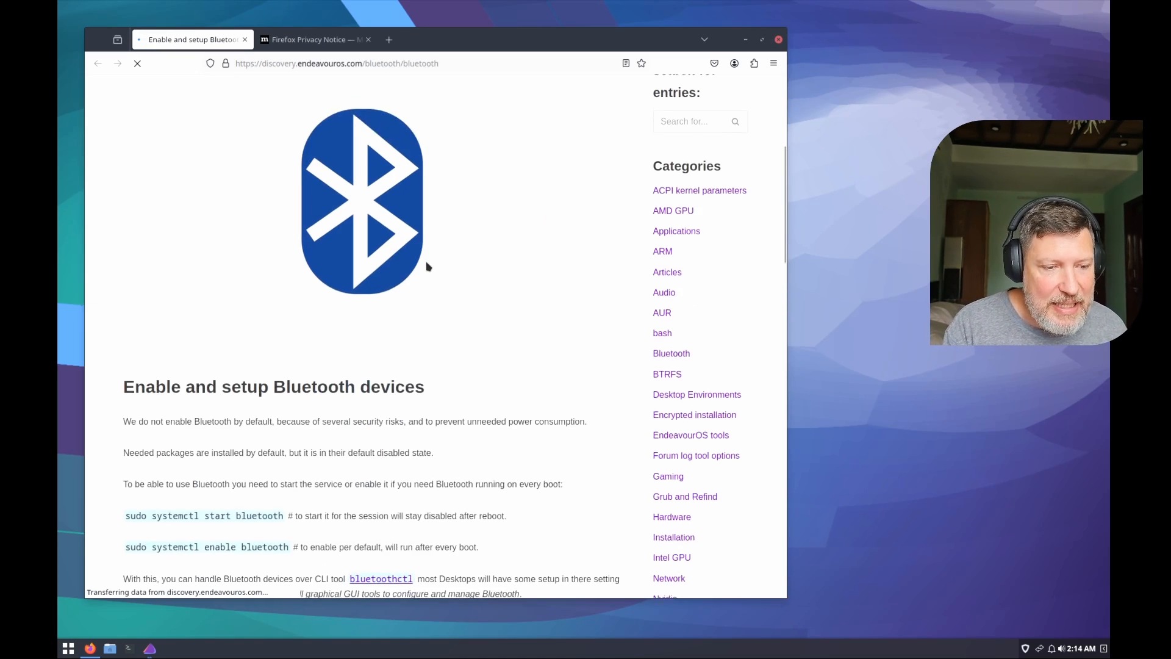
{"action": "scroll", "scroll_direction": "down", "scroll_amount": 3}
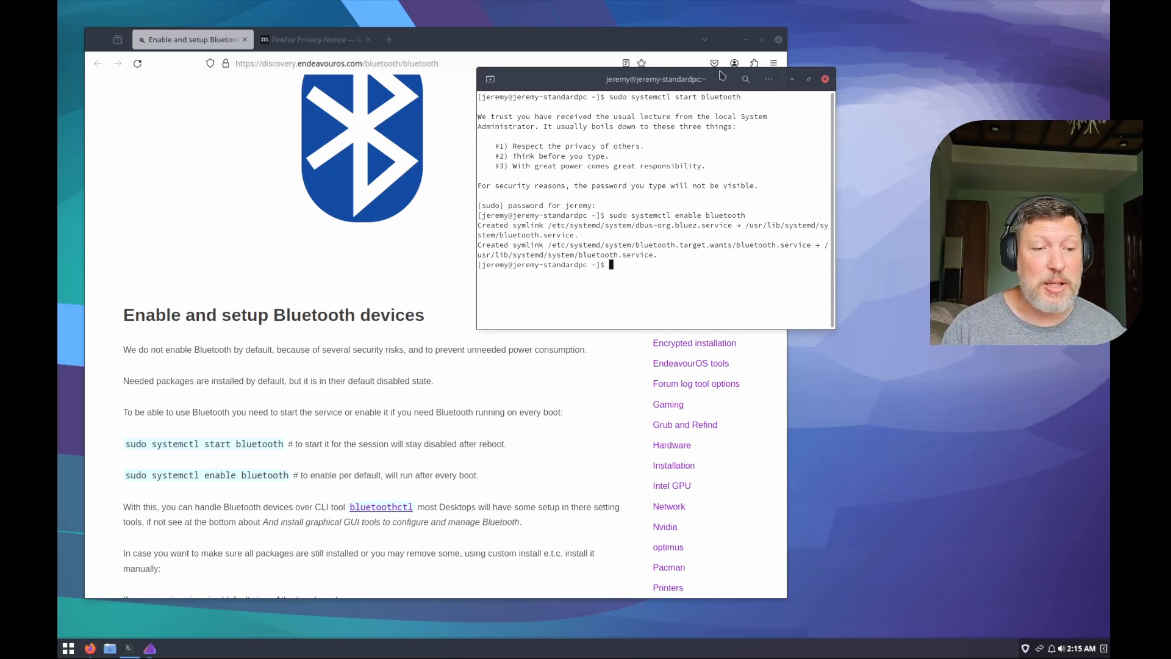
{"action": "left_click", "coordinate": [826, 78]}
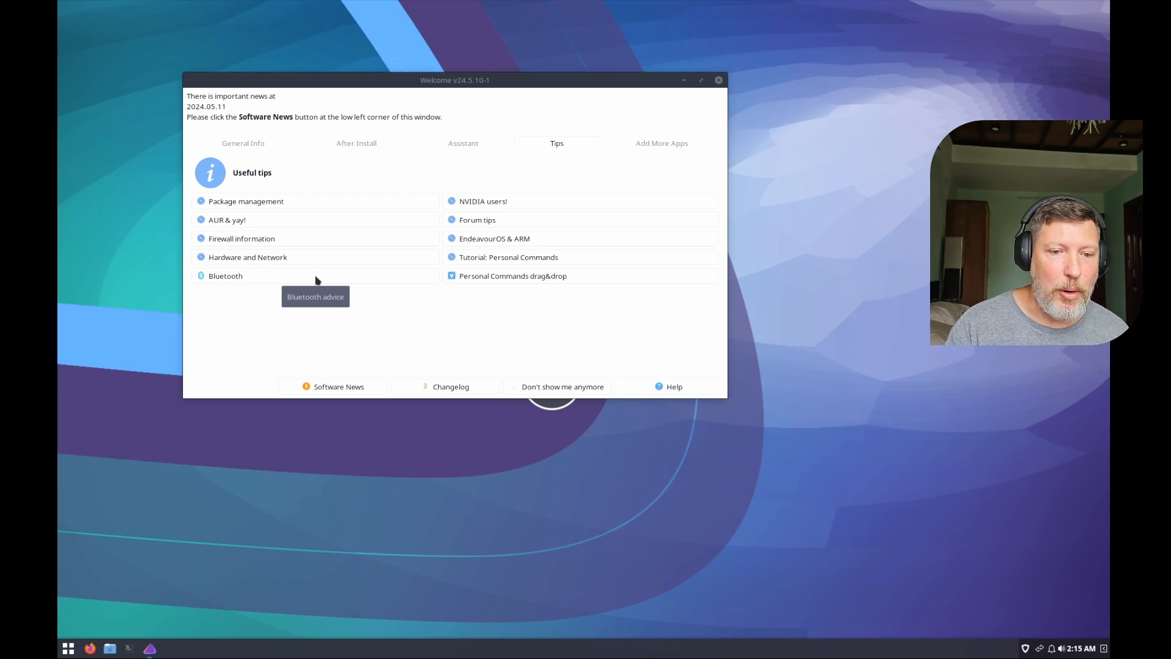
Step: In the QuickStart Installer, mark lollypop under Audio Players for installation
{"action": "left_click", "coordinate": [660, 143]}
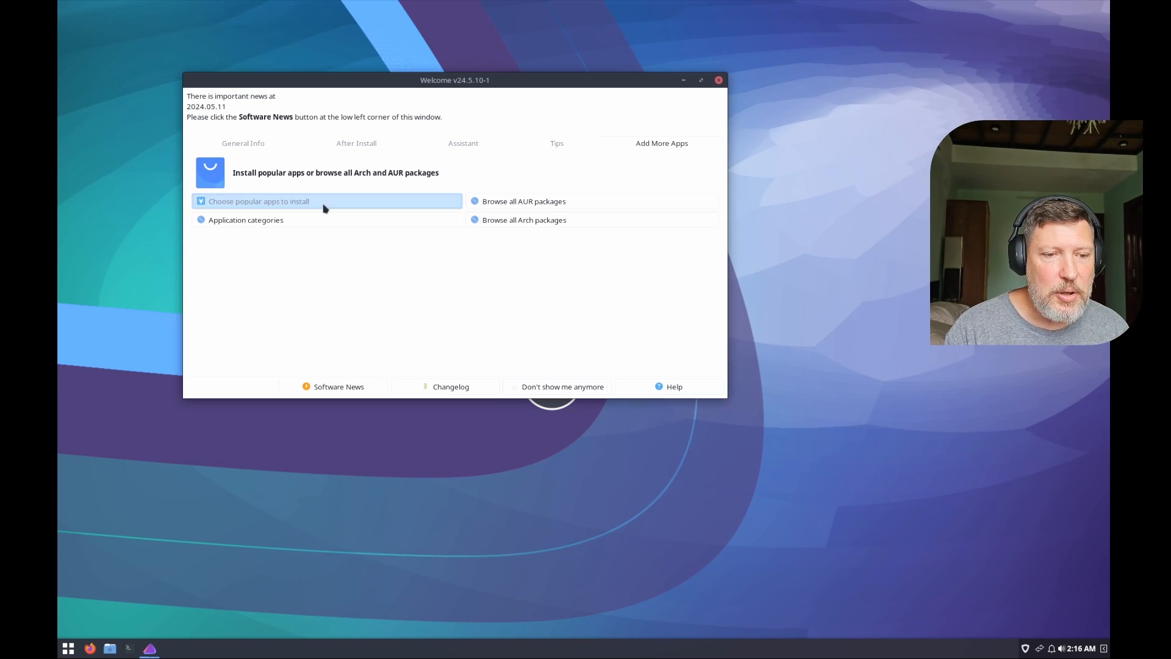
{"action": "left_click", "coordinate": [245, 220]}
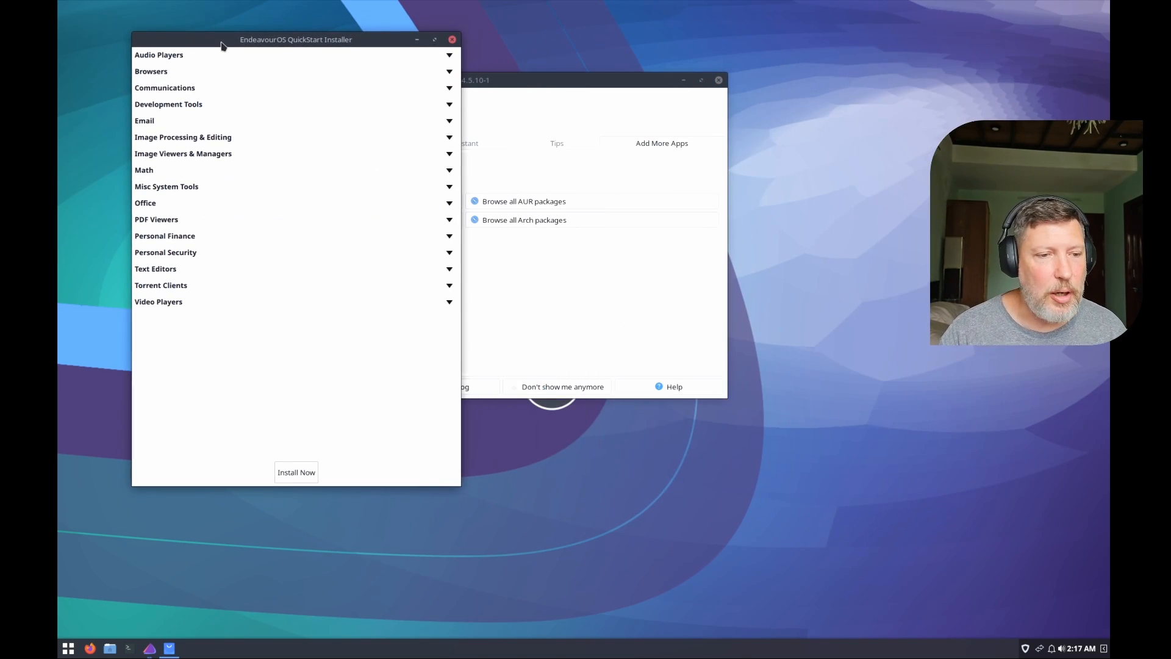
{"action": "left_click_drag", "start_coordinate": [295, 39], "coordinate": [286, 34]}
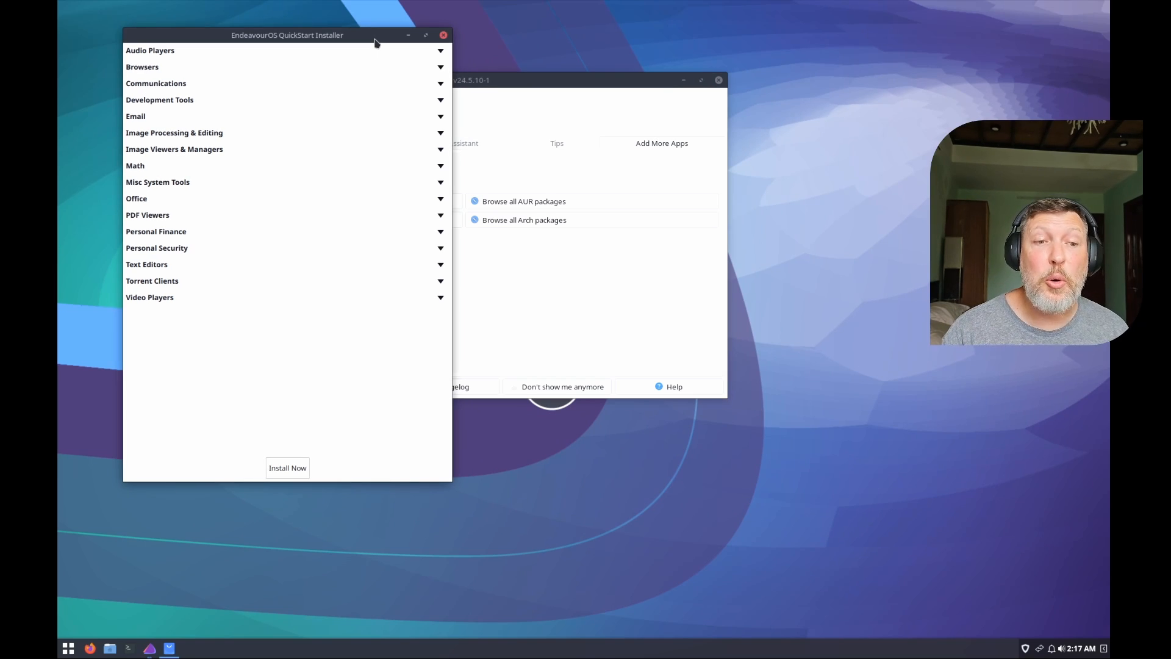
{"action": "mouse_move", "coordinate": [429, 61]}
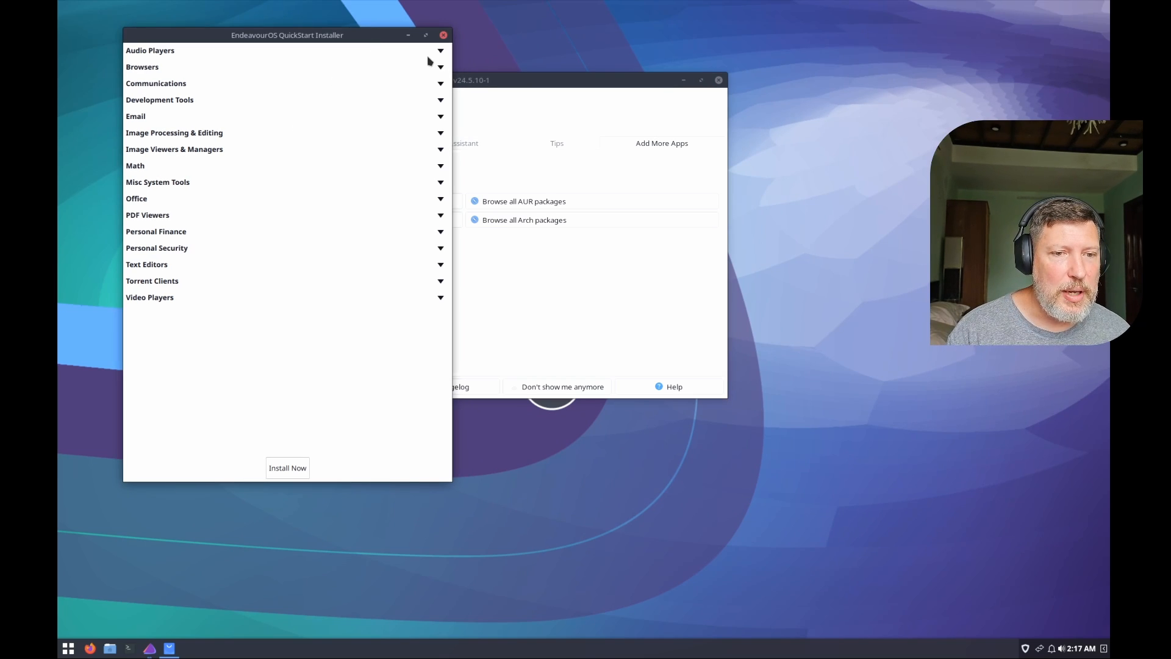
{"action": "left_click", "coordinate": [150, 50]}
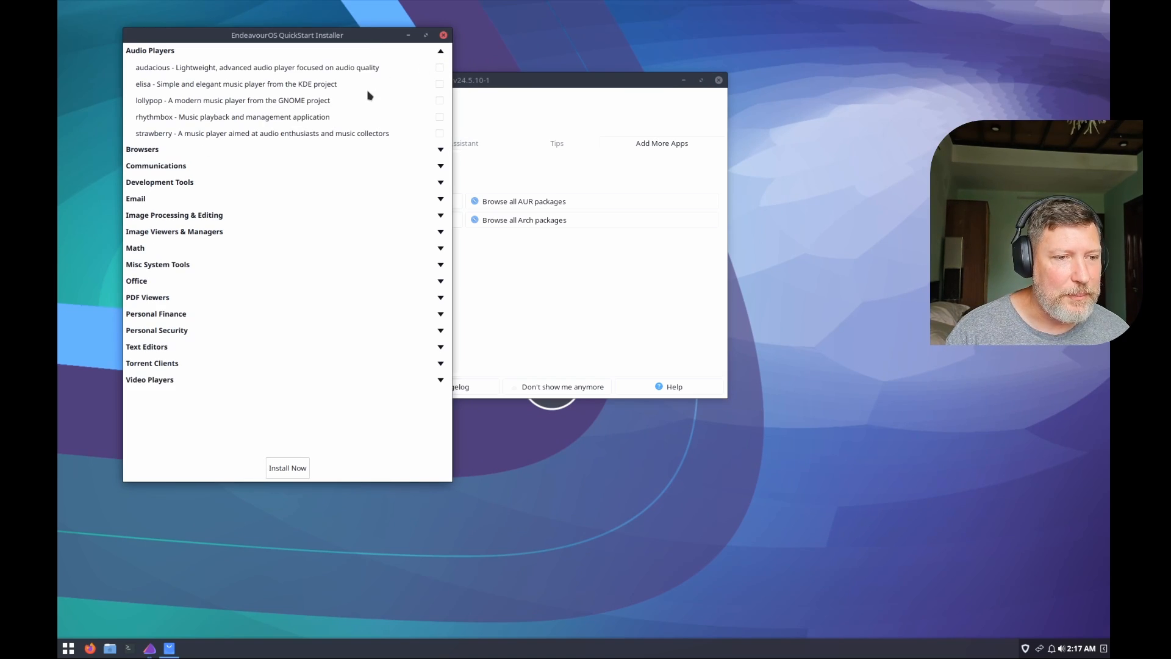
{"action": "left_click", "coordinate": [439, 100]}
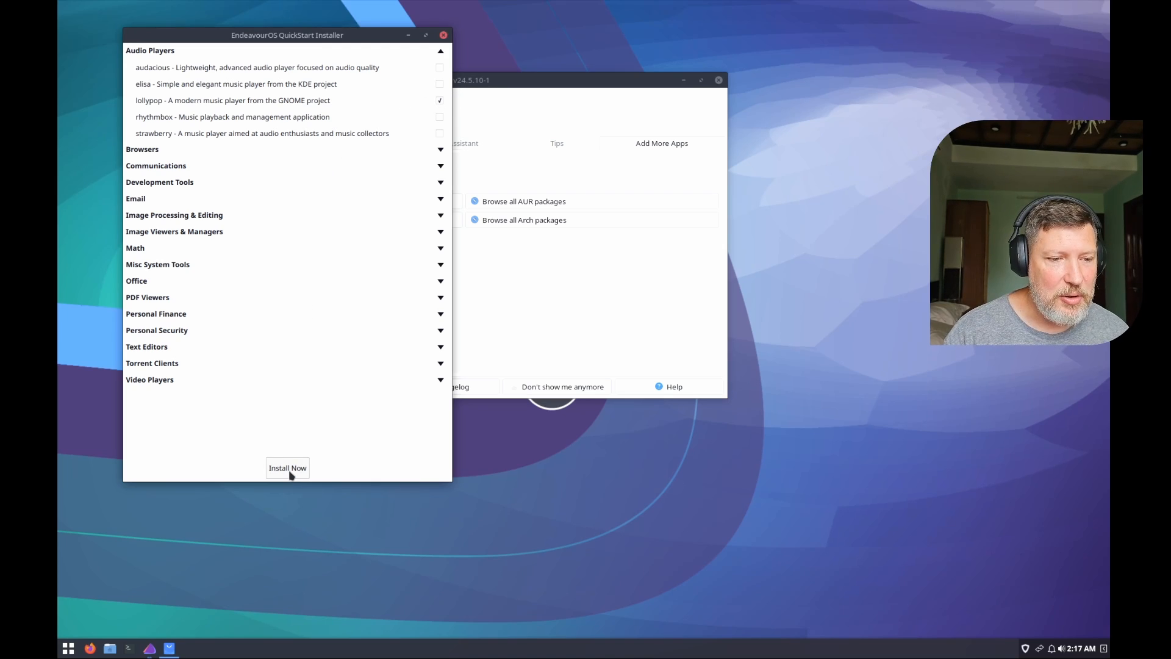
Step: Install the chosen apps with authentication, answering y, then return to After Install tasks
{"action": "left_click", "coordinate": [287, 467]}
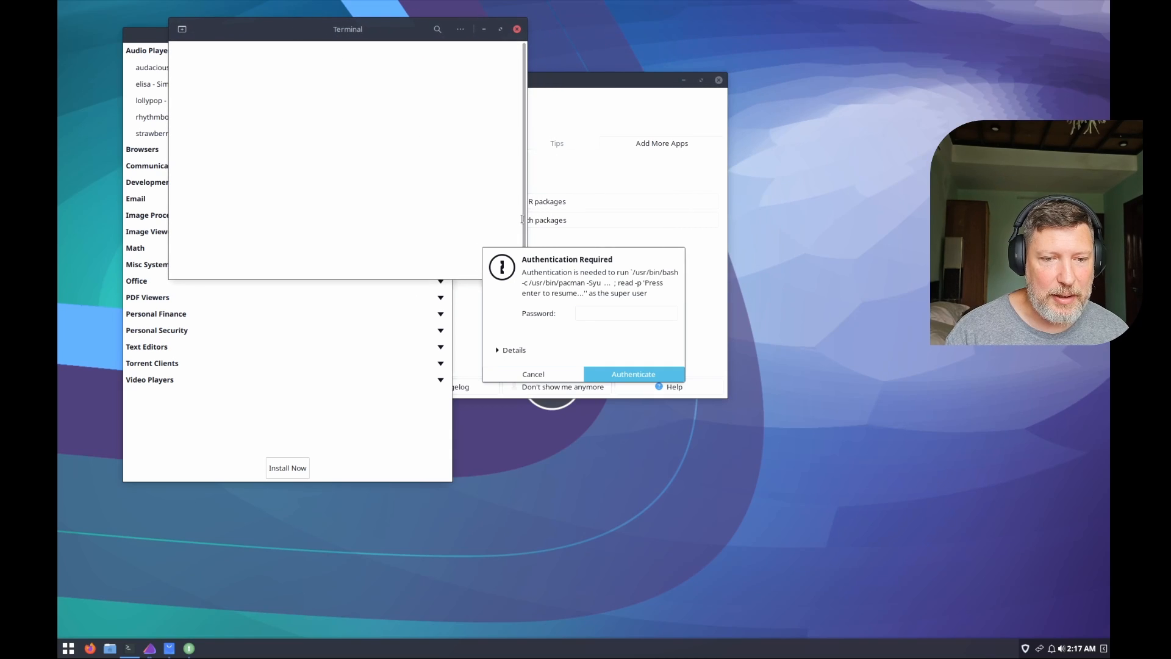
{"action": "left_click", "coordinate": [633, 373]}
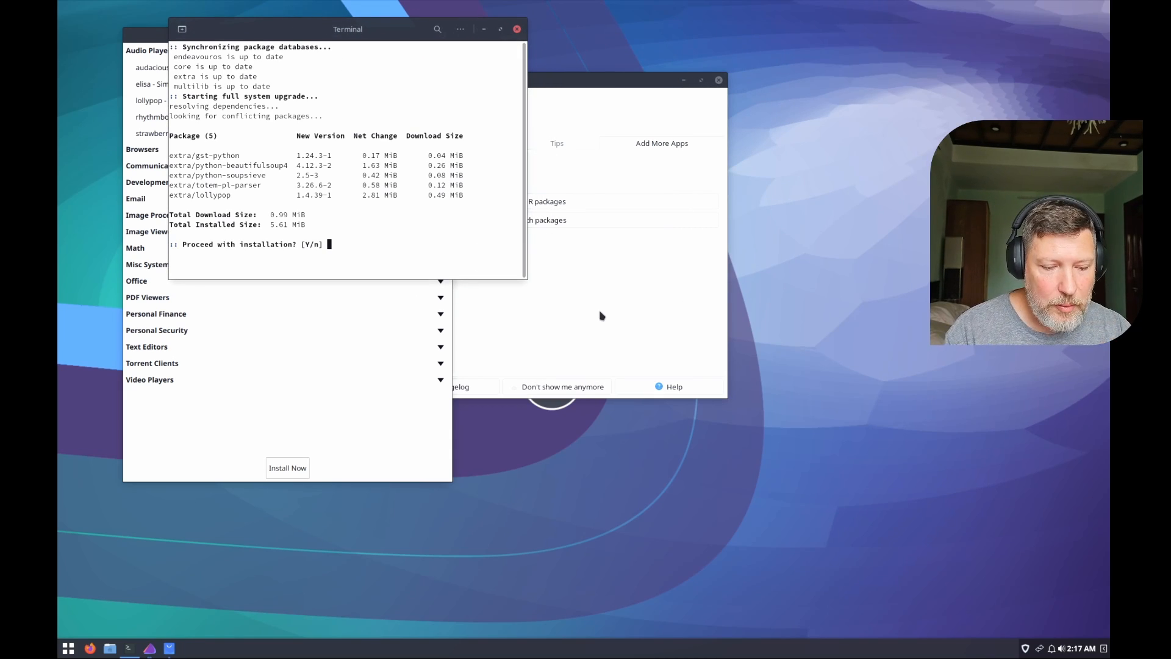
{"action": "type", "text": "y"}
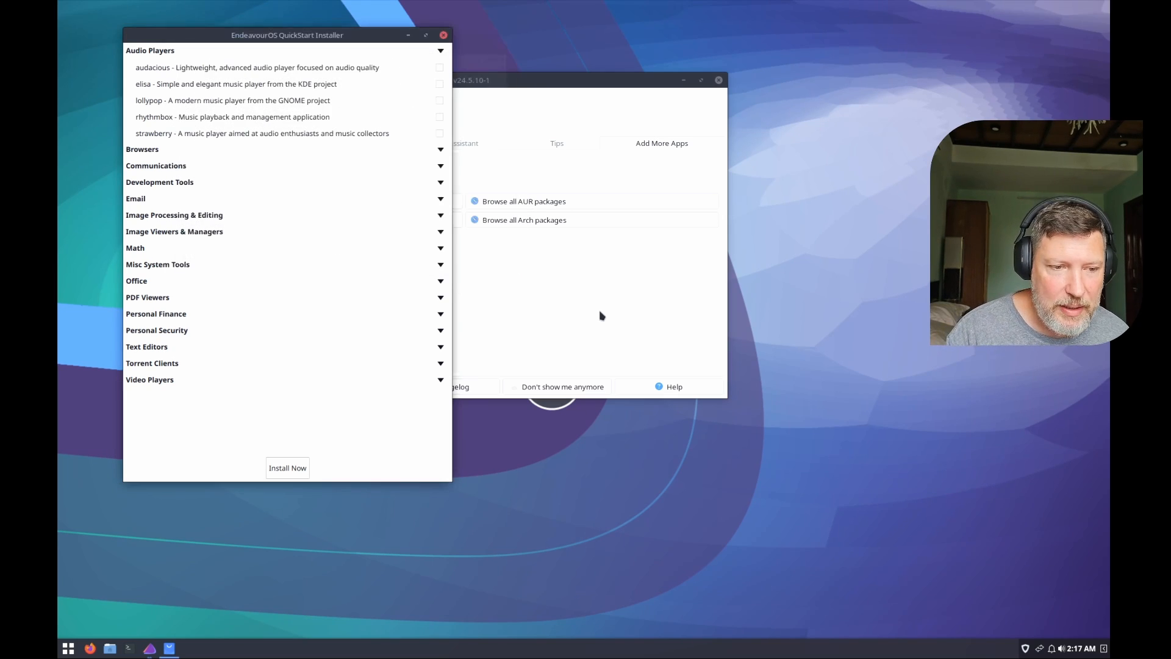
{"action": "mouse_move", "coordinate": [493, 107]}
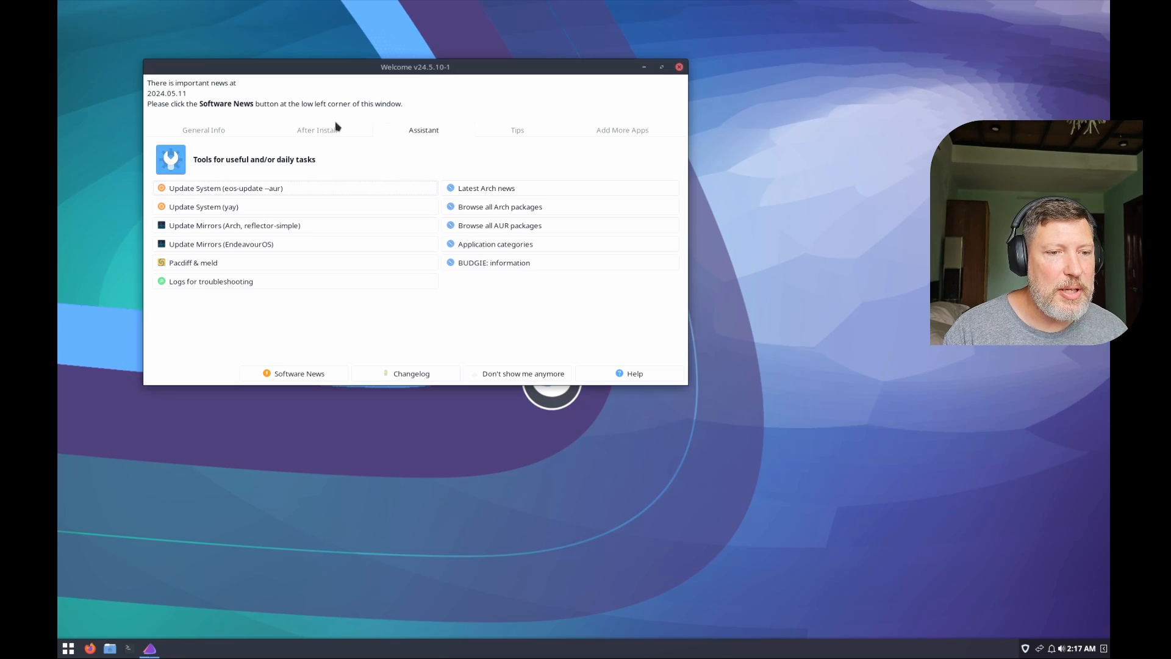
{"action": "left_click", "coordinate": [317, 130]}
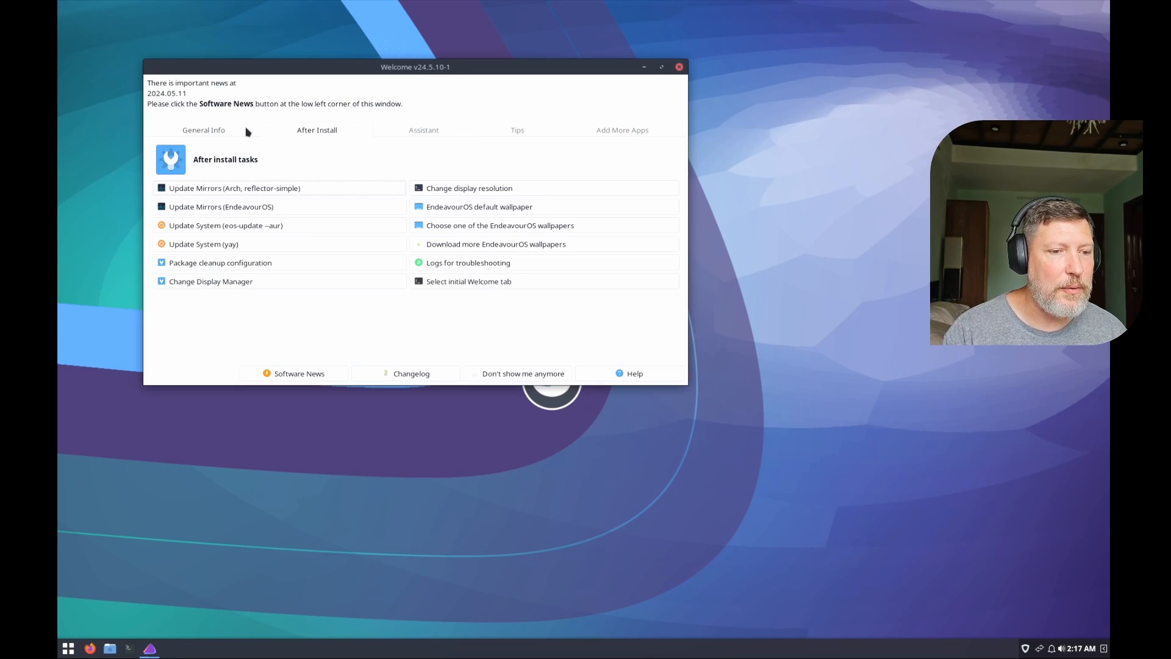
{"action": "mouse_move", "coordinate": [461, 139]}
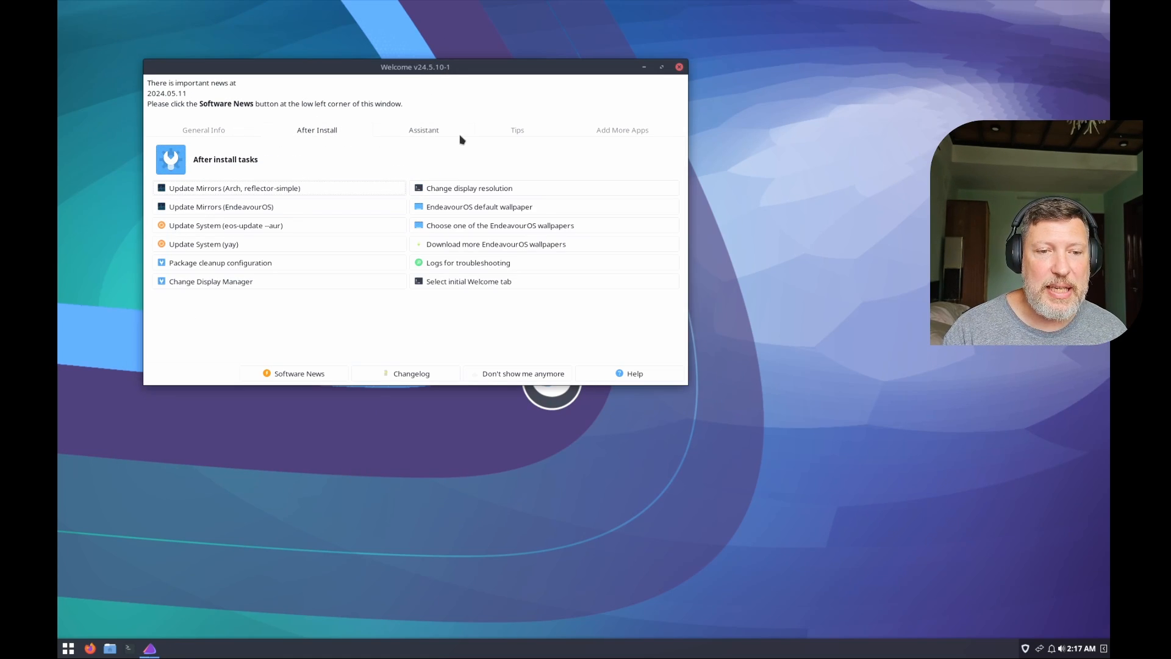
Step: From the Add More Apps page, bring up the EndeavourOS important Software News
{"action": "left_click", "coordinate": [622, 130]}
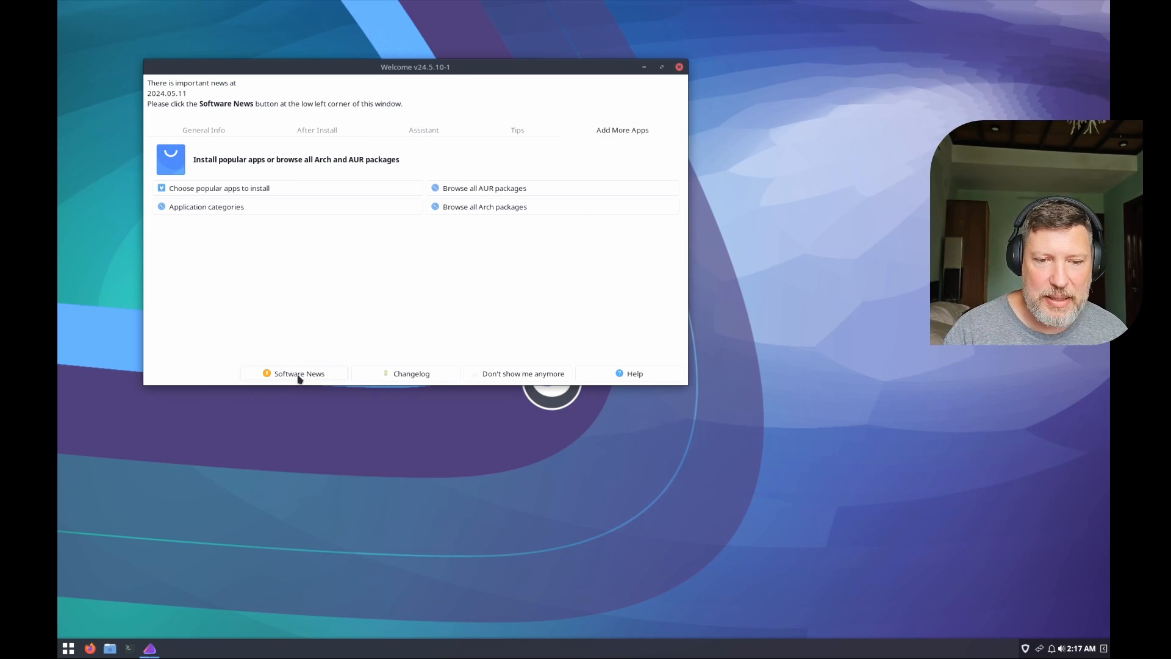
{"action": "left_click", "coordinate": [299, 373]}
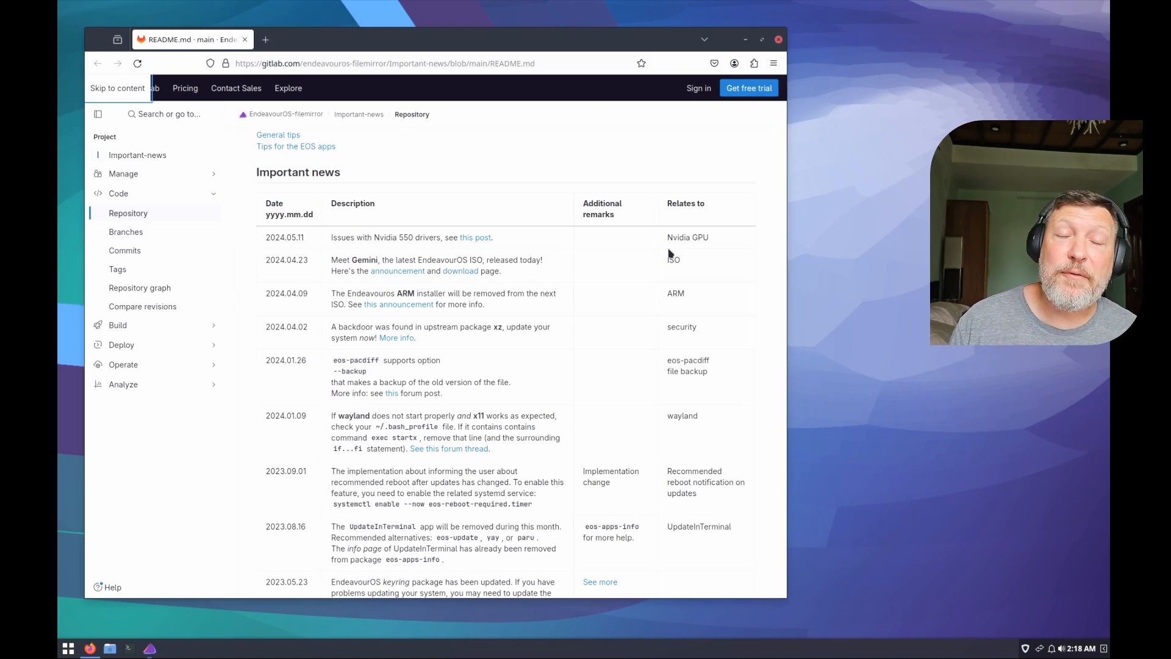
{"action": "mouse_move", "coordinate": [331, 245]}
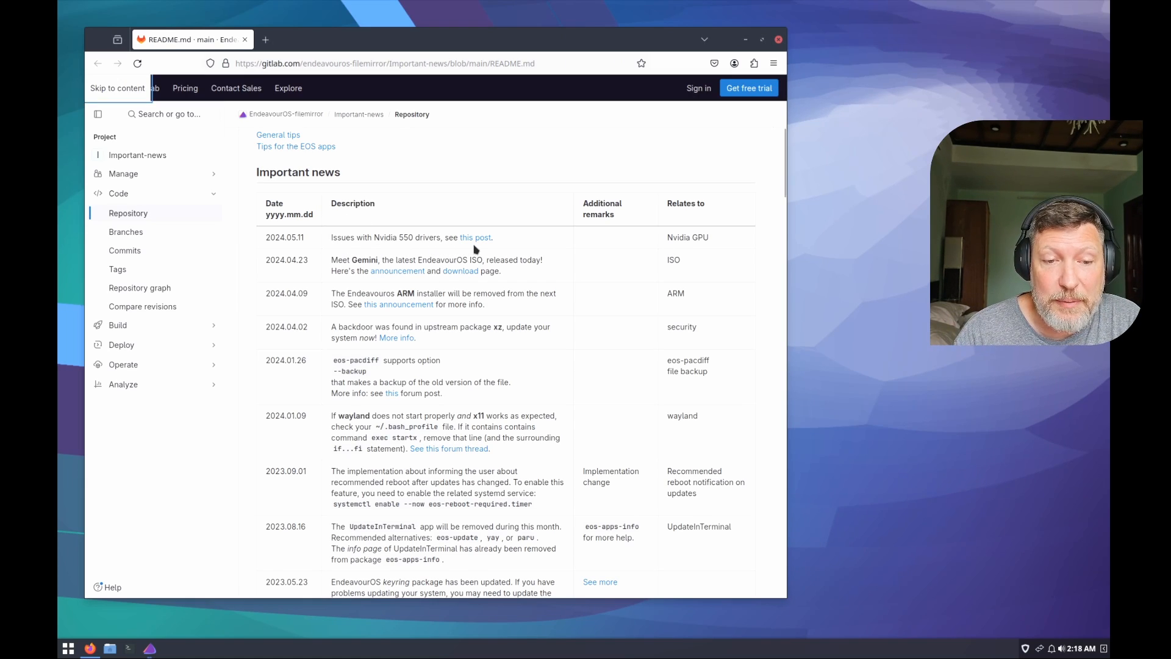
{"action": "mouse_move", "coordinate": [305, 319]}
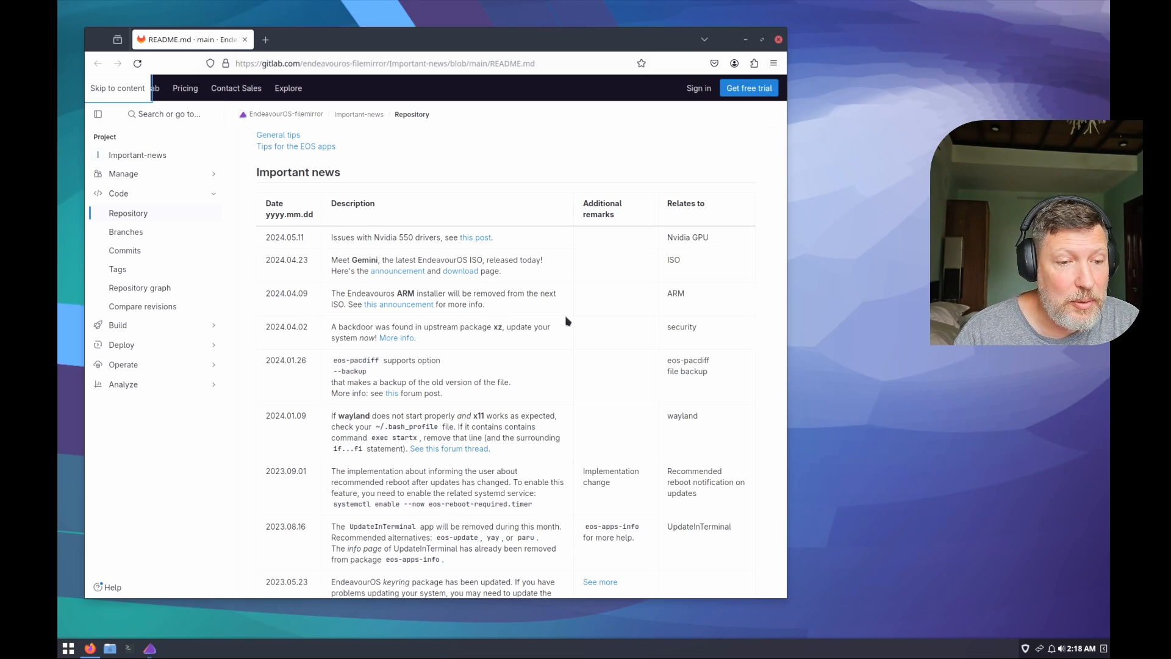
Step: Look down the Important news table past the 2024 entries to the 2023 notices
{"action": "scroll", "scroll_direction": "down", "scroll_amount": 3}
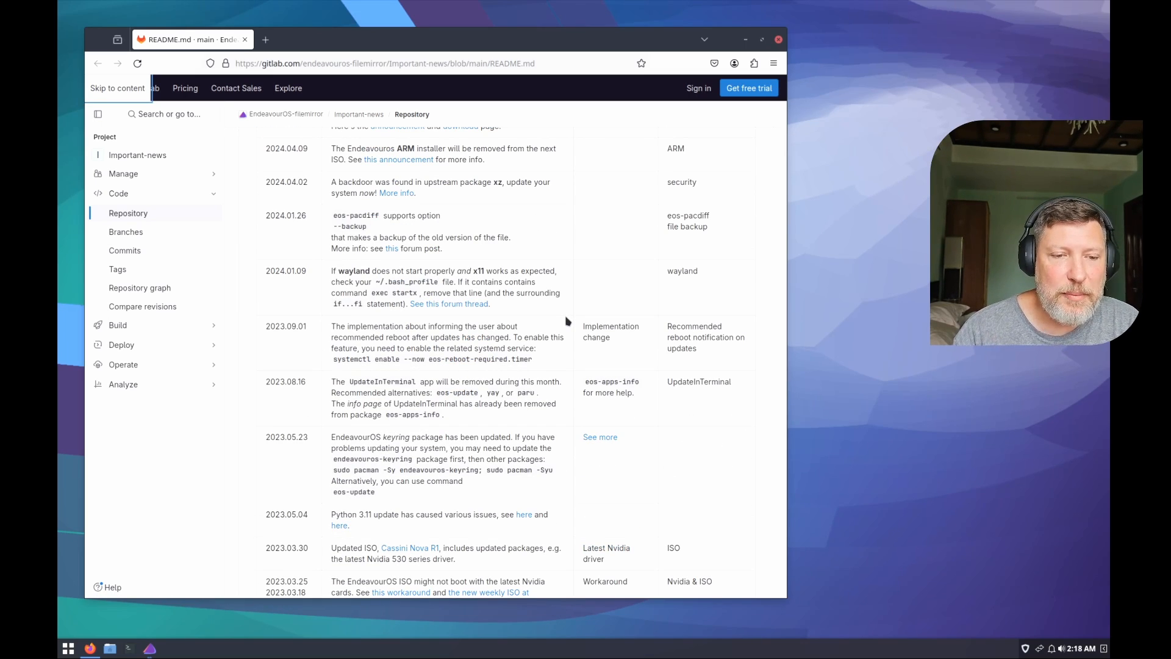
{"action": "mouse_move", "coordinate": [514, 271]}
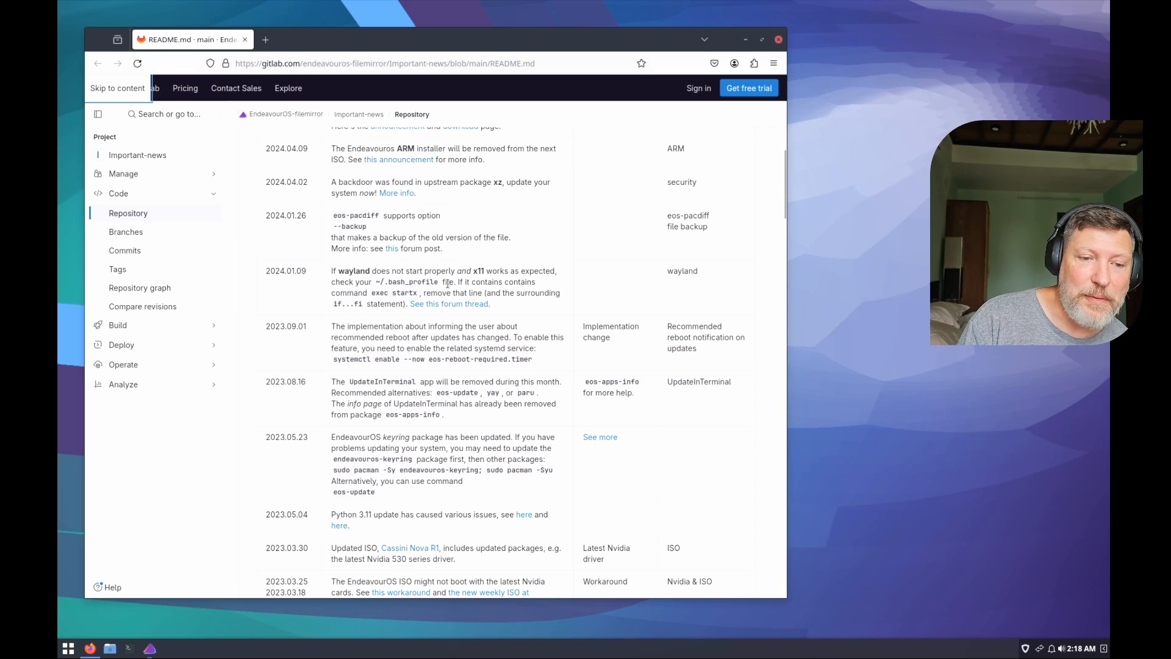
{"action": "mouse_move", "coordinate": [511, 260]}
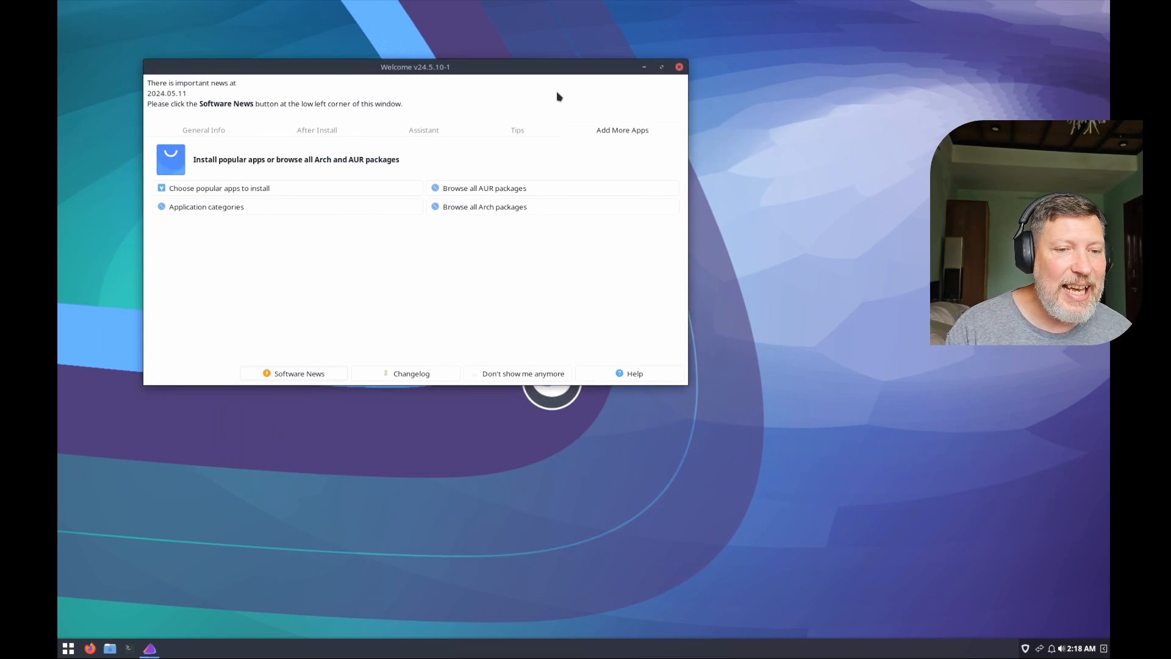
Step: Close the EndeavourOS Welcome window, leaving the empty desktop
{"action": "left_click_drag", "start_coordinate": [415, 66], "coordinate": [387, 86]}
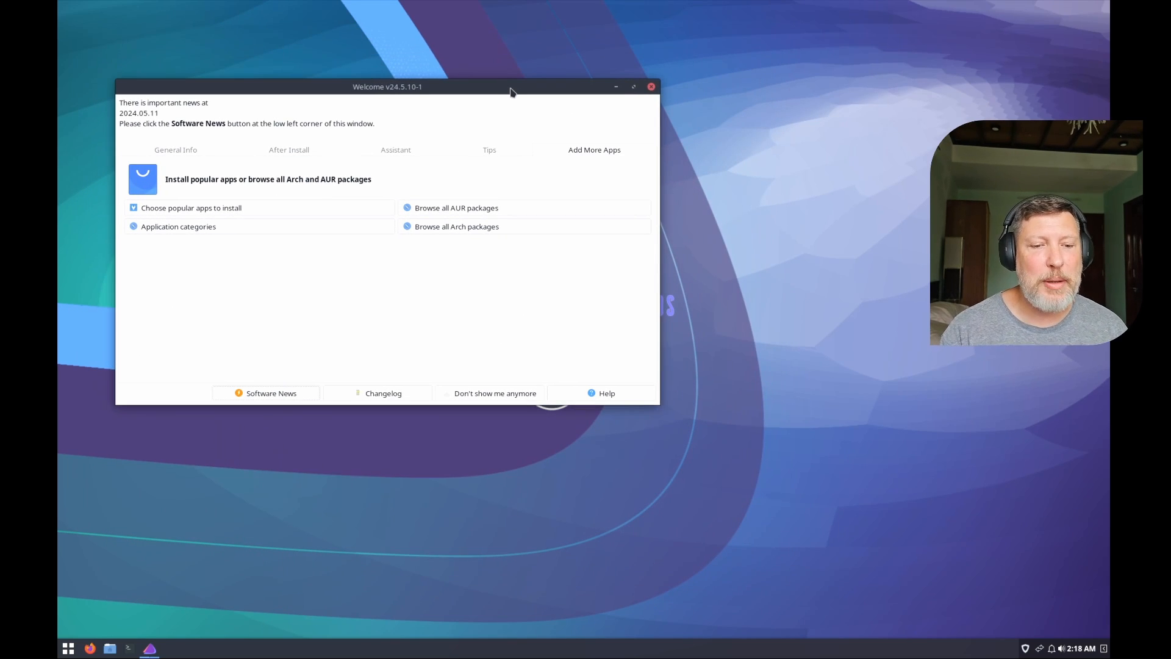
{"action": "mouse_move", "coordinate": [480, 401]}
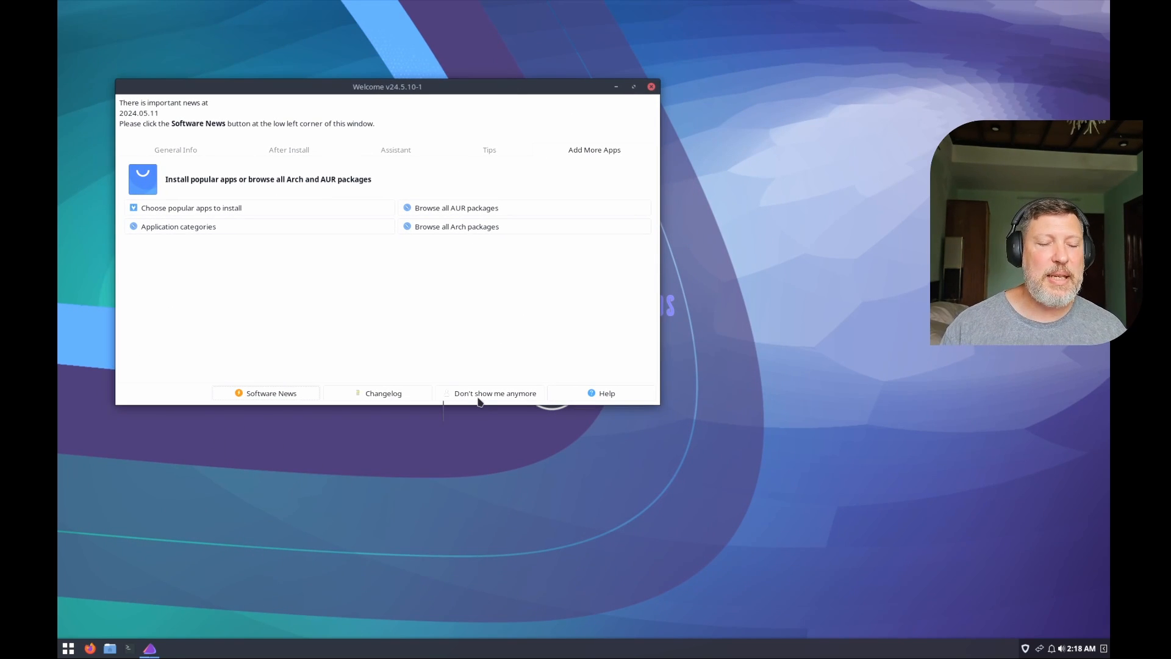
{"action": "mouse_move", "coordinate": [495, 392]}
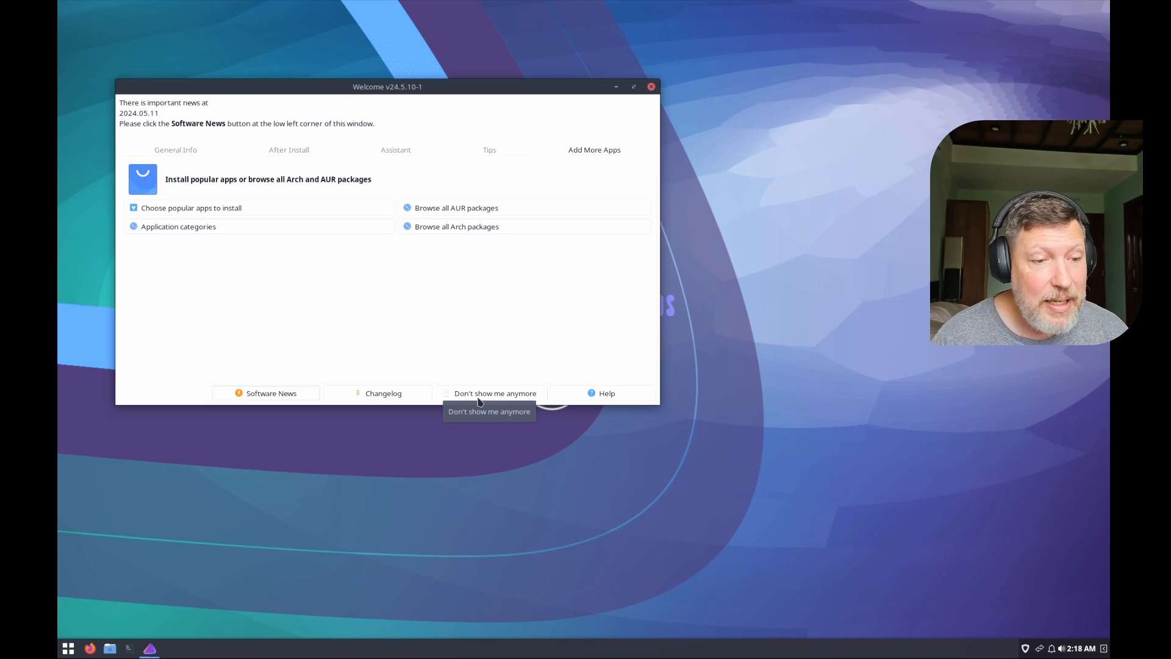
{"action": "mouse_move", "coordinate": [261, 348]}
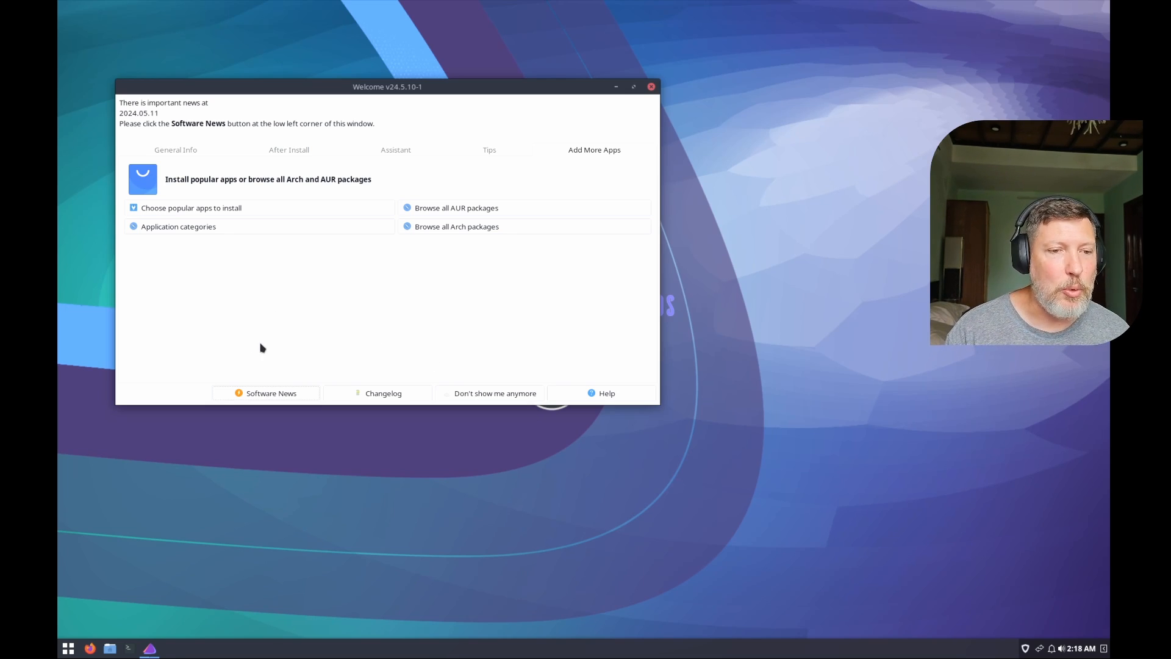
{"action": "mouse_move", "coordinate": [609, 38]}
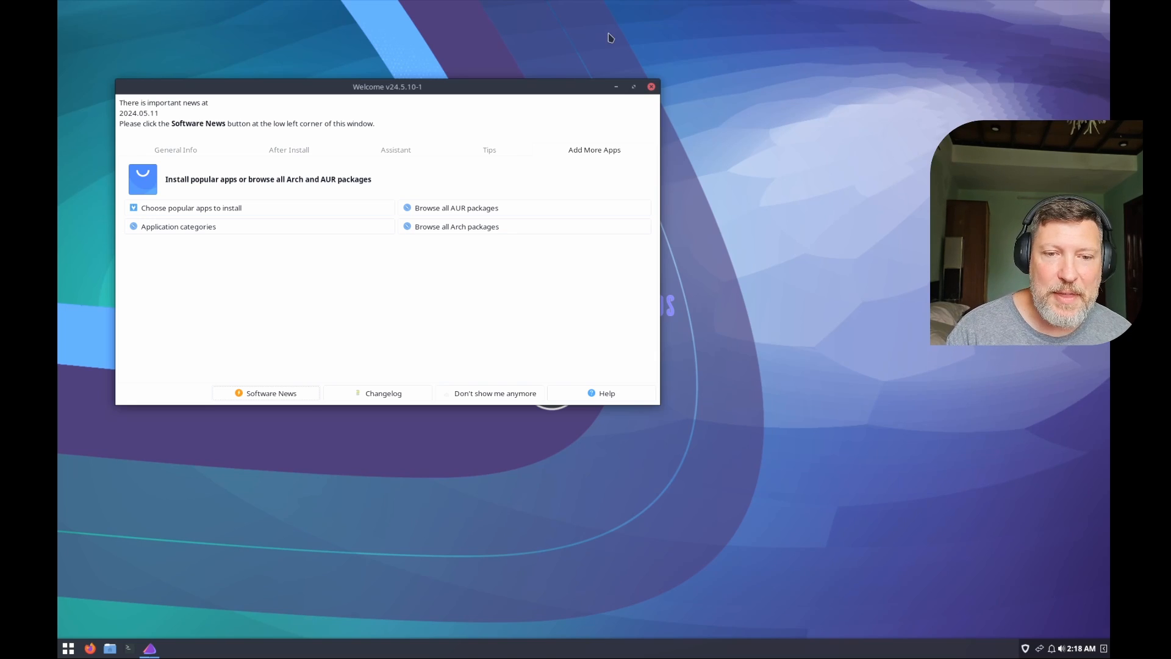
{"action": "left_click", "coordinate": [649, 85]}
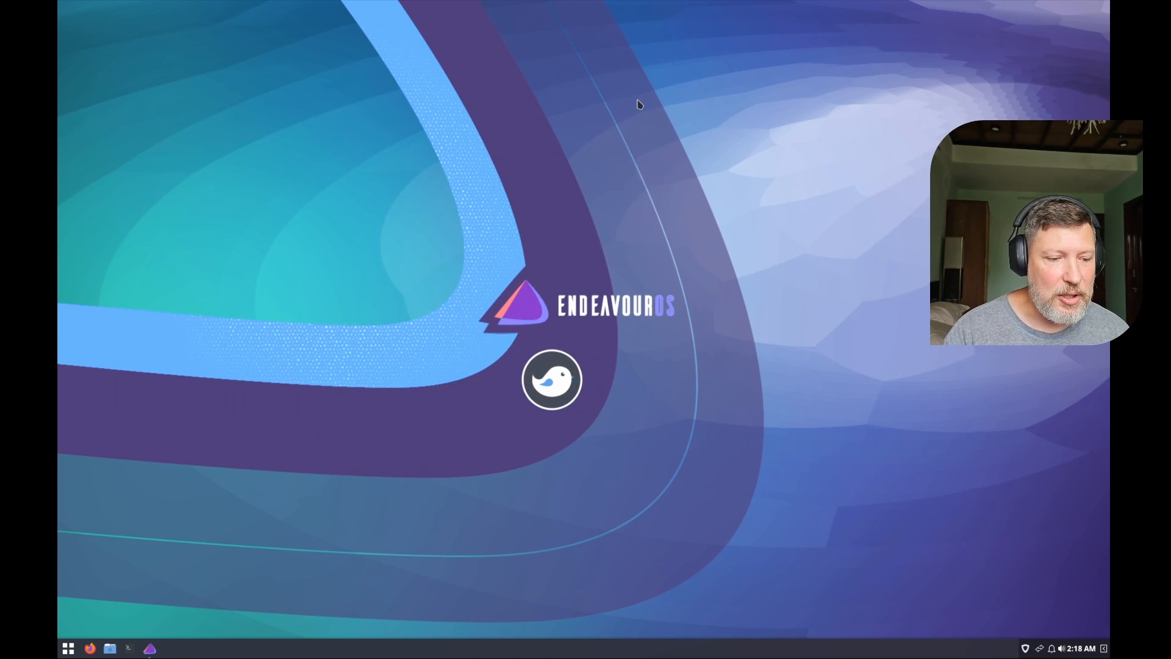
{"action": "mouse_move", "coordinate": [1002, 452]}
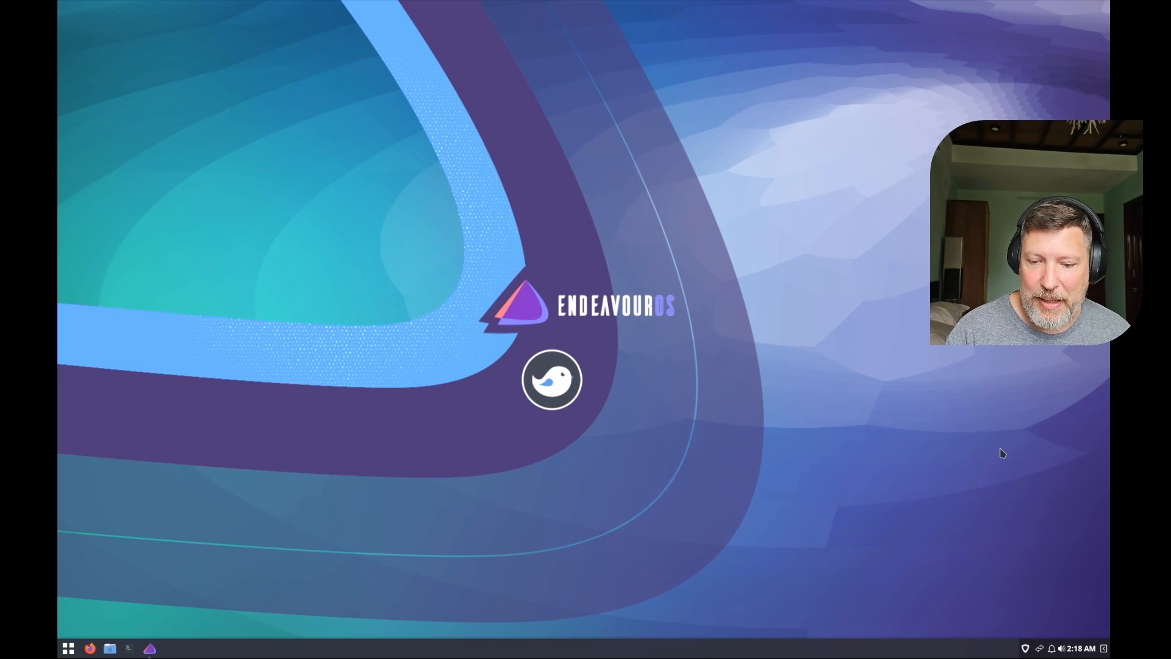
{"action": "mouse_move", "coordinate": [1107, 651]}
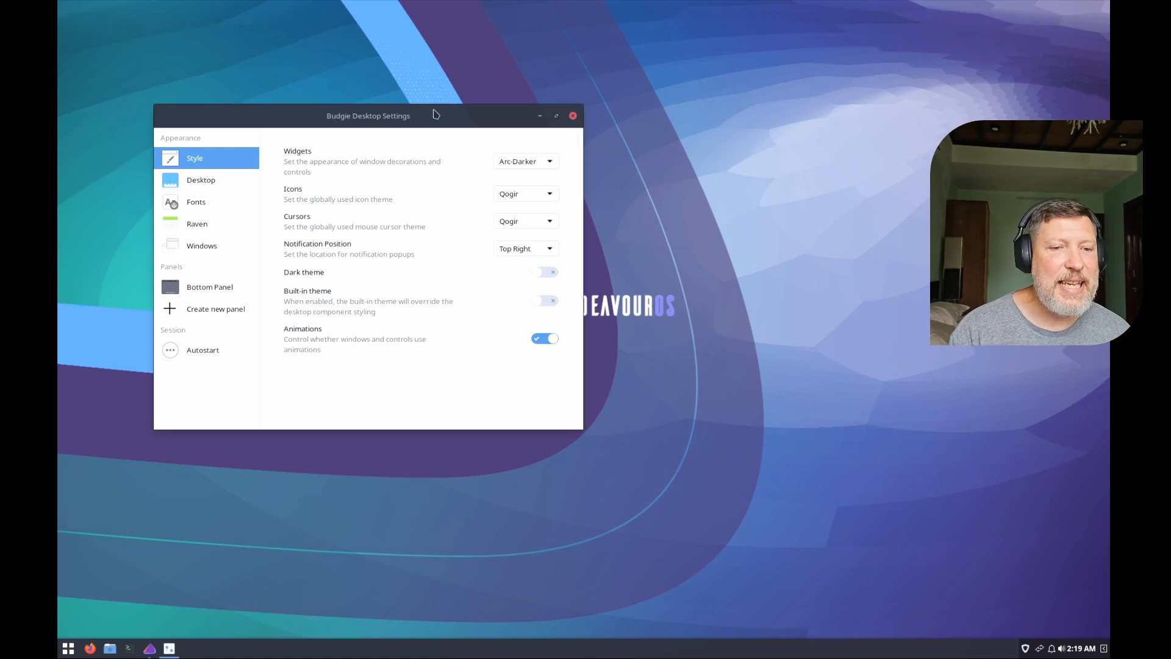
Step: Set the Bottom Panel's Position to Top in Budgie Desktop Settings
{"action": "left_click_drag", "start_coordinate": [368, 115], "coordinate": [341, 85]}
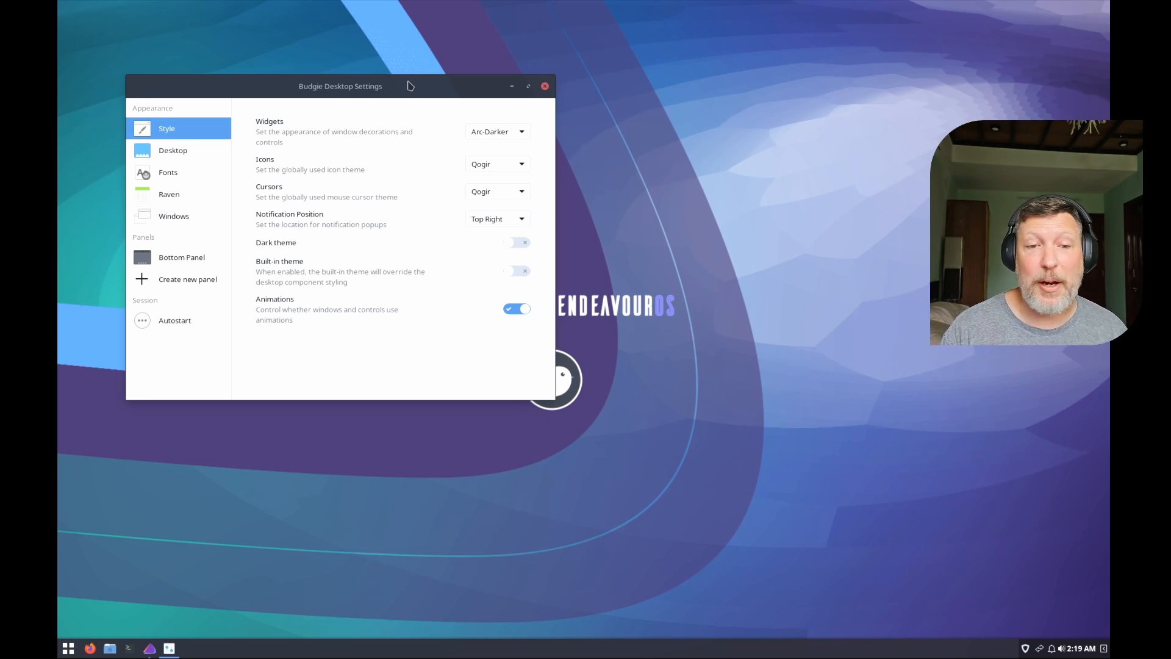
{"action": "mouse_move", "coordinate": [295, 5]}
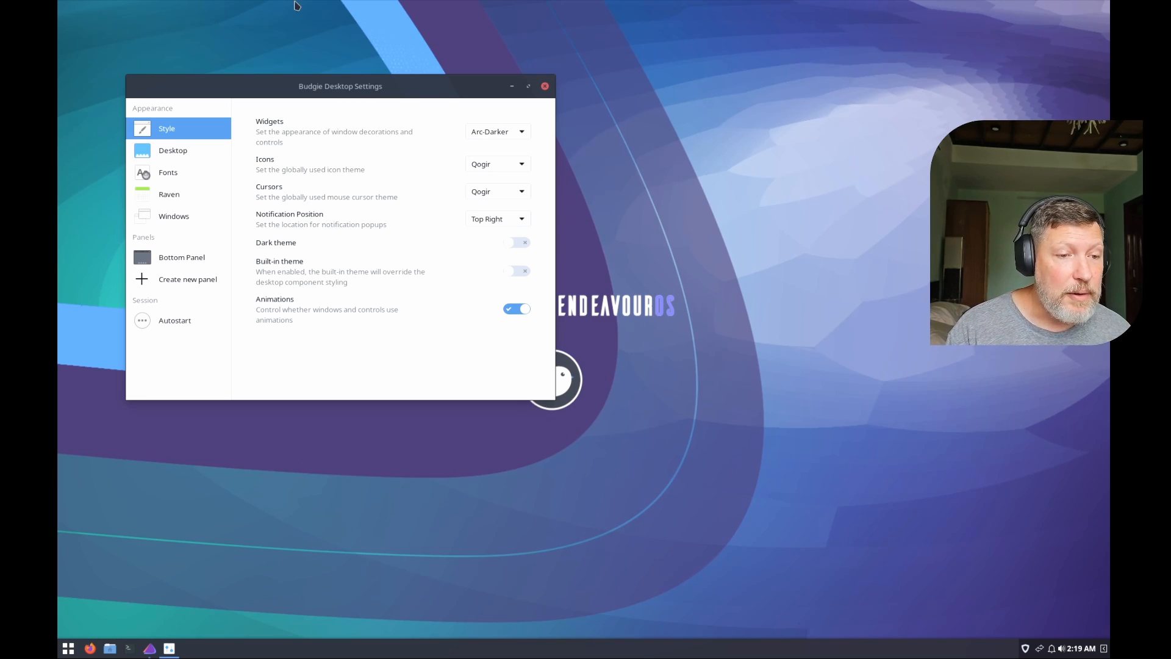
{"action": "left_click", "coordinate": [172, 150]}
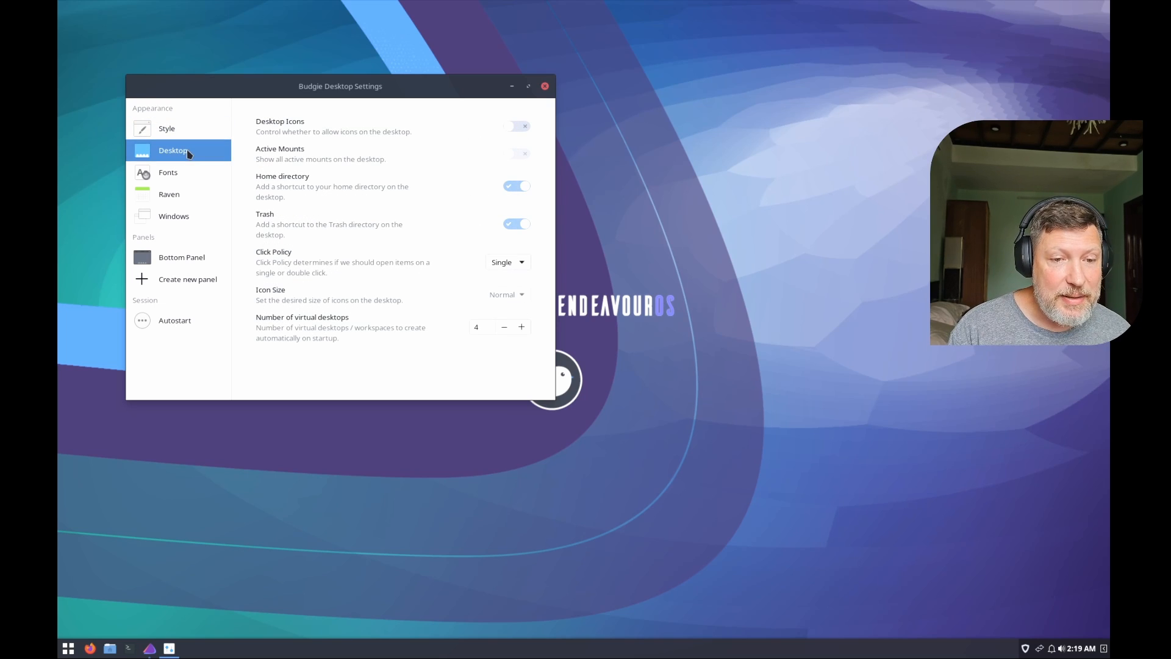
{"action": "left_click", "coordinate": [182, 257]}
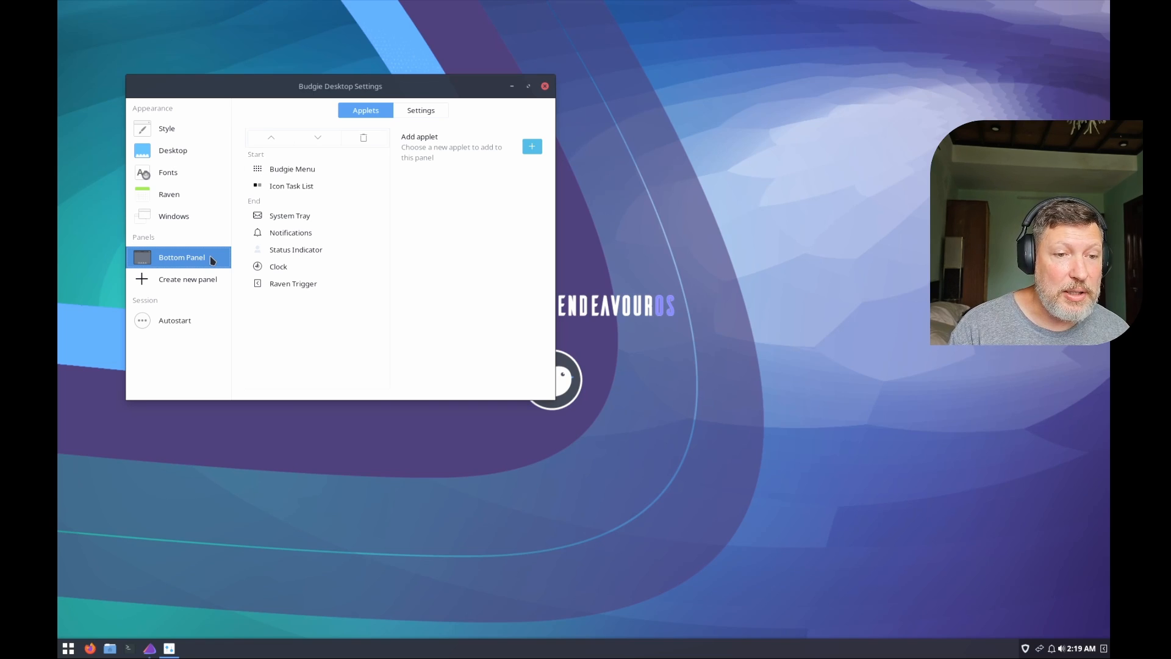
{"action": "left_click", "coordinate": [421, 110]}
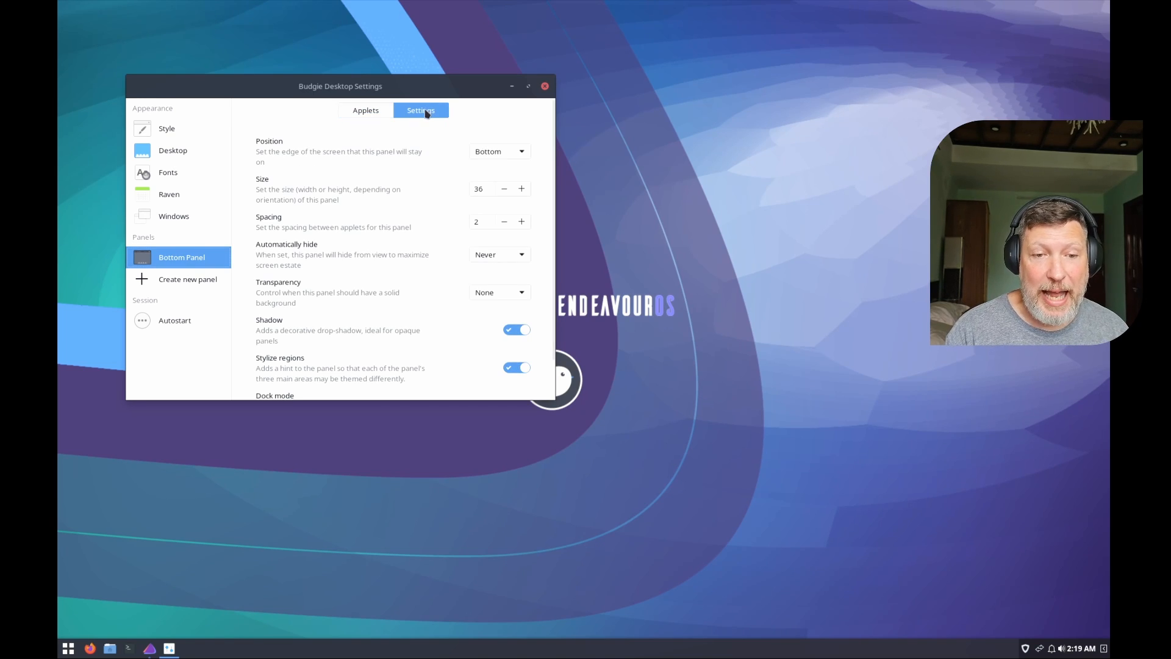
{"action": "left_click", "coordinate": [499, 151]}
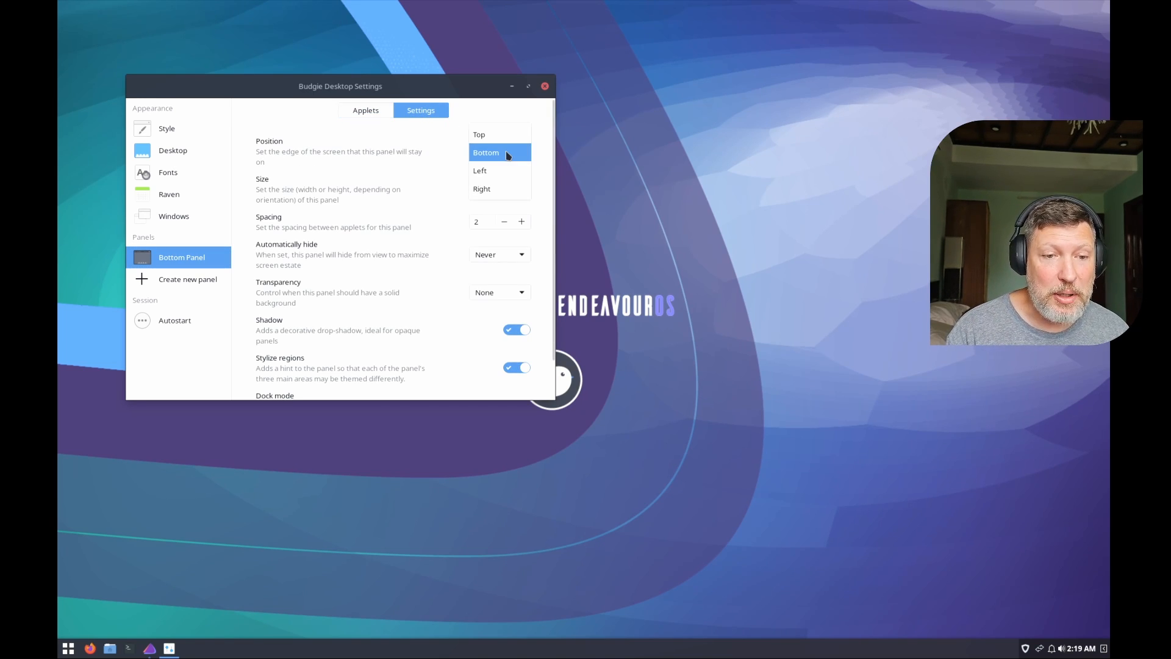
{"action": "left_click", "coordinate": [478, 135]}
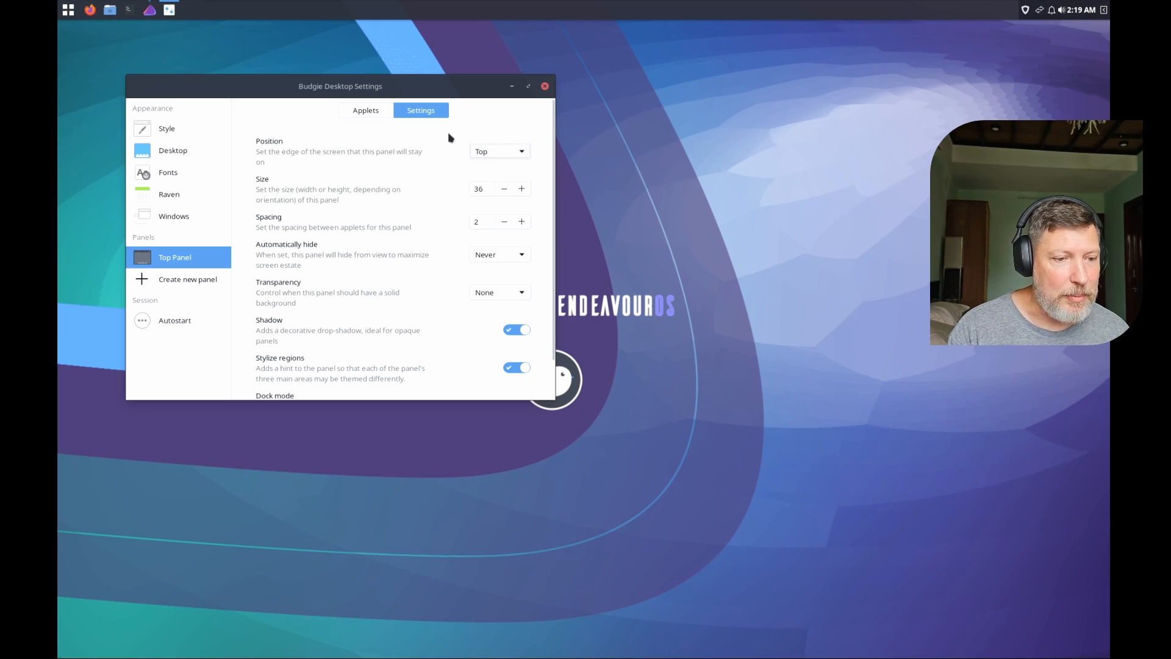
{"action": "mouse_move", "coordinate": [265, 594]}
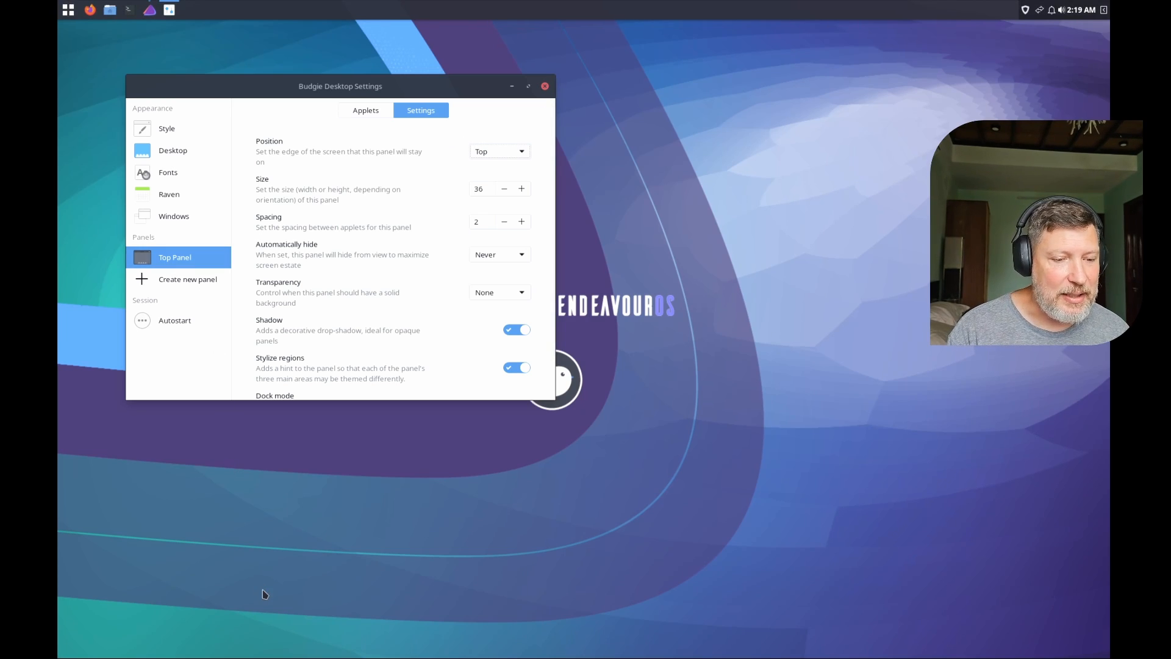
{"action": "mouse_move", "coordinate": [169, 217]}
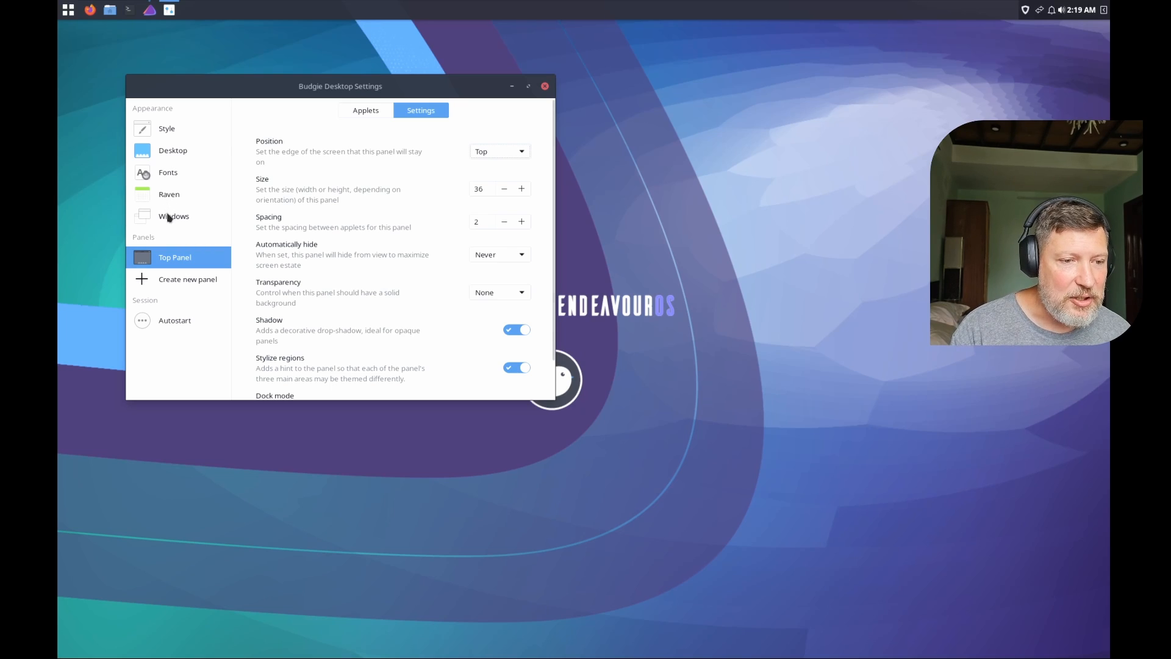
Step: Browse the Desktop, Fonts and Windows settings pages
{"action": "left_click", "coordinate": [172, 151]}
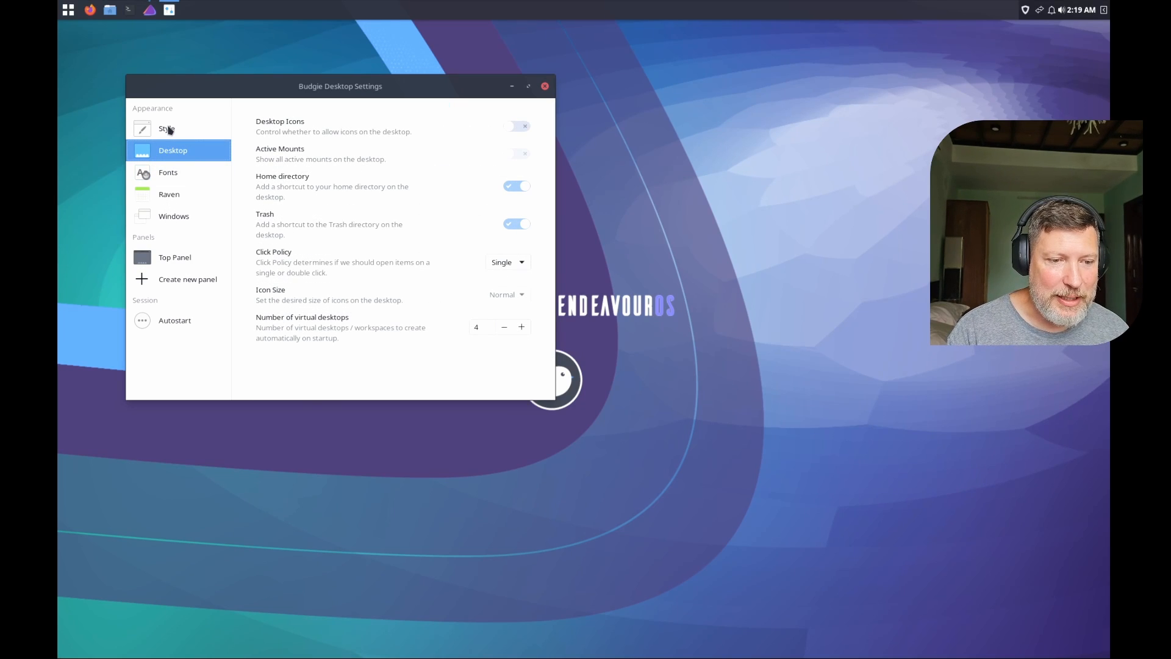
{"action": "left_click", "coordinate": [167, 172]}
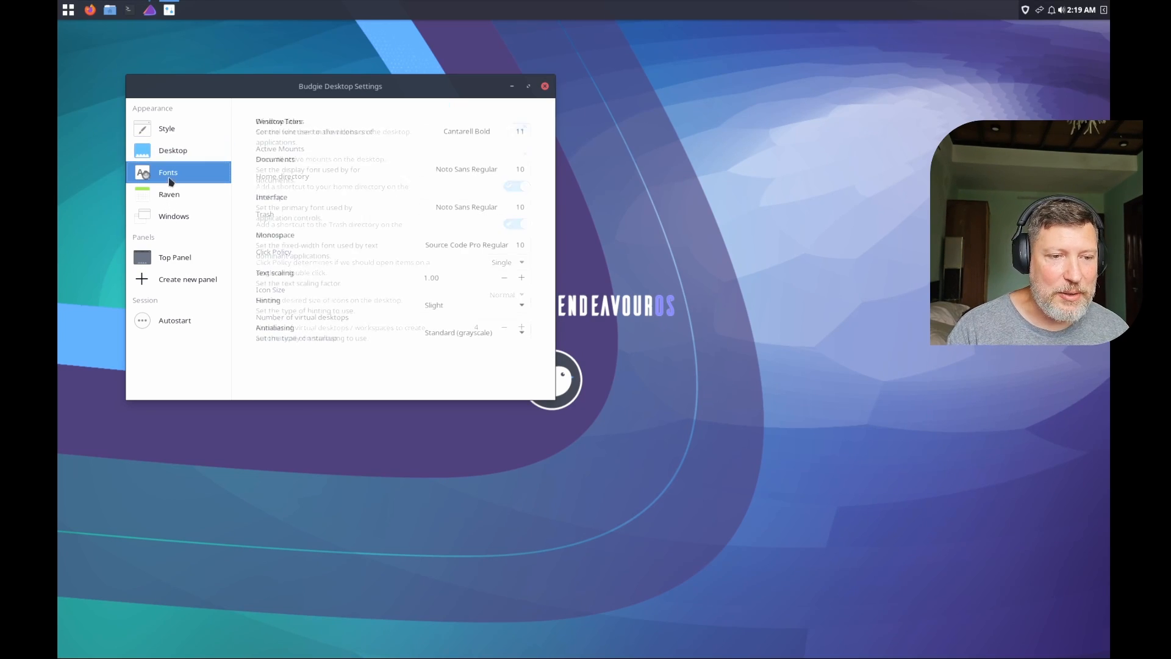
{"action": "left_click", "coordinate": [173, 215]}
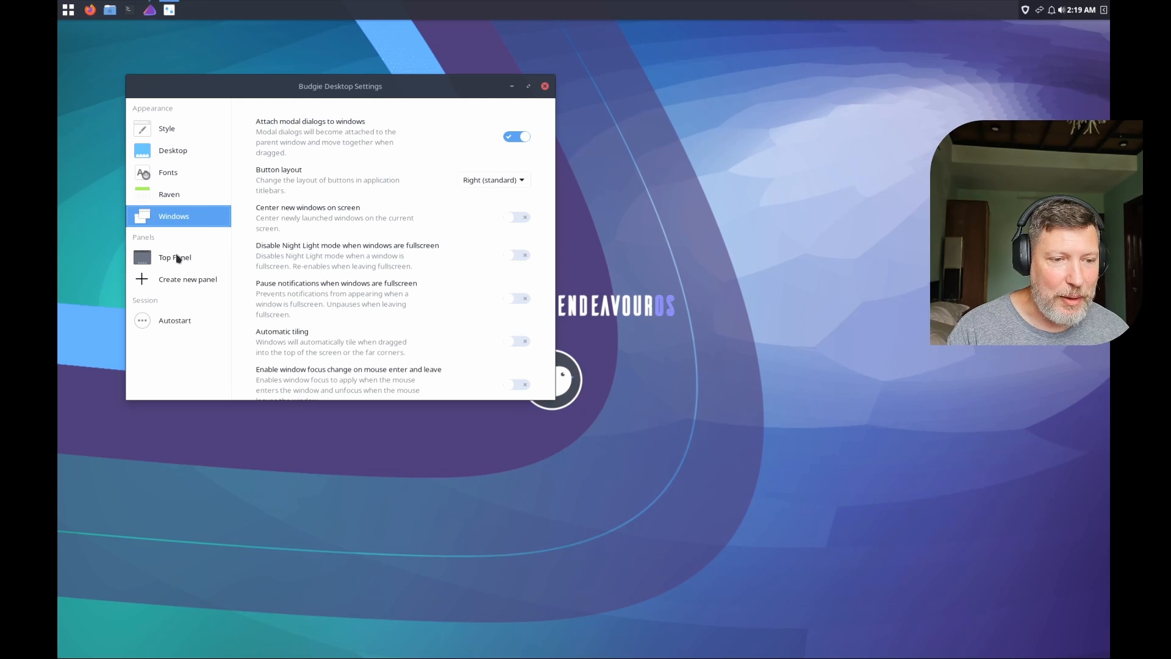
Step: Launch Lollypop from the Budgie Menu's application list
{"action": "left_click", "coordinate": [68, 648]}
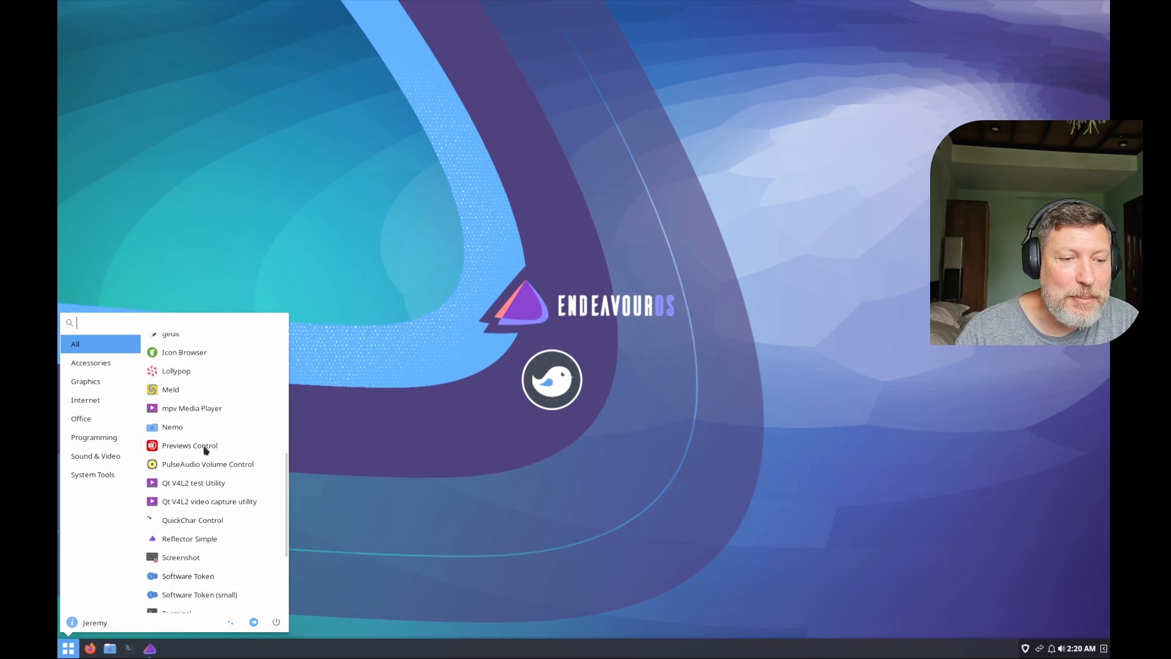
{"action": "scroll", "scroll_direction": "up", "scroll_amount": 3}
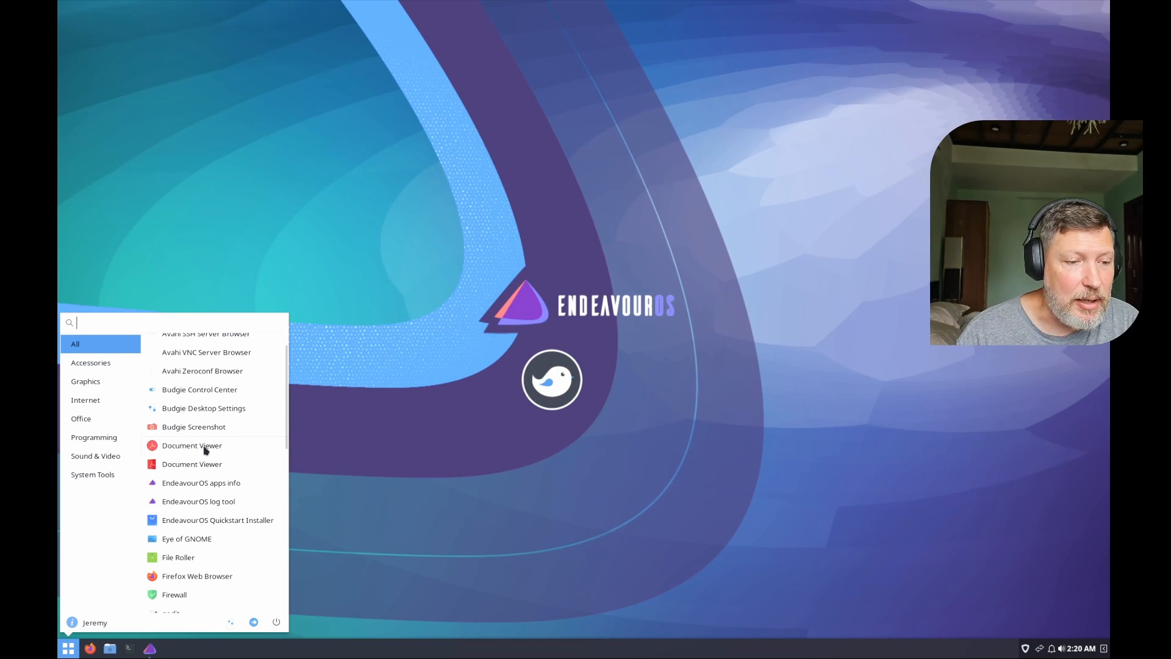
{"action": "left_click", "coordinate": [91, 362]}
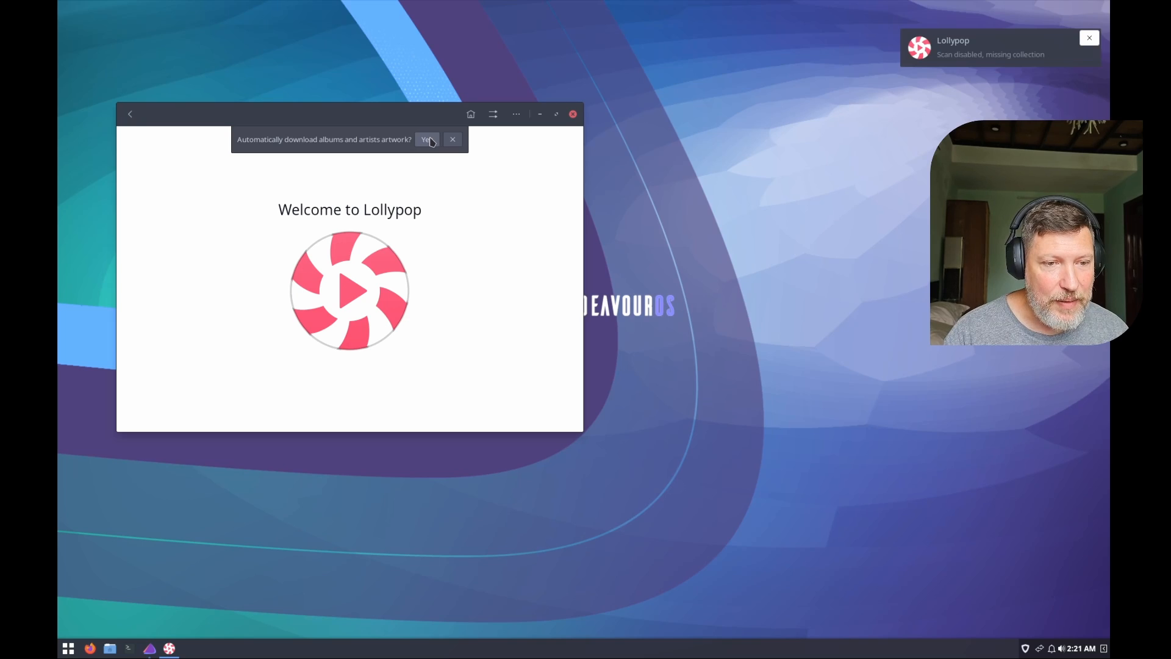
Step: Accept automatic artwork downloads in Lollypop, then close the player
{"action": "left_click", "coordinate": [451, 139]}
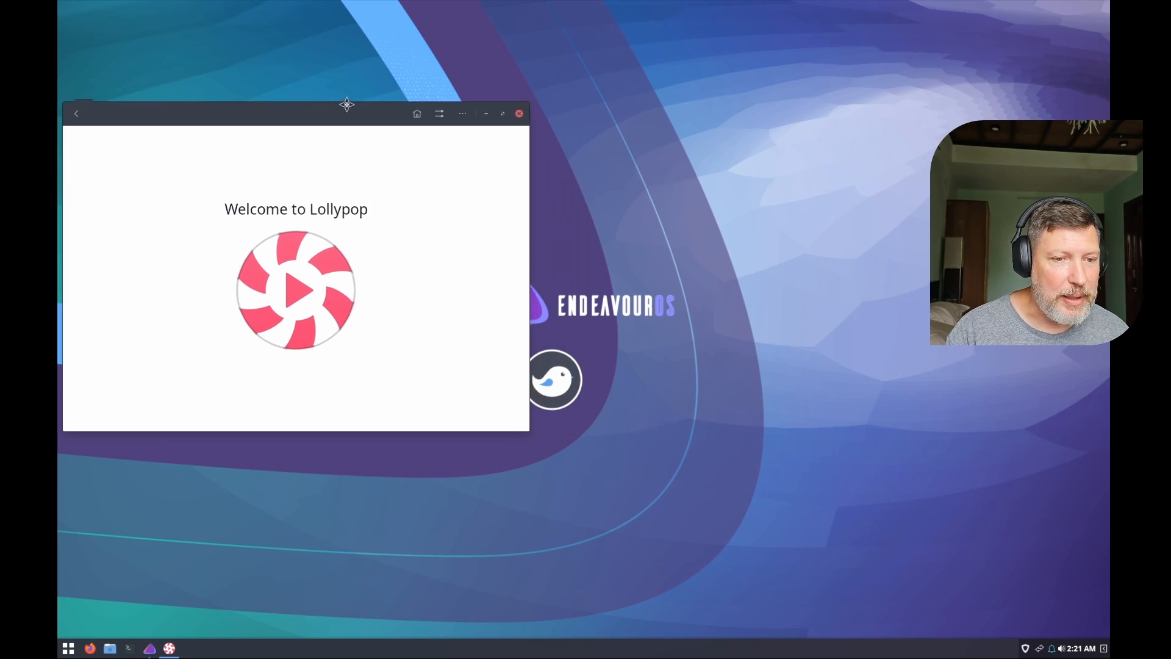
{"action": "left_click", "coordinate": [518, 112]}
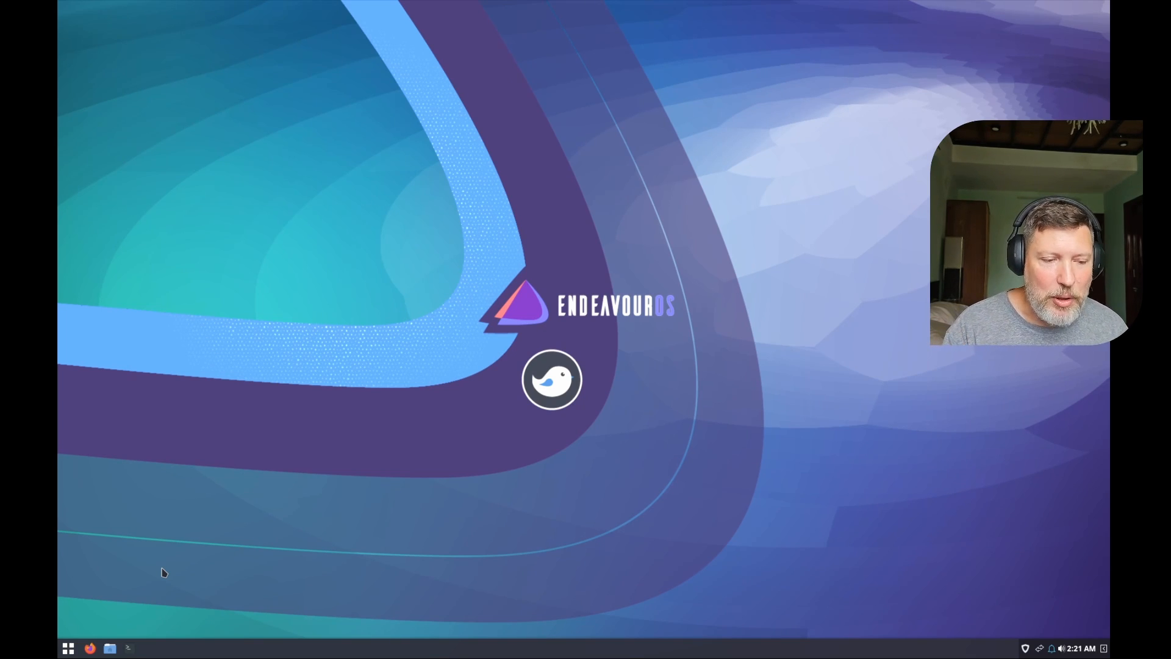
Step: Reopen Welcome, bring up the popular apps installer, then close it again
{"action": "left_click", "coordinate": [68, 647]}
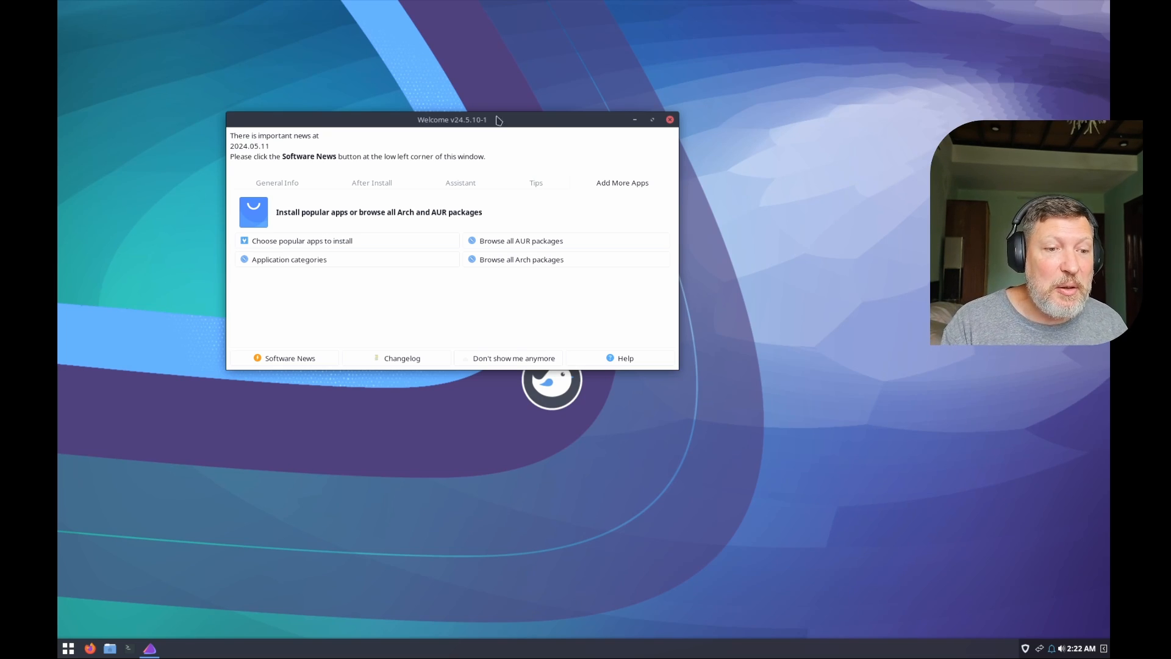
{"action": "left_click", "coordinate": [302, 240]}
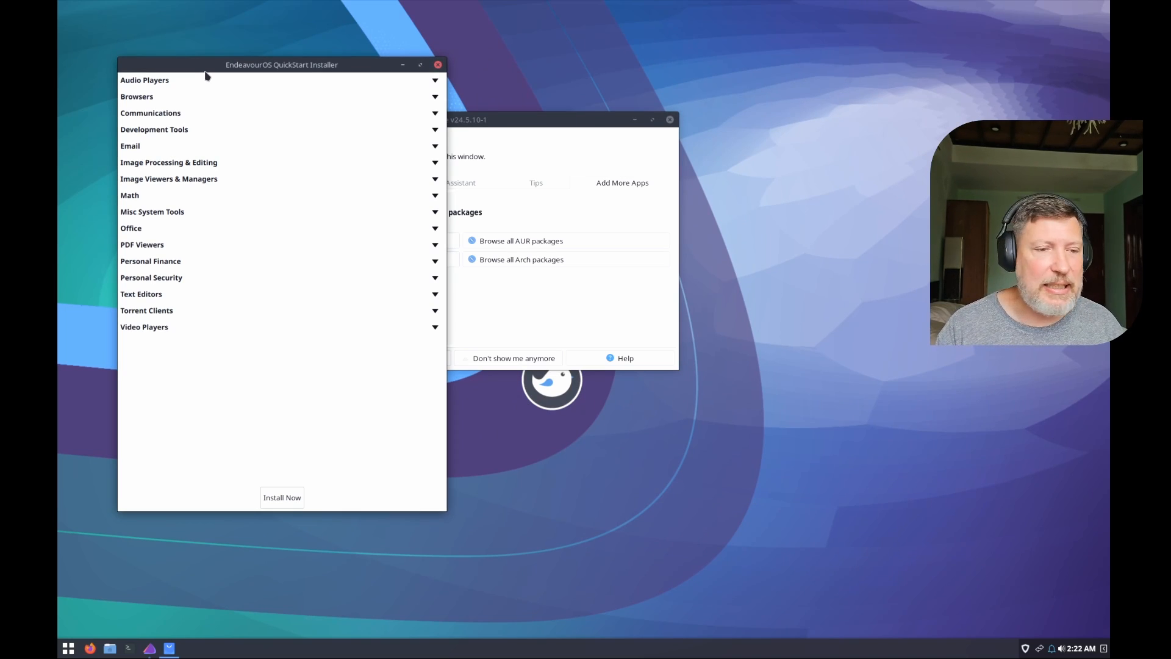
{"action": "mouse_move", "coordinate": [435, 81]}
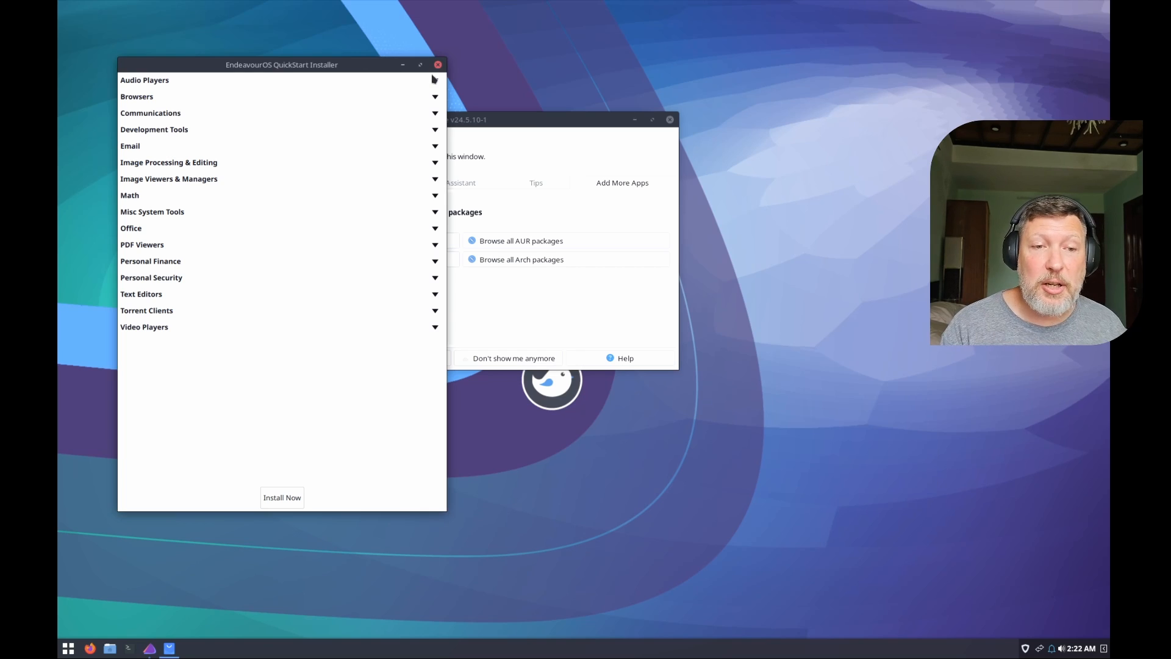
{"action": "left_click", "coordinate": [438, 65]}
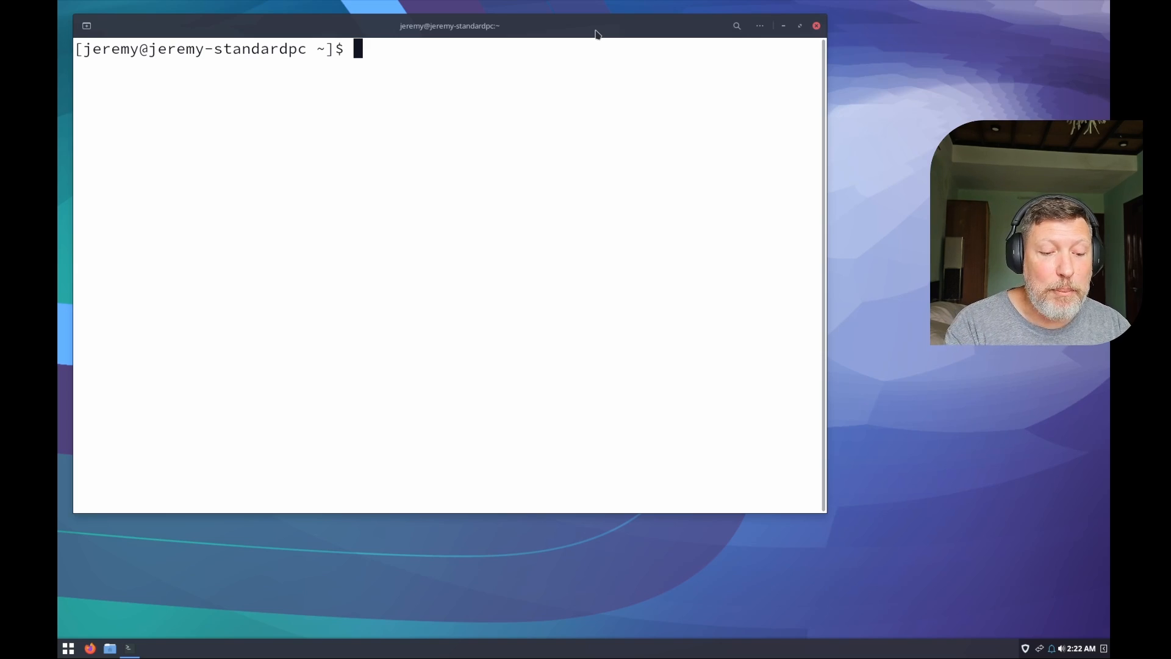
Step: Start the 'yay -S kdenlive' install command in the terminal
{"action": "type", "text": "yay"}
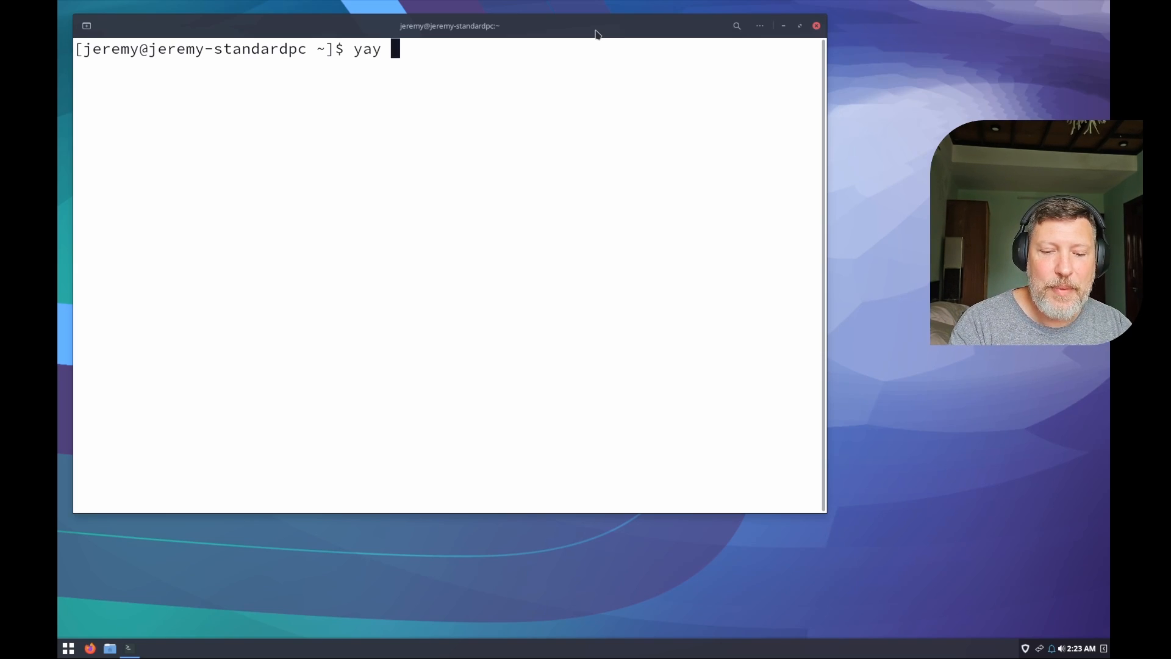
{"action": "type", "text": "-S"}
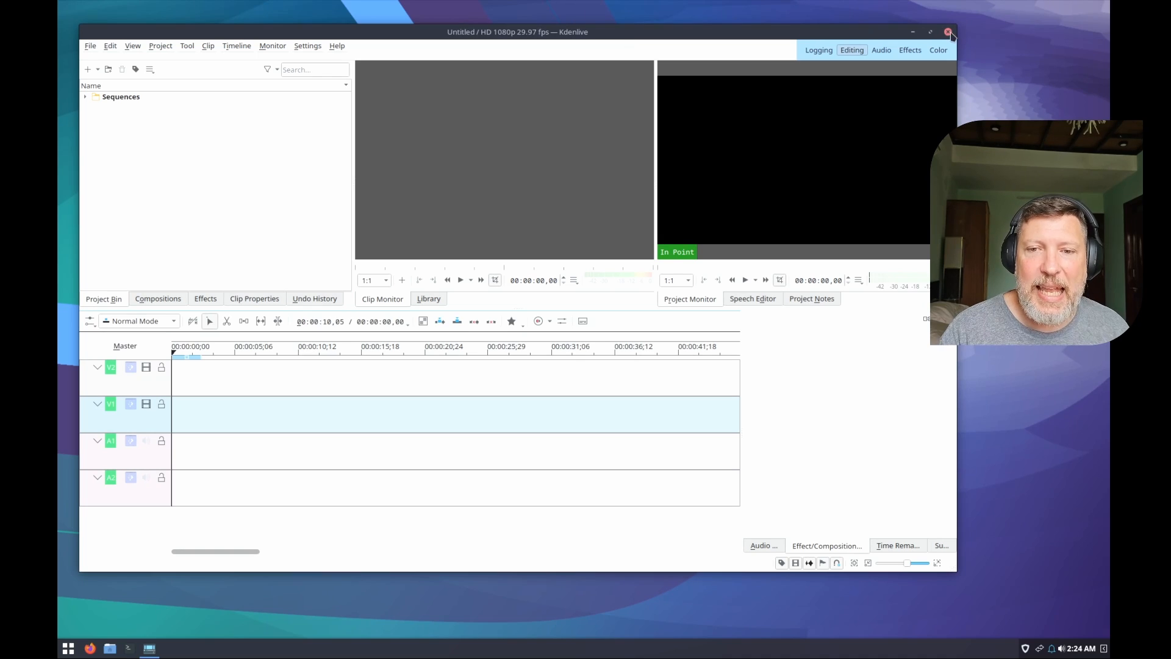
Step: Close Kdenlive, then show neofetch system details and launch the btop resource monitor in the terminal
{"action": "left_click", "coordinate": [952, 31]}
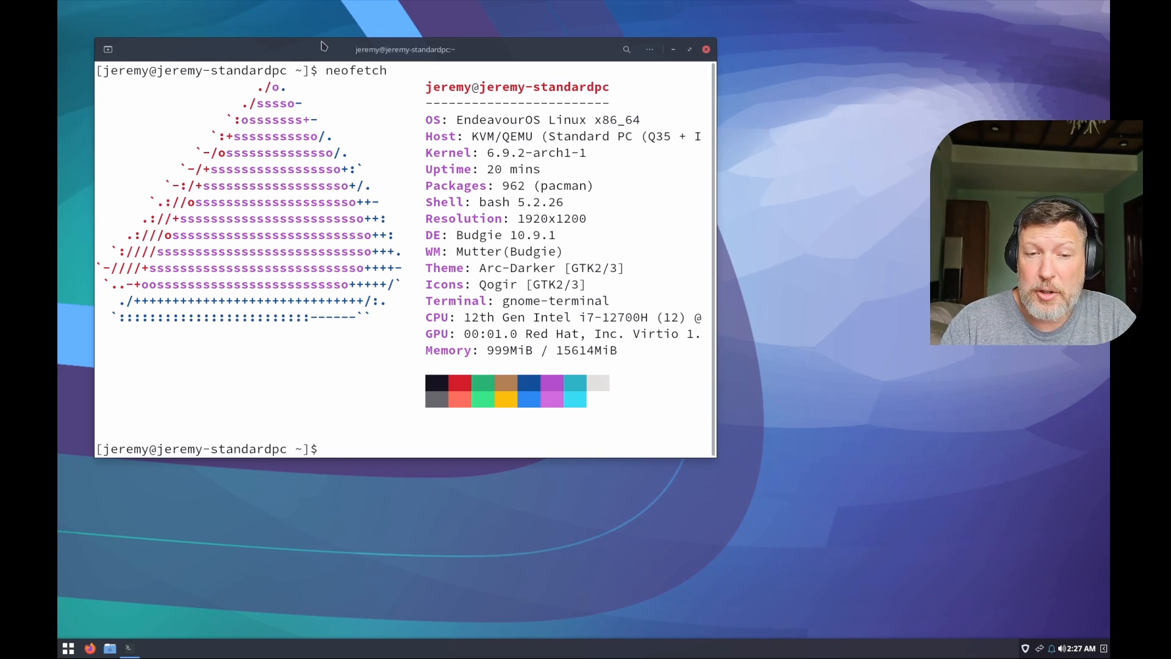
{"action": "type", "text": "btop"}
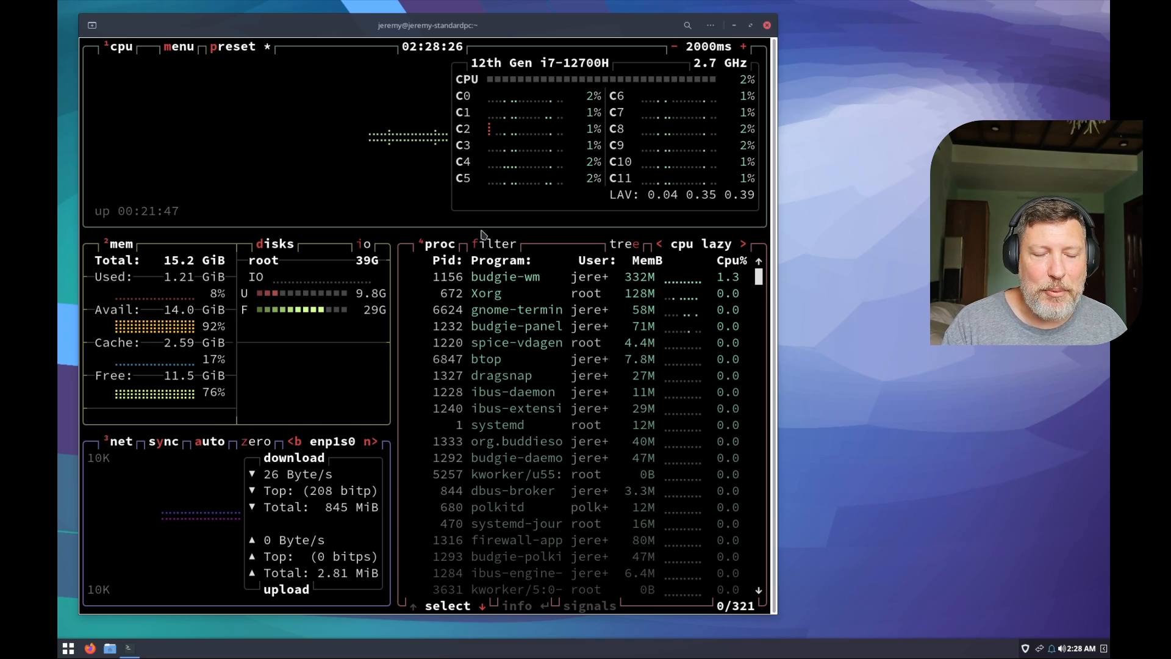